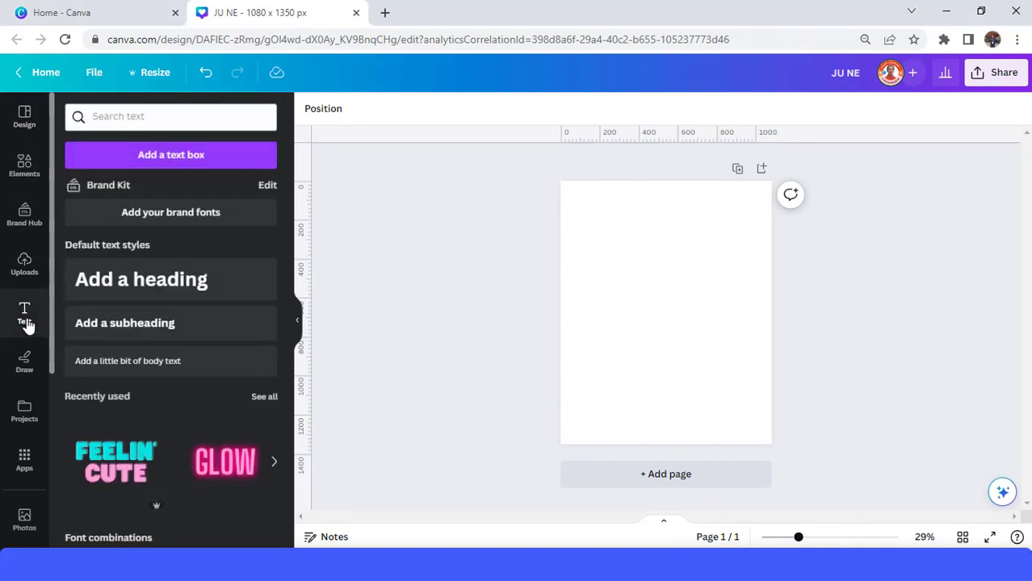
Add a heading reading JUNE, broken into two lines after JU.
click(140, 278)
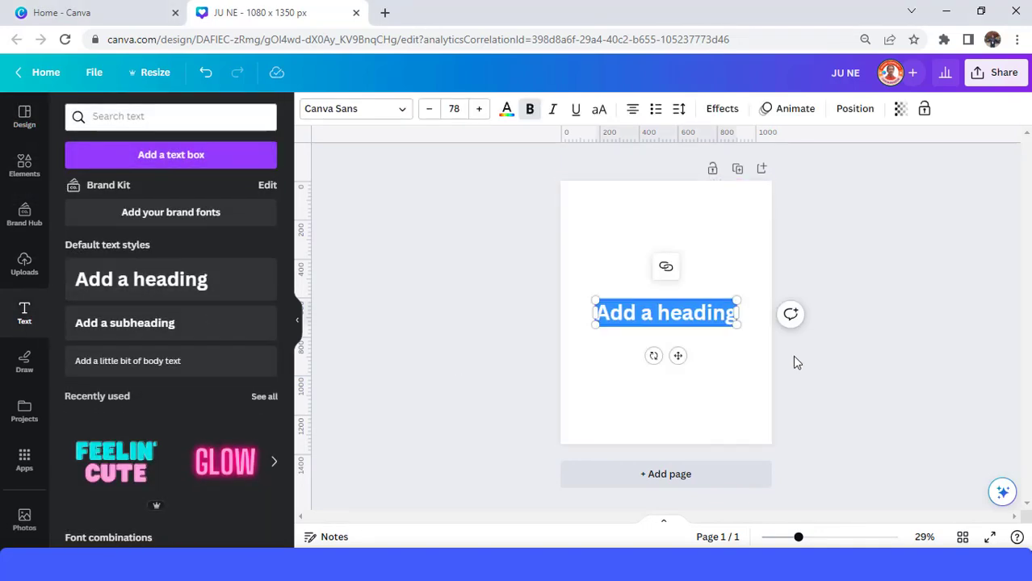
text(JUNE)
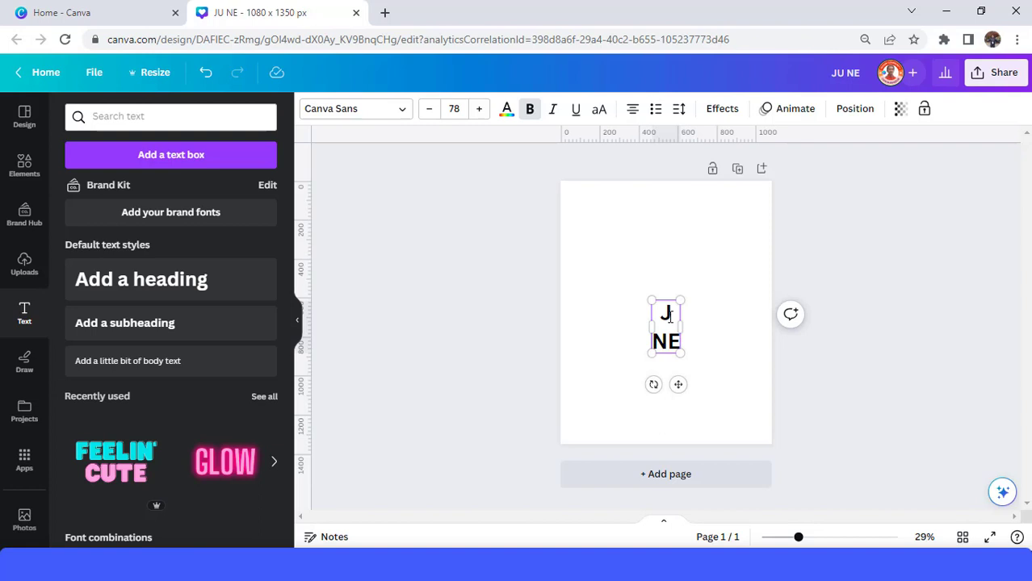
text(U)
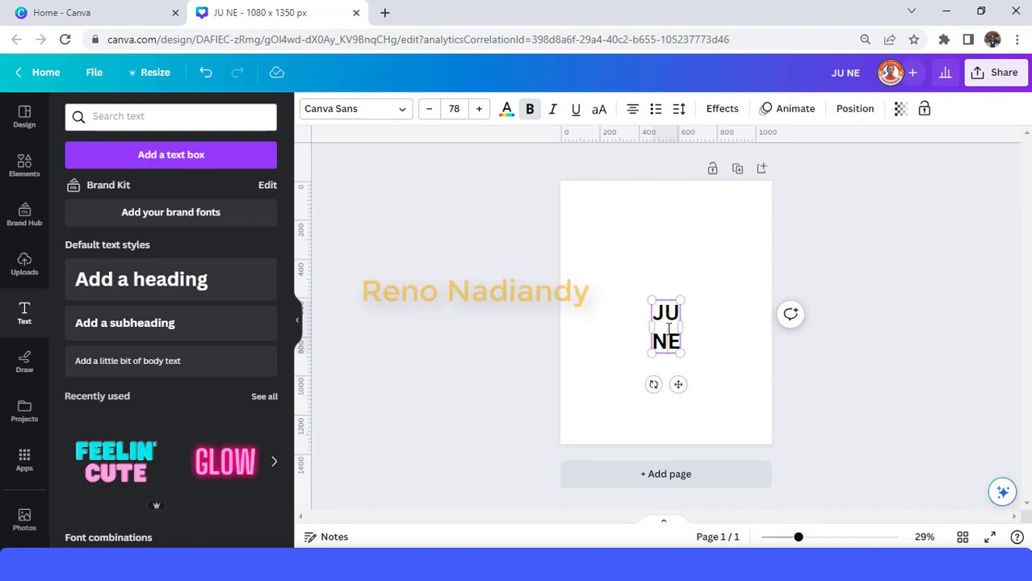
Set the lettering to Cocomat Pro Heavy and enlarge it to size 321.
triple_click(667, 327)
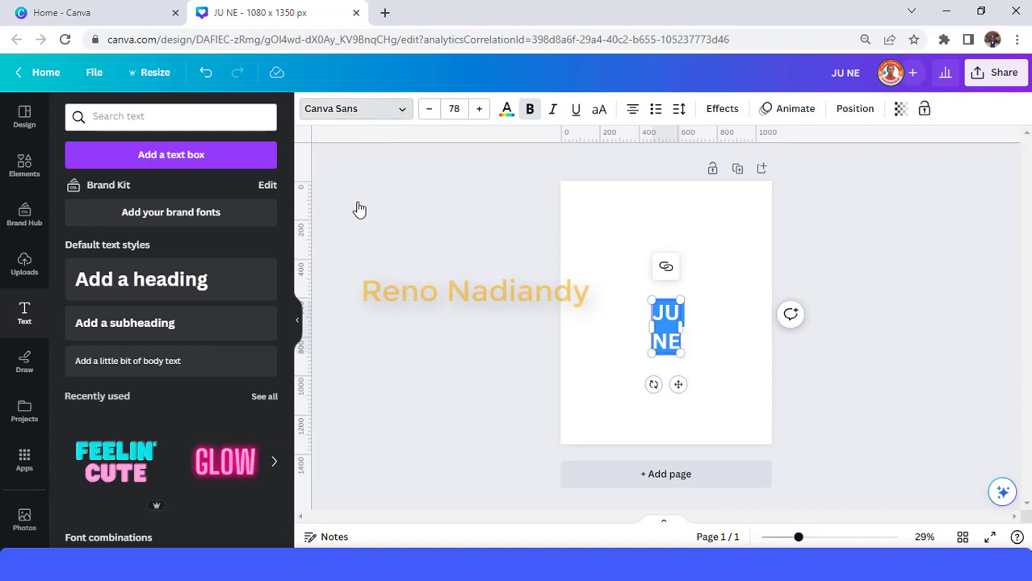
click(355, 108)
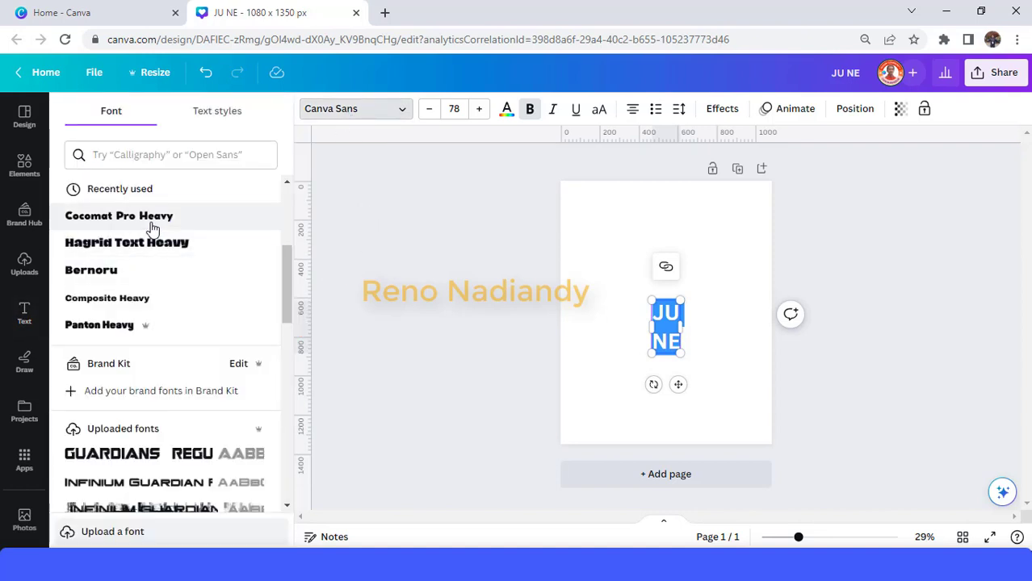
click(118, 216)
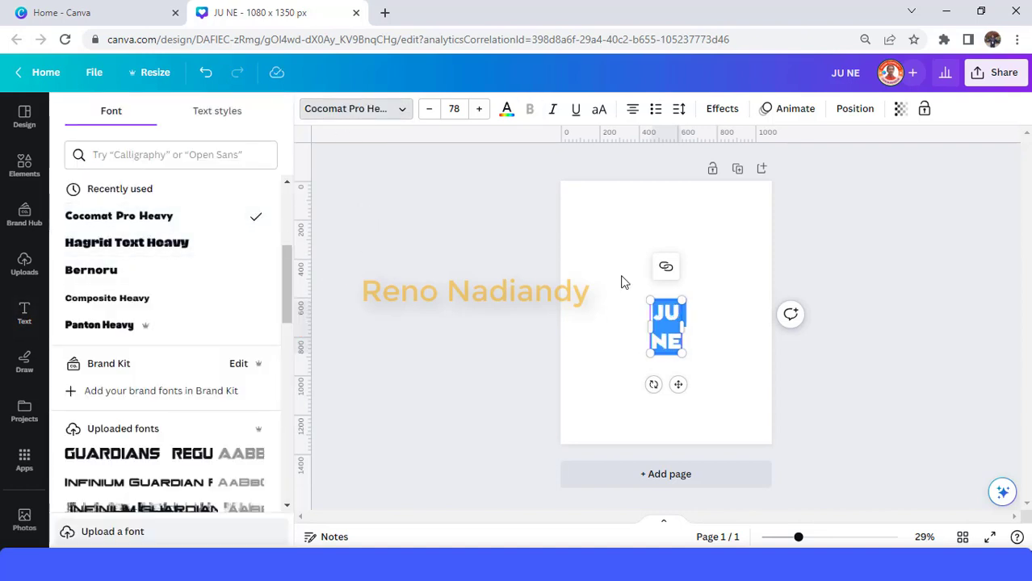
drag(652, 308, 593, 207)
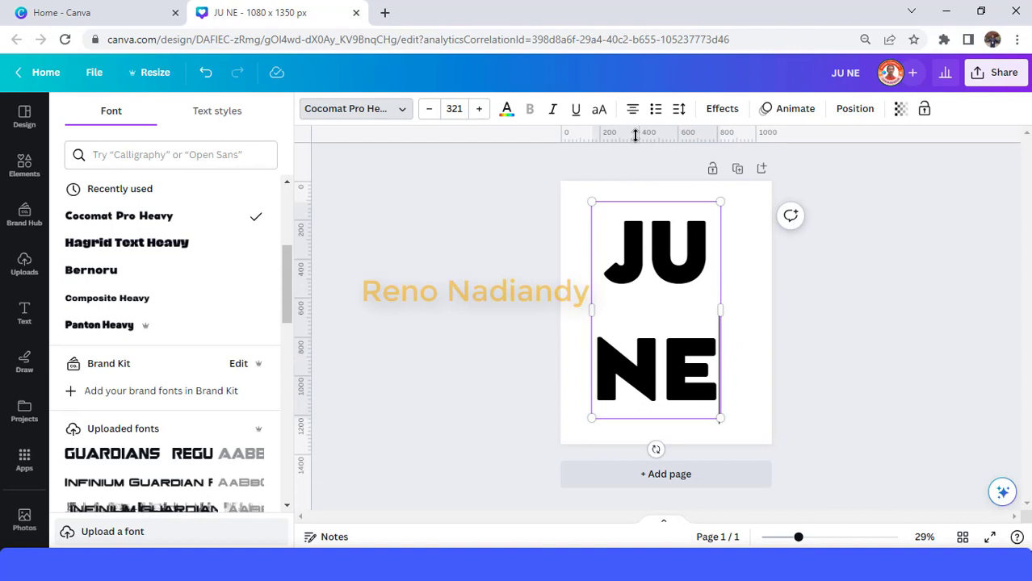
click(678, 109)
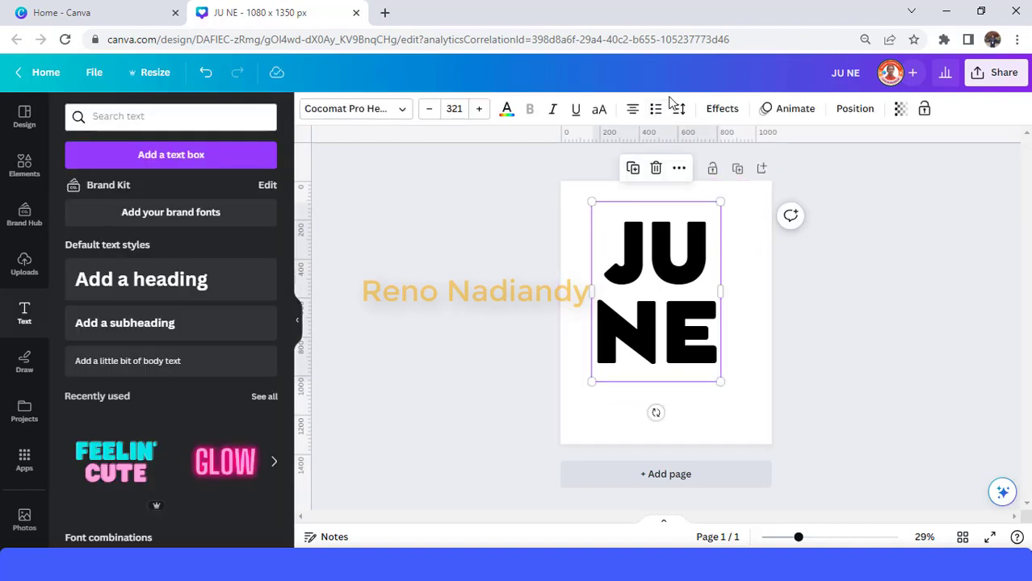
Tighten the JU/NE line spacing to 0.8 and scale the lettering up to size 396.
click(678, 109)
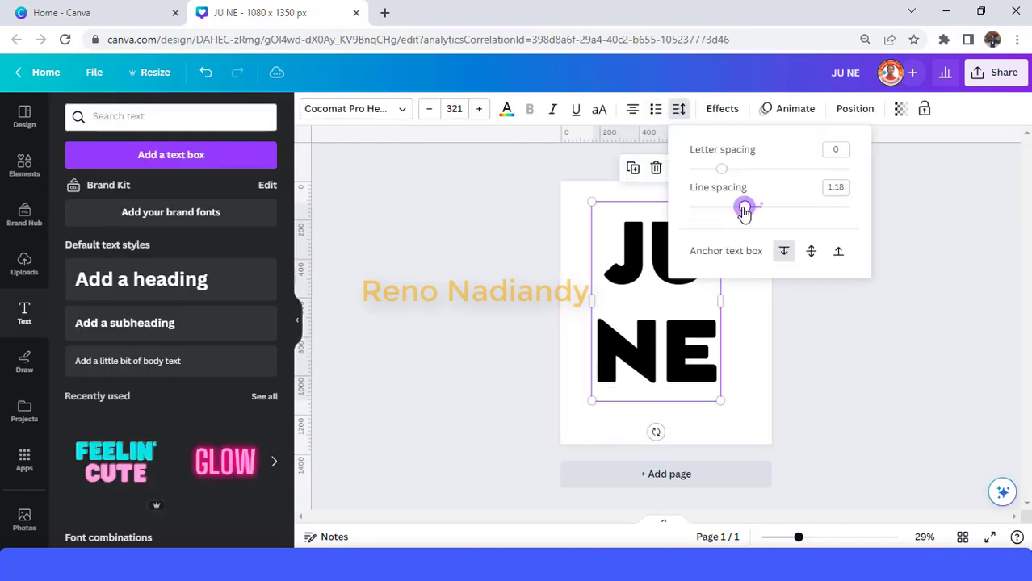
drag(743, 207, 712, 208)
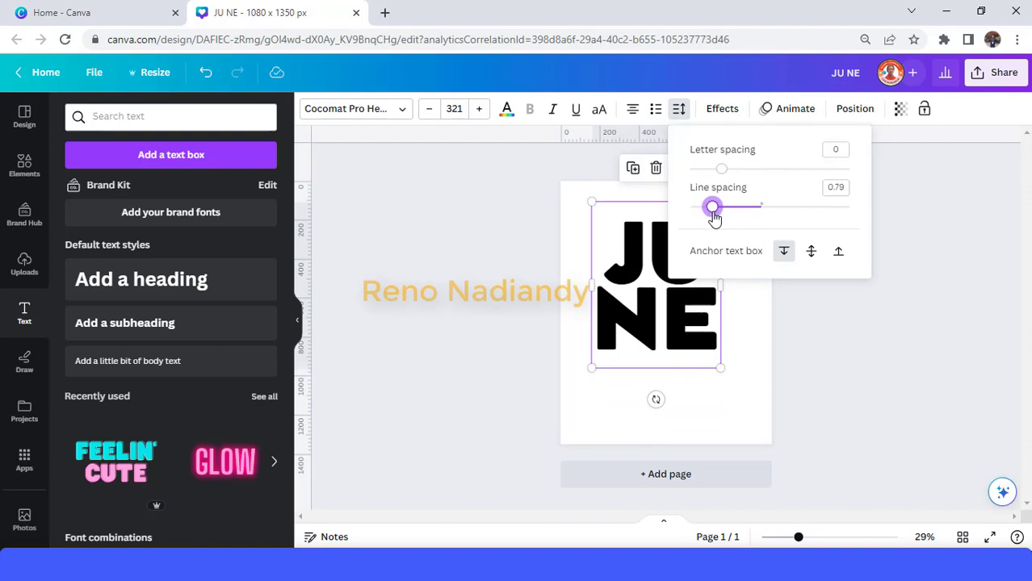
drag(712, 208, 712, 208)
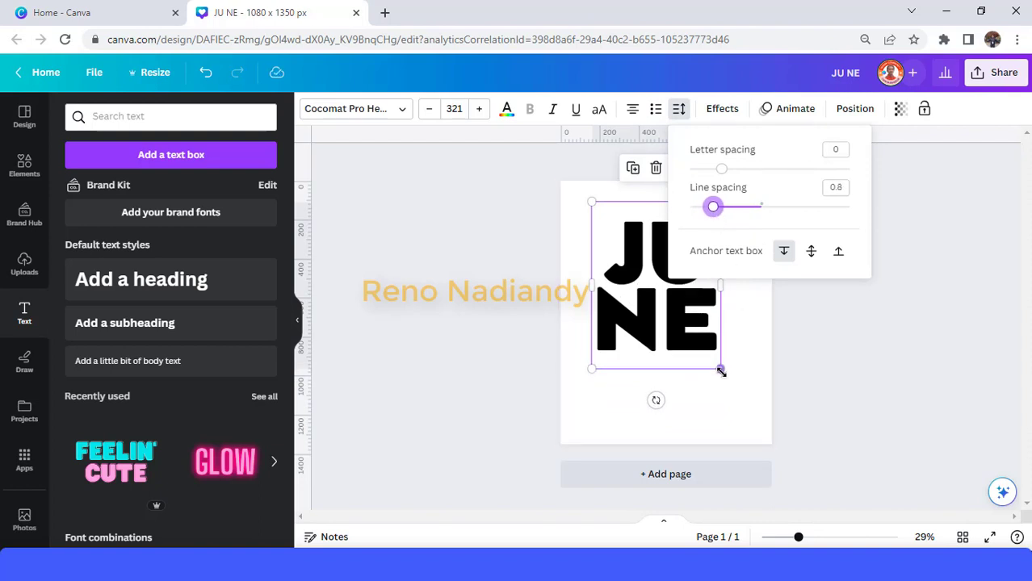
drag(721, 370, 751, 408)
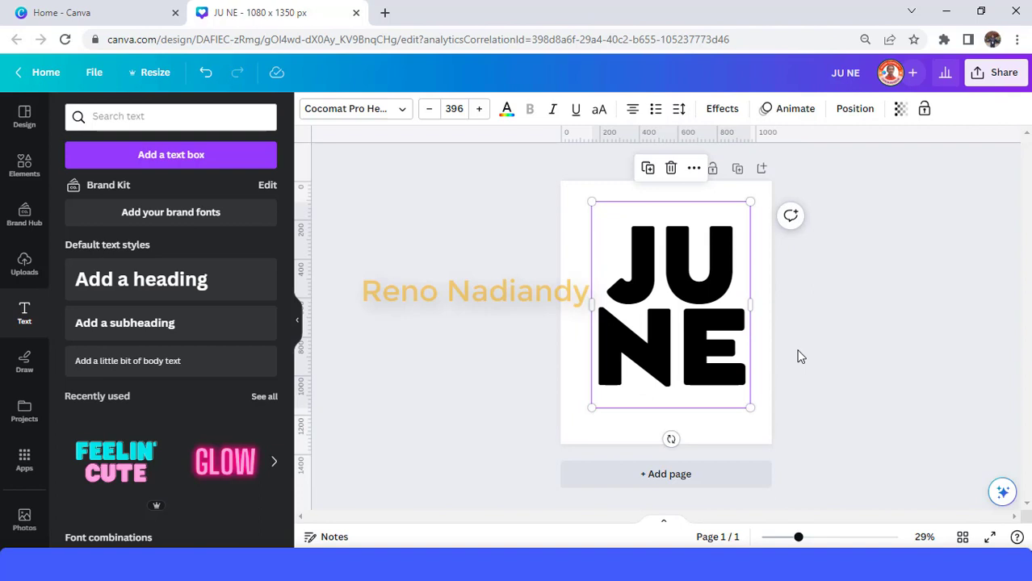
mouse_move(952, 477)
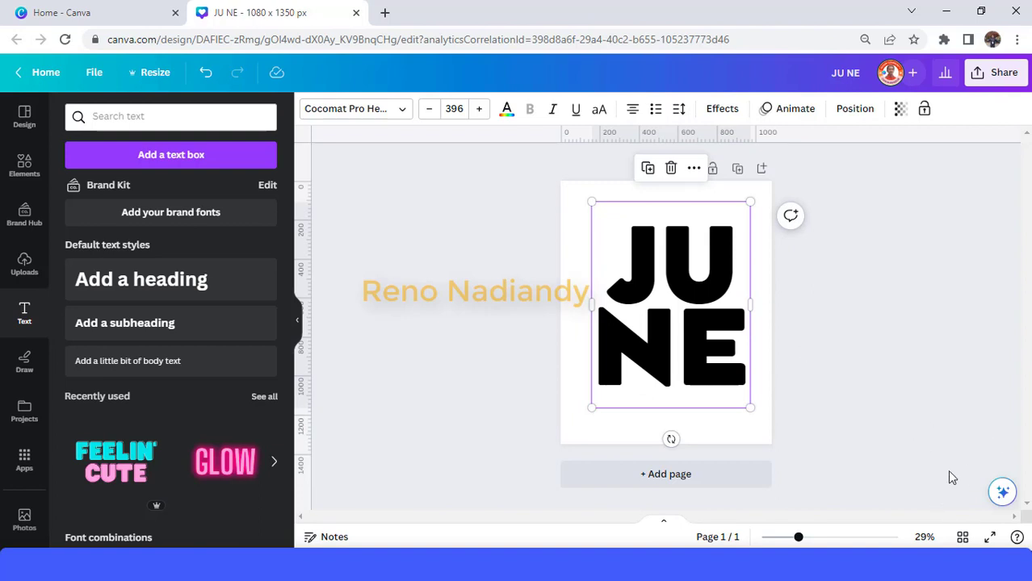
mouse_move(698, 343)
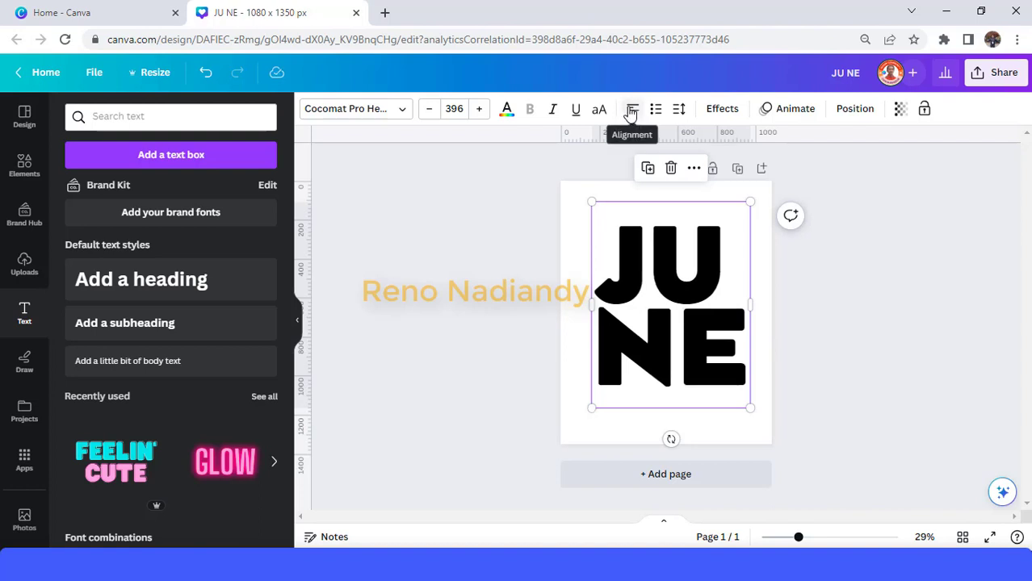
mouse_move(495, 309)
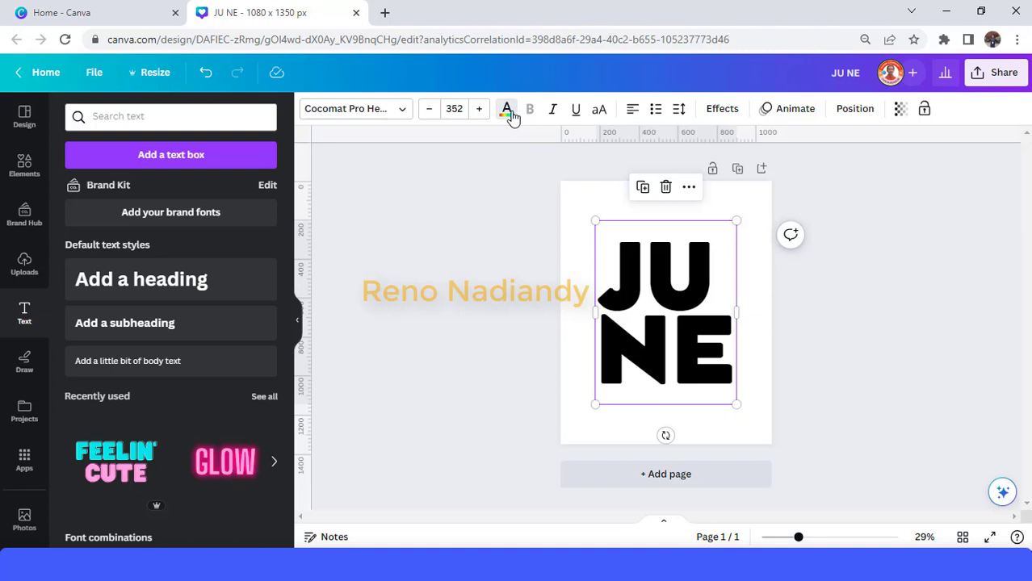
Turn the JUNE text white and fit a yellow square behind it as a backing block.
click(507, 108)
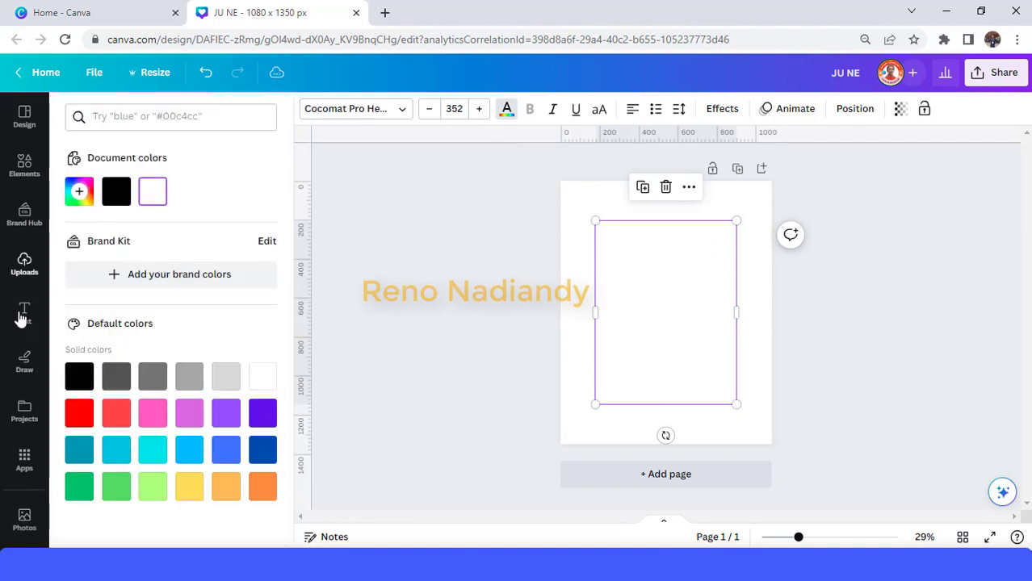
click(24, 166)
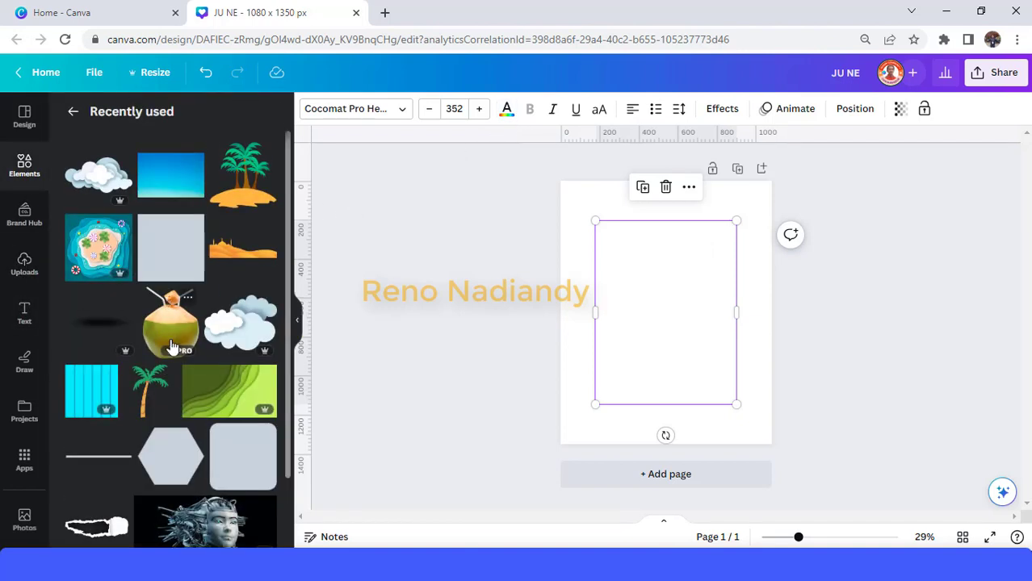
mouse_move(85, 176)
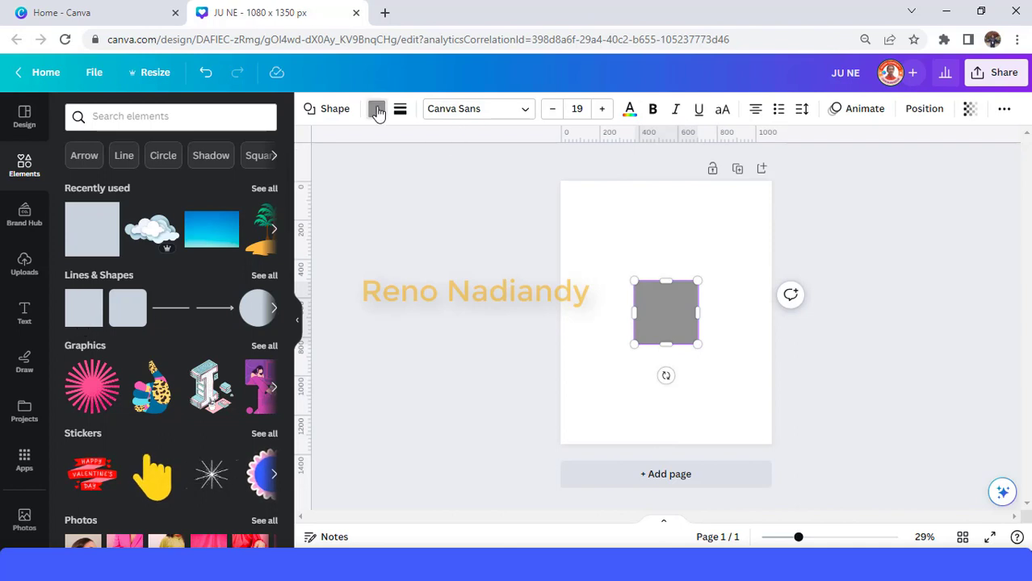
click(376, 109)
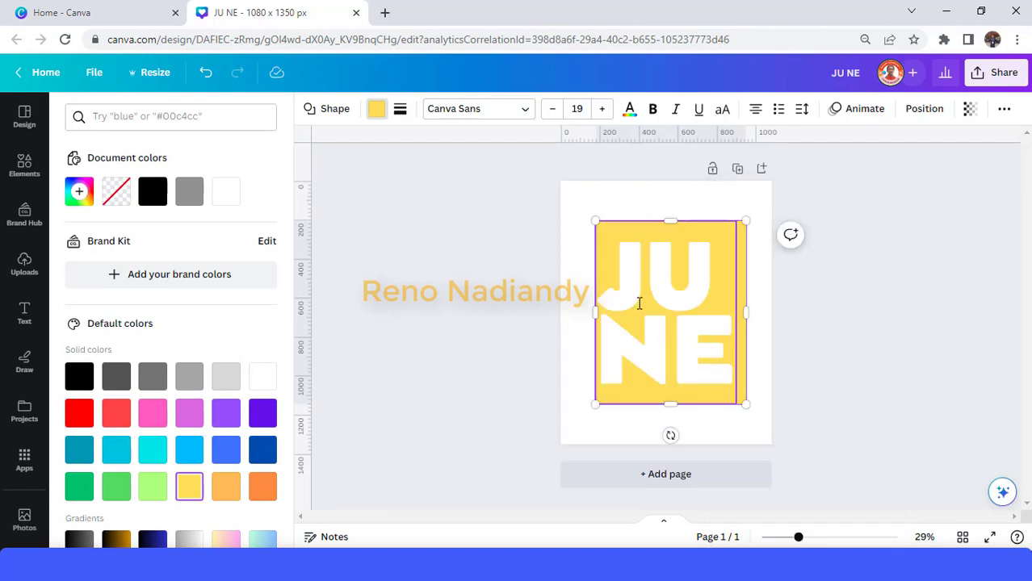
drag(595, 312, 591, 312)
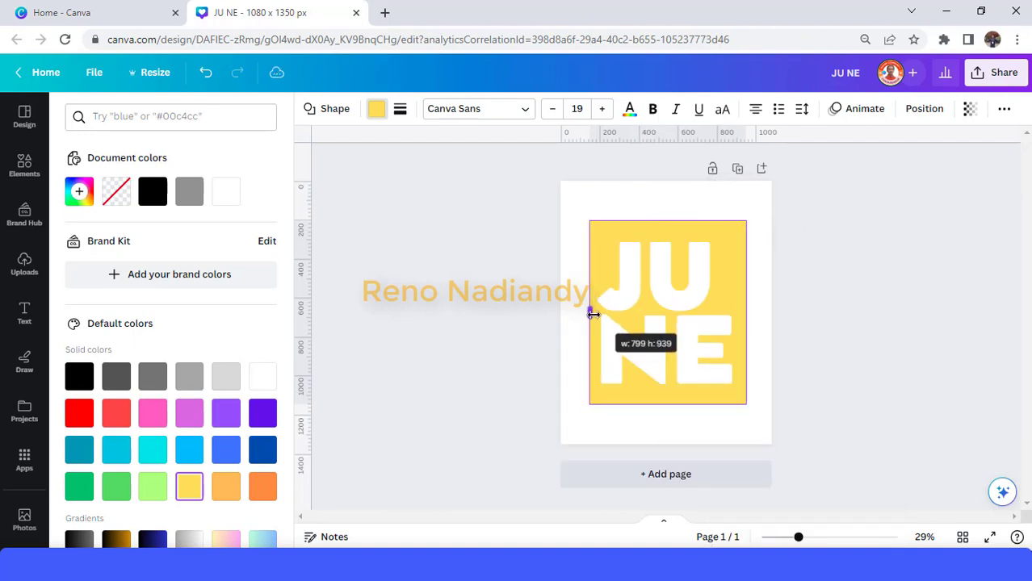
drag(747, 313, 733, 304)
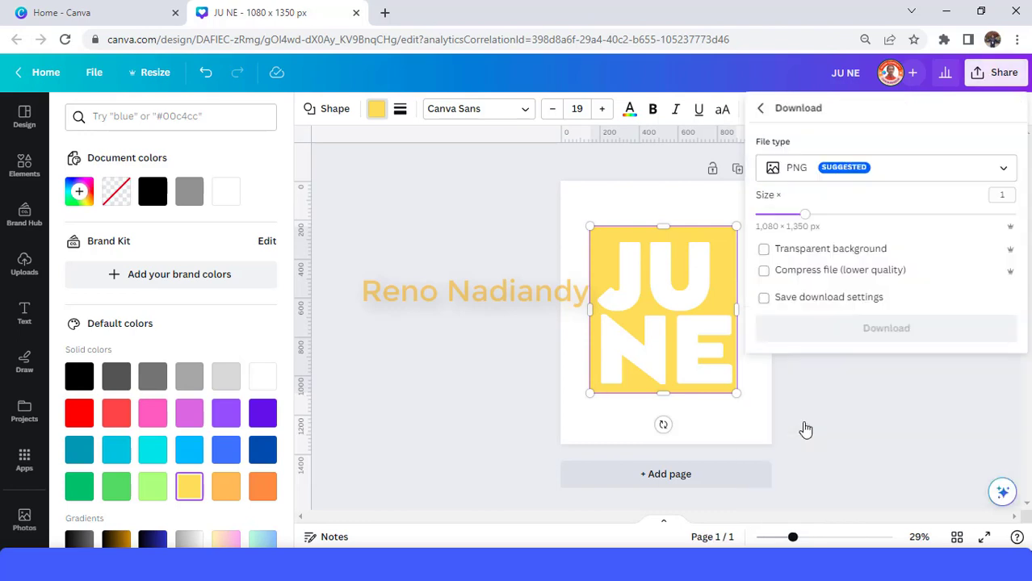
Download the yellow JUNE design as PNG, fill the cleared page black, and place the image.
click(885, 327)
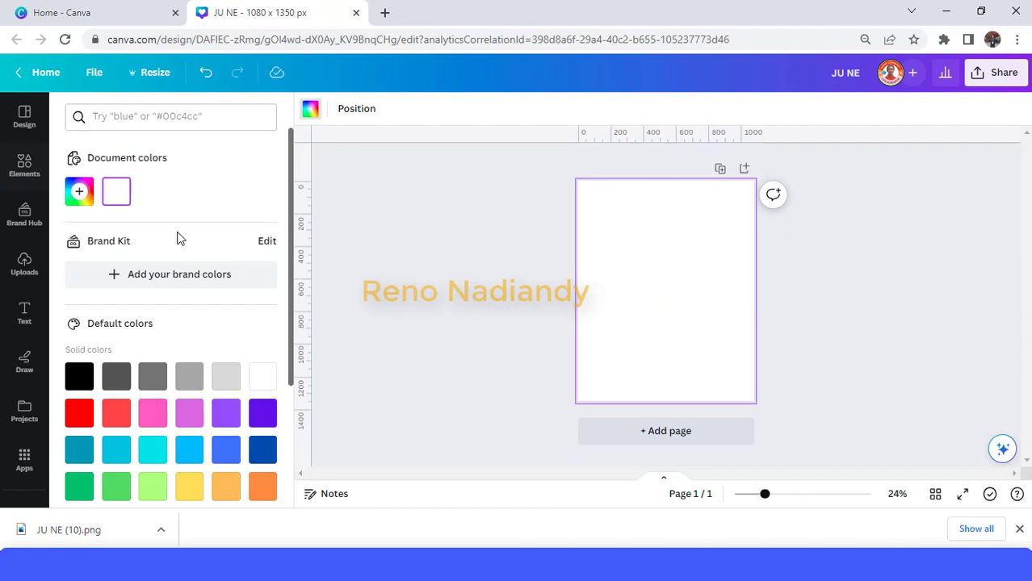
click(79, 376)
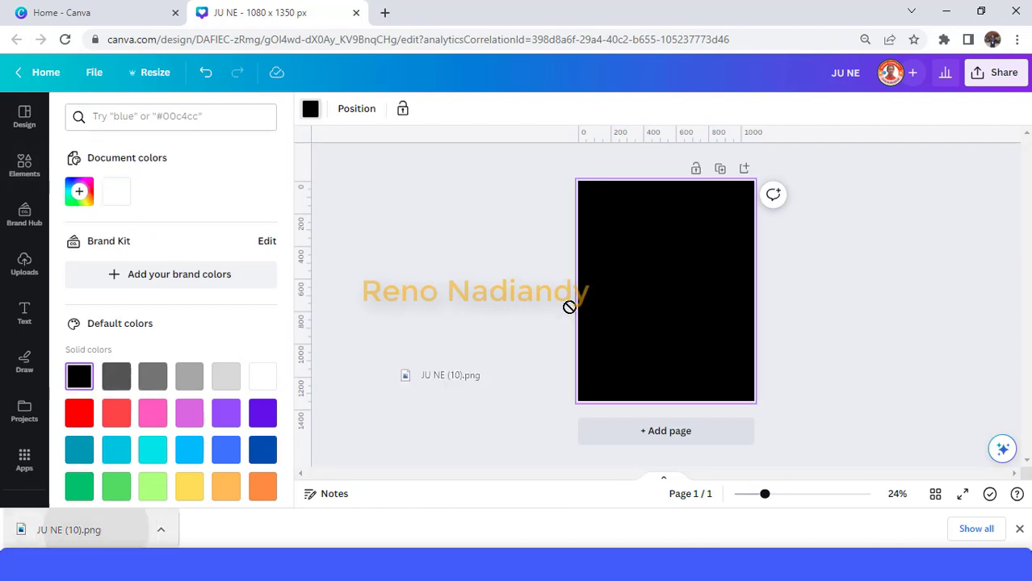
click(25, 265)
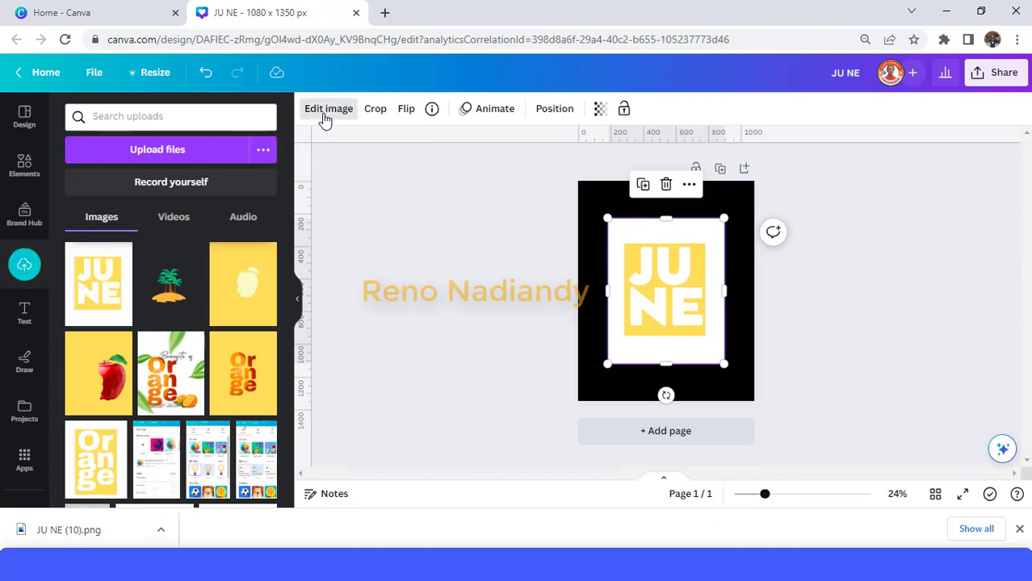
Remove the white background from the placed JUNE image with BG Remover and enlarge it.
click(328, 109)
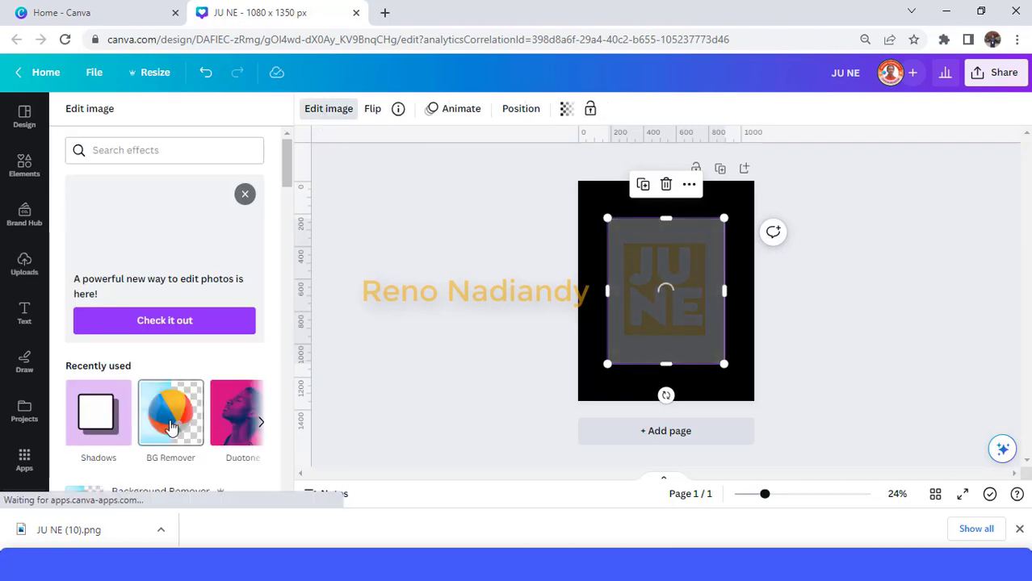
click(170, 413)
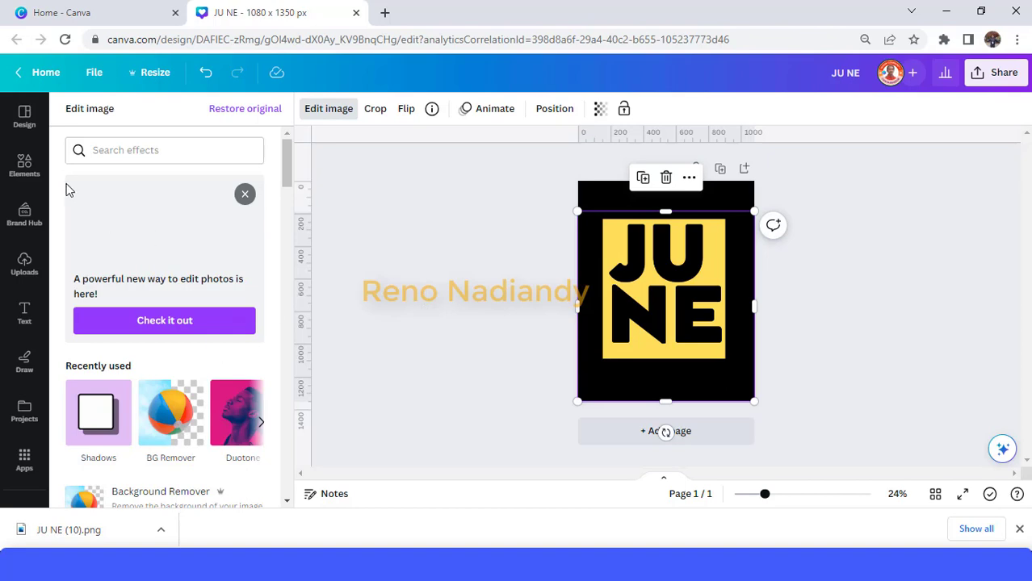
click(24, 165)
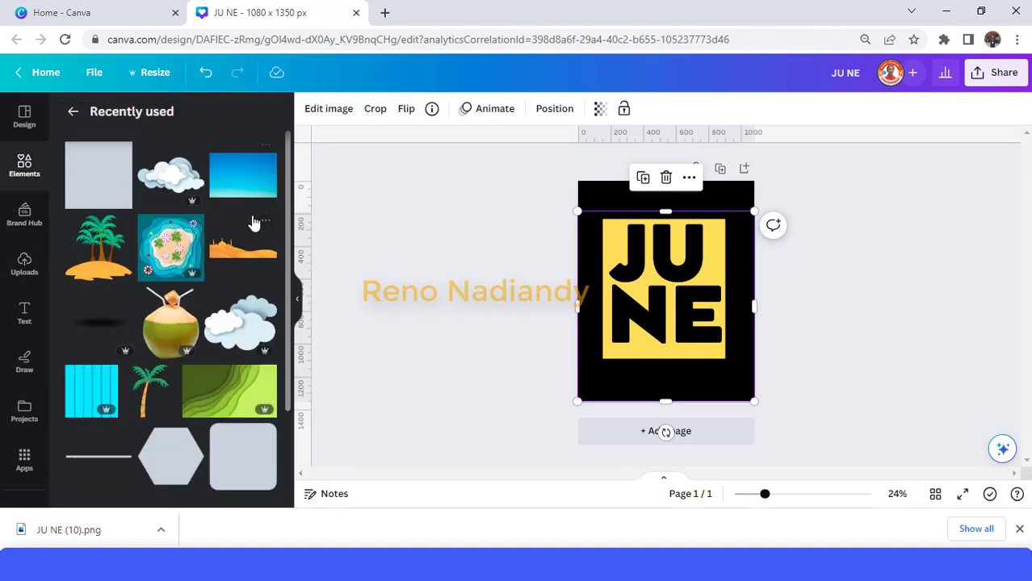
mouse_move(171, 247)
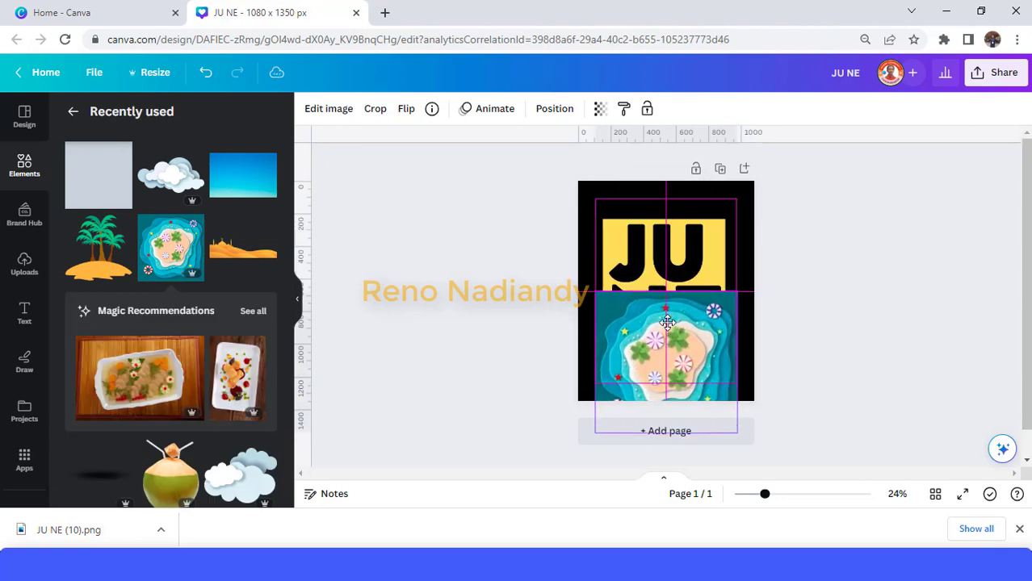
Add the paper-cut island illustration, shrink it into the lower block, and send it to back.
click(665, 345)
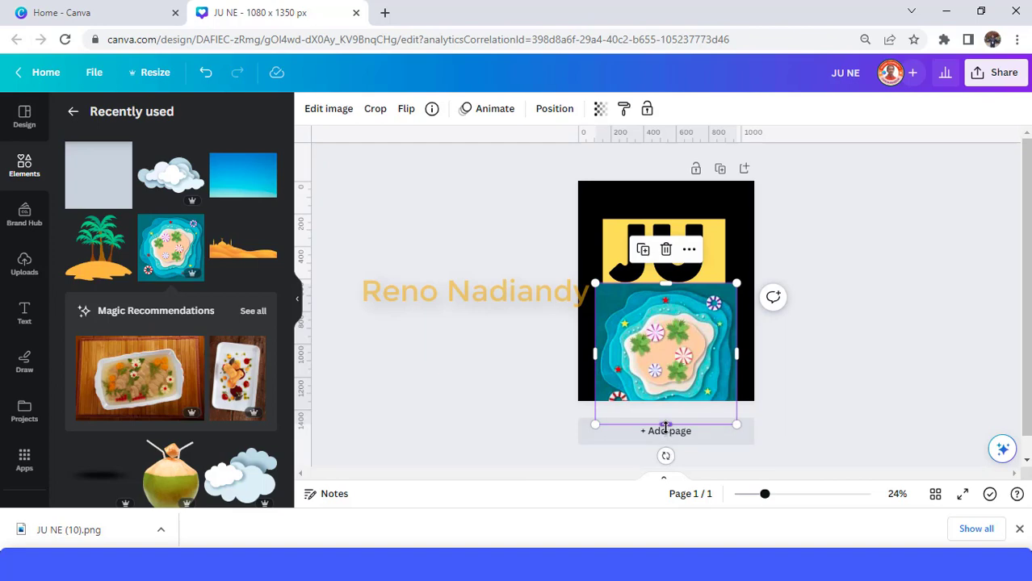
drag(664, 424, 707, 355)
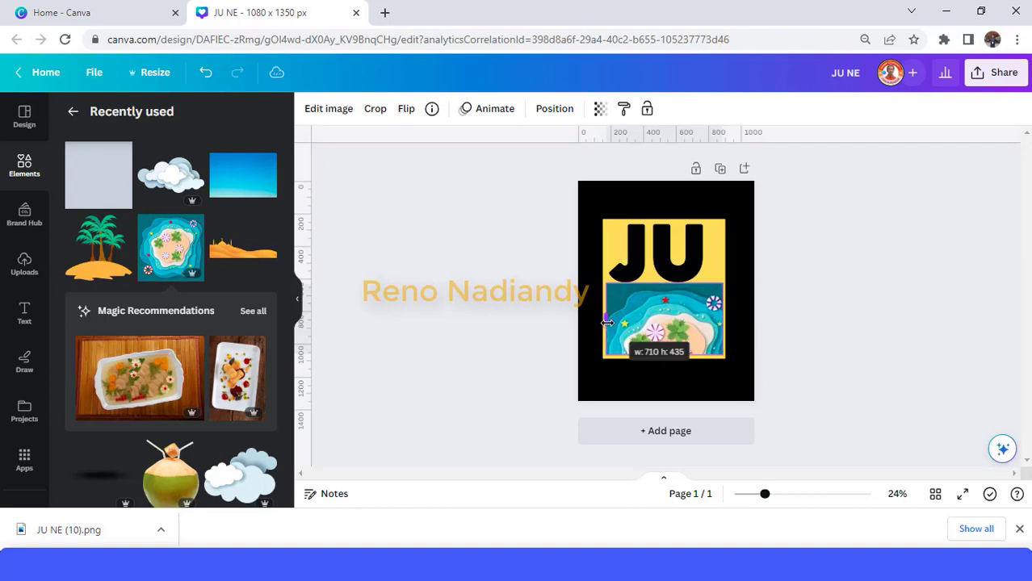
click(654, 331)
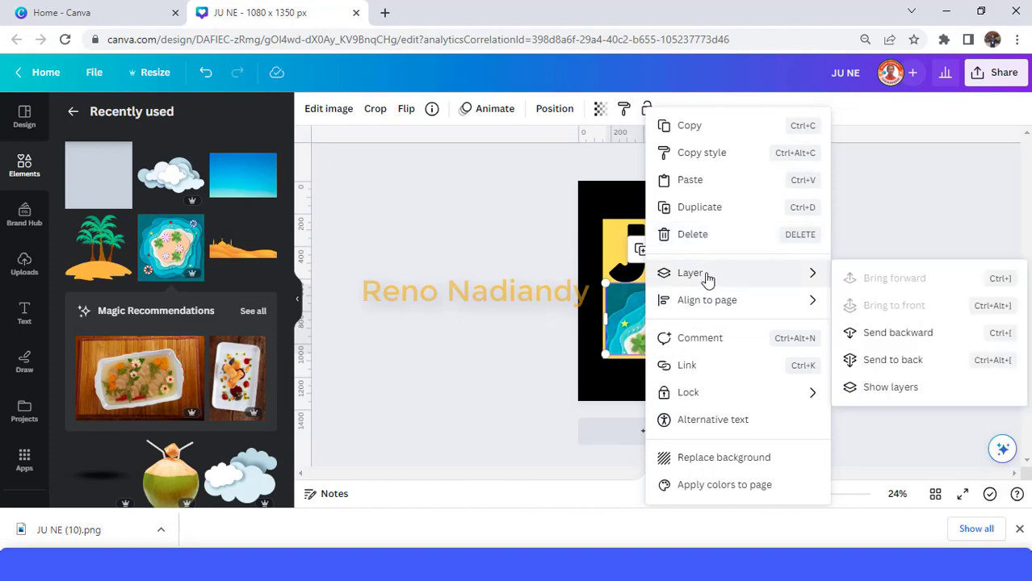
click(908, 341)
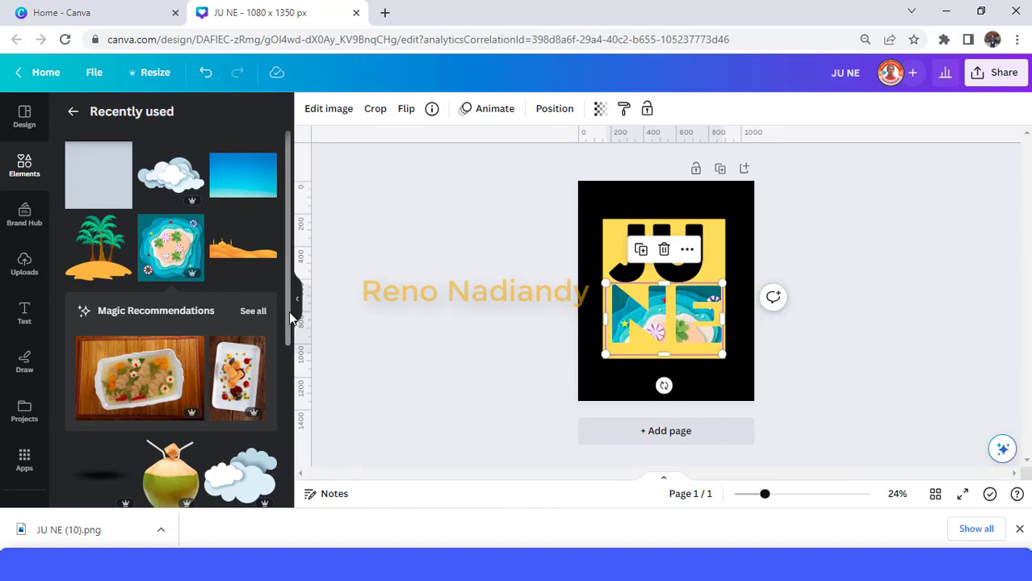
mouse_move(254, 296)
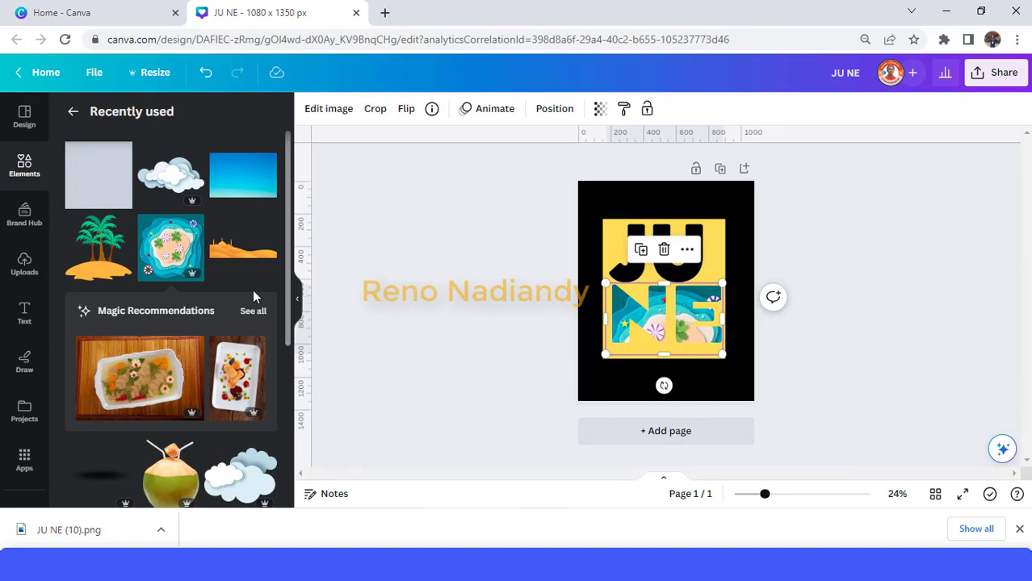
mouse_move(250, 191)
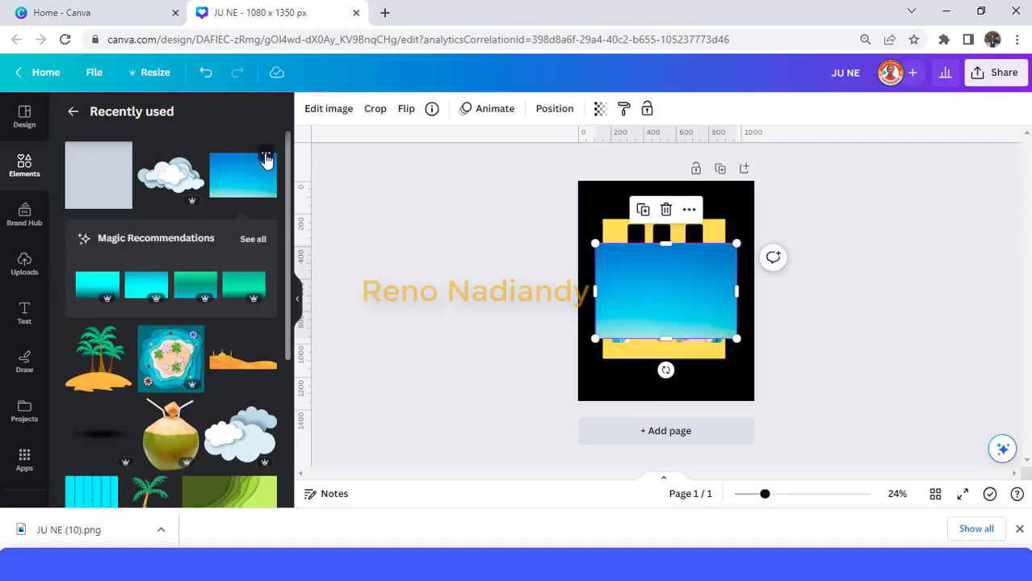
Add the blue sky gradient from Recently used and send it behind the JU cutout.
click(267, 154)
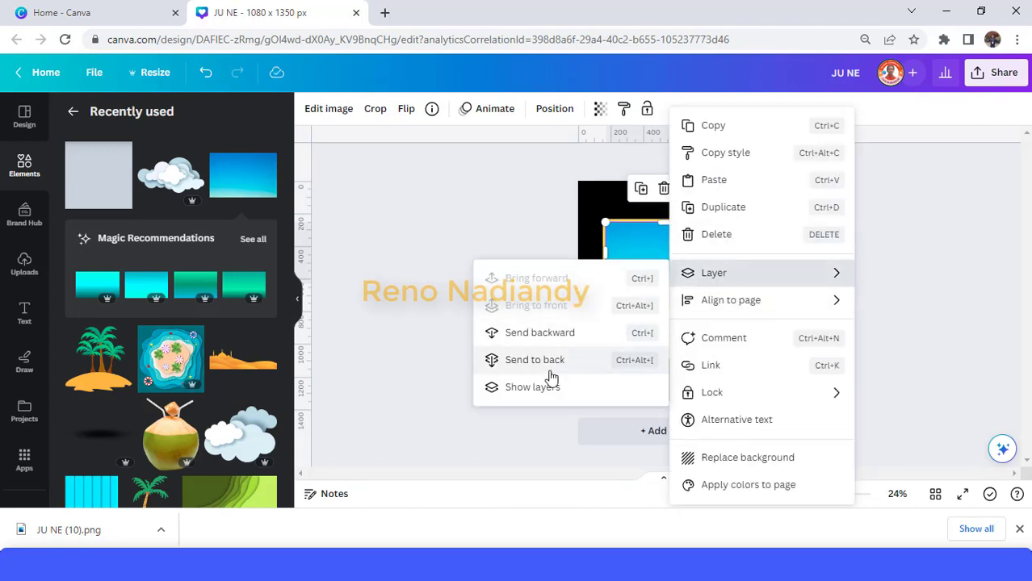
click(534, 359)
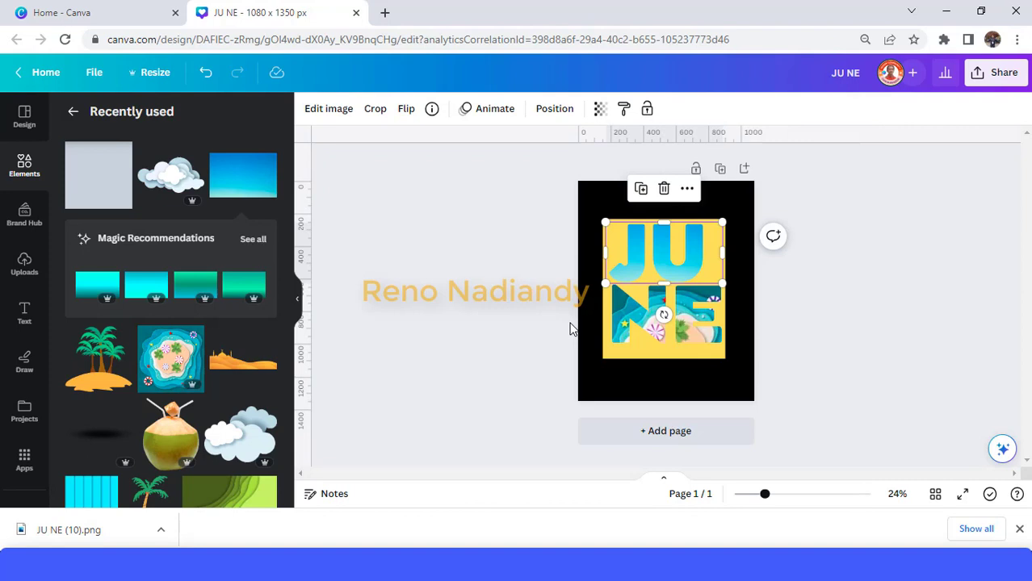
mouse_move(395, 372)
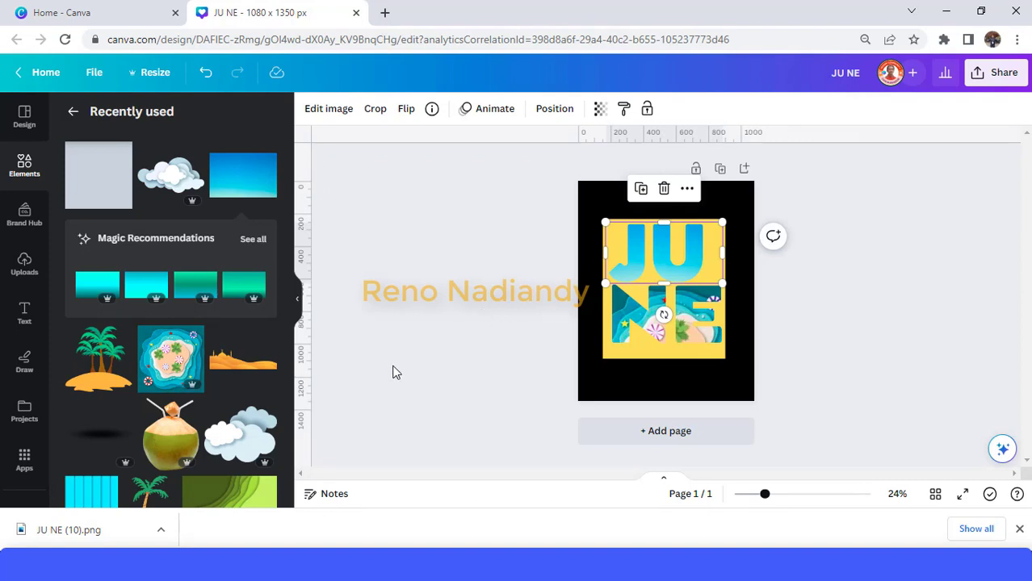
mouse_move(306, 400)
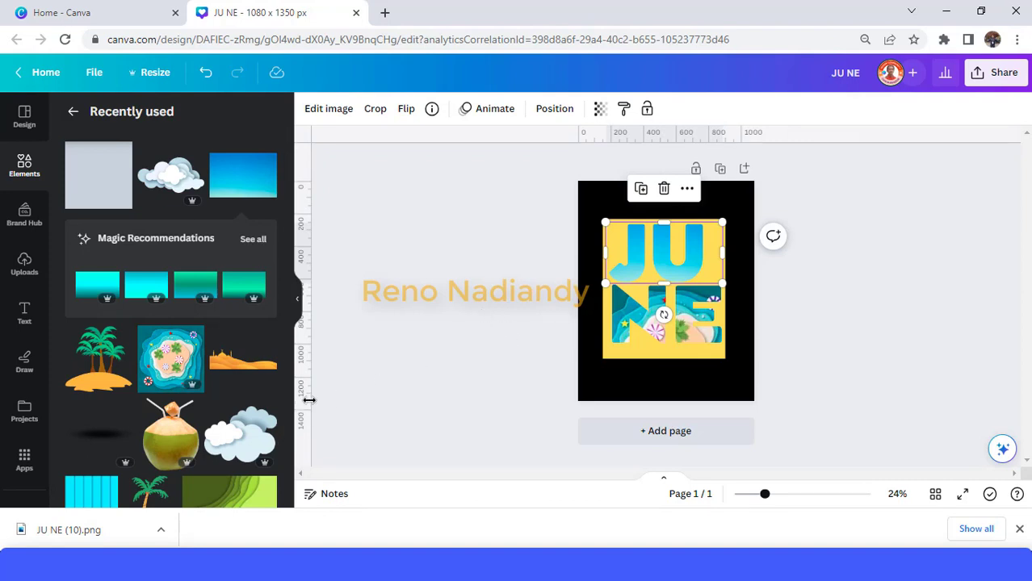
mouse_move(92, 340)
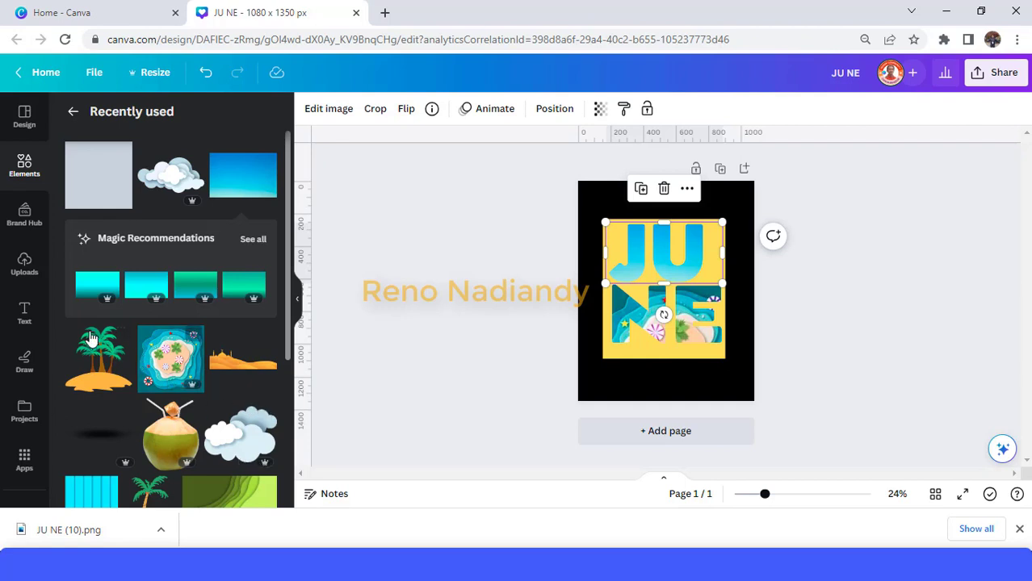
scroll(down, 3)
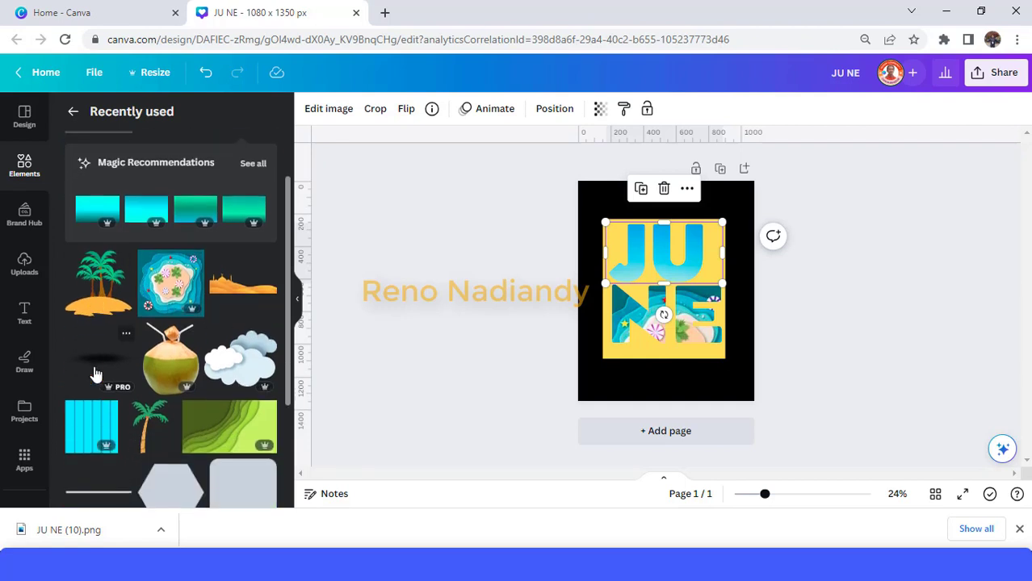
scroll(down, 3)
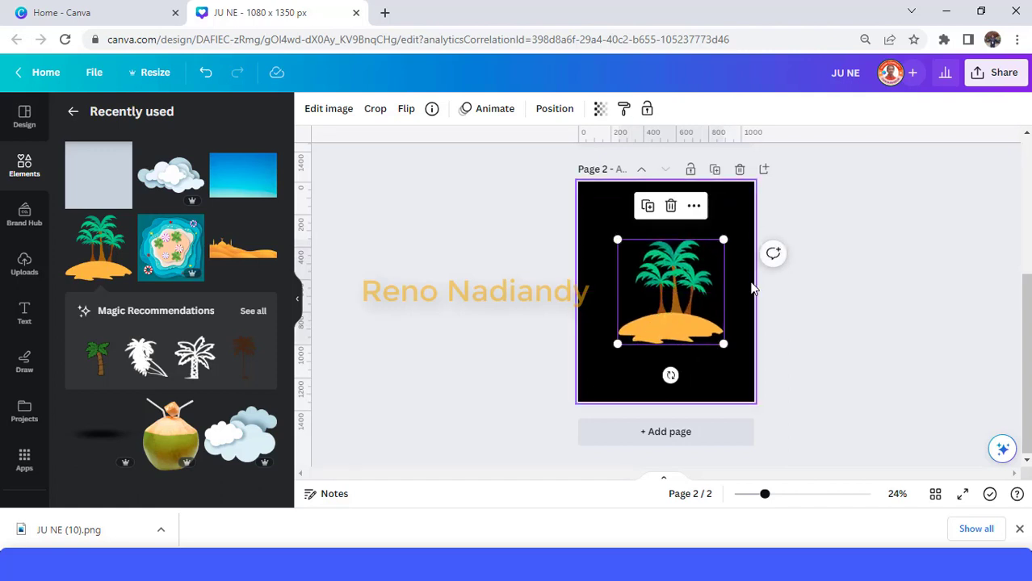
Download only Page 2's palm-tree island as a PNG with transparent background.
click(1004, 72)
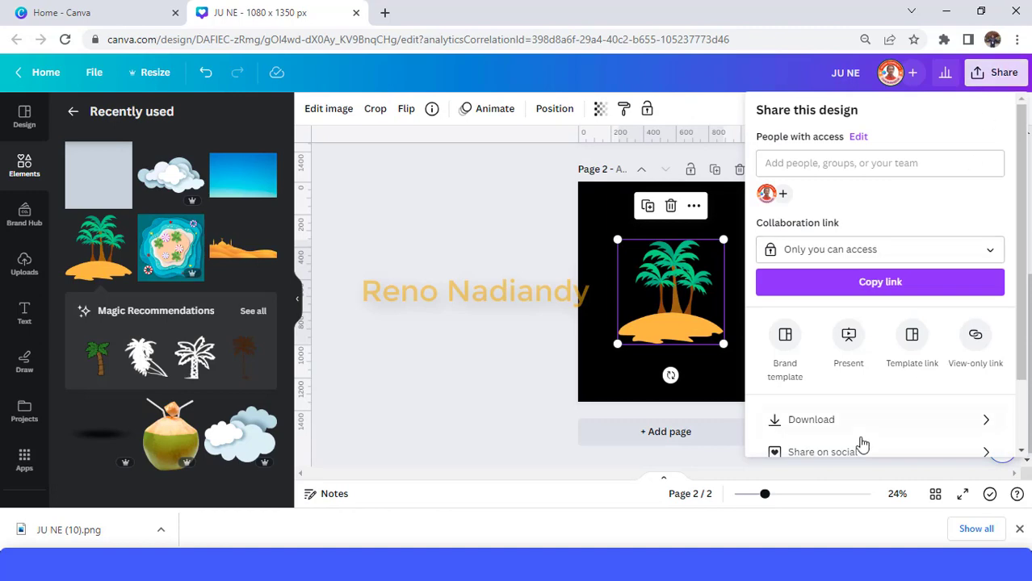
click(811, 419)
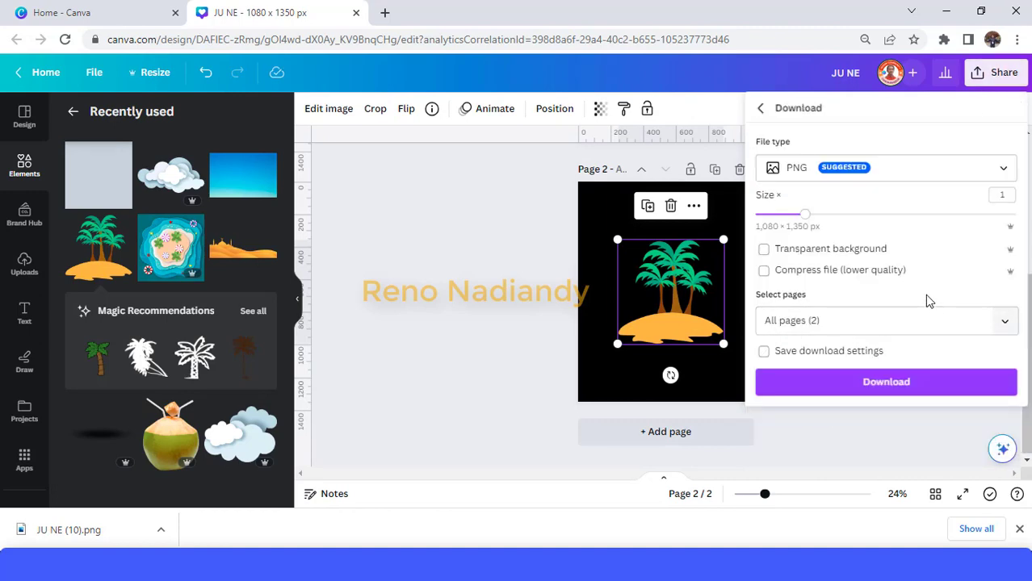
click(764, 248)
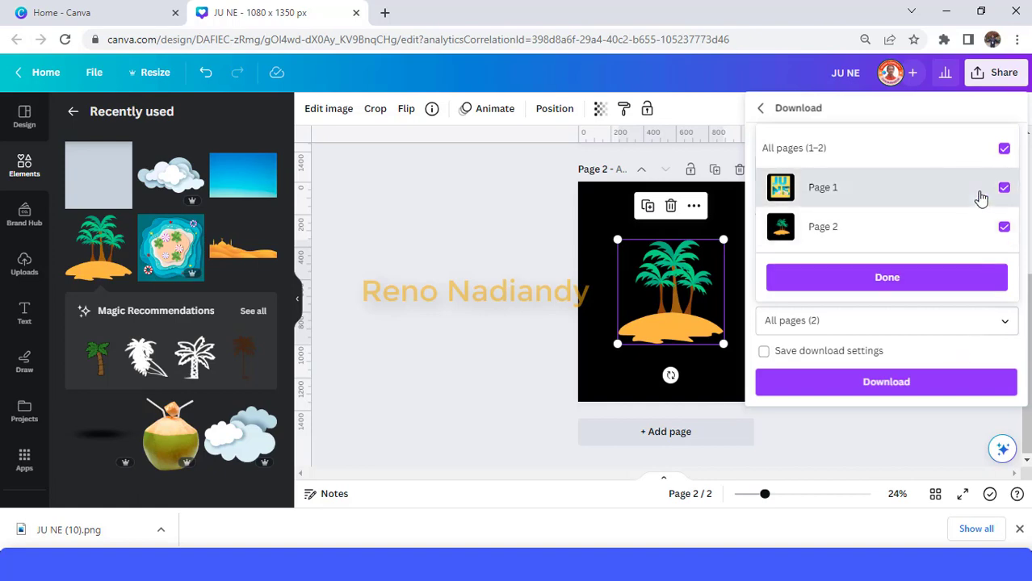
click(887, 277)
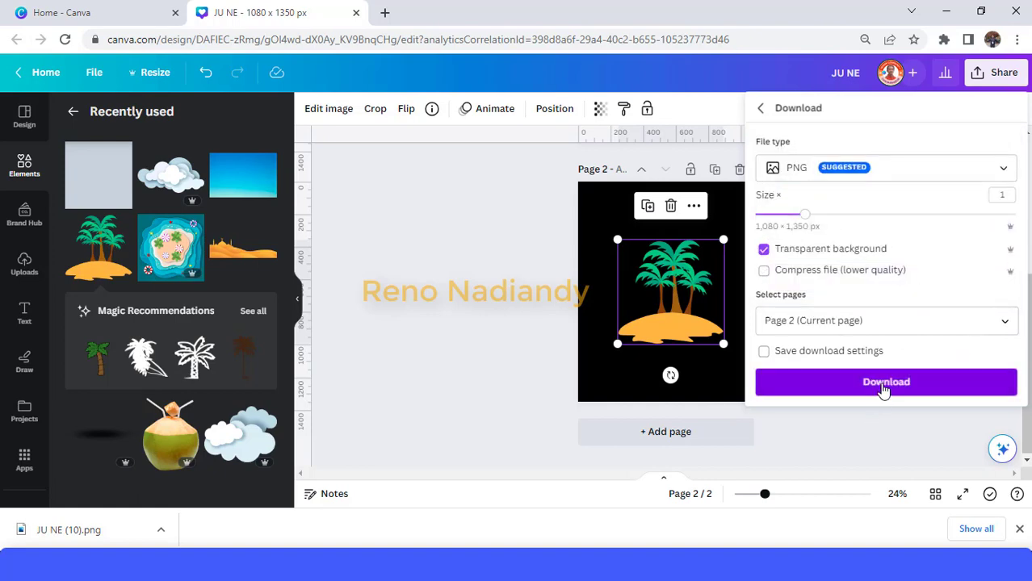
click(885, 382)
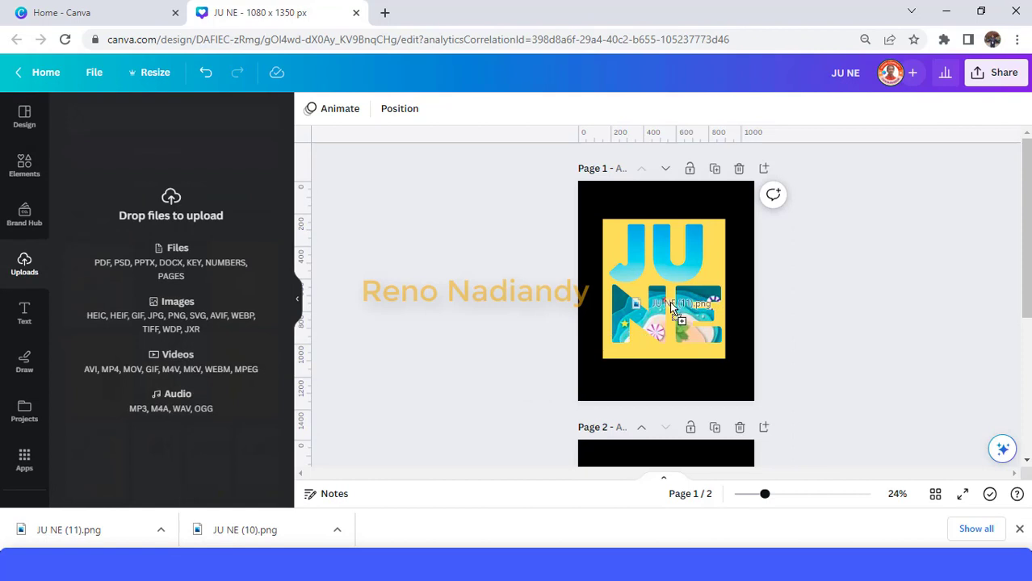
Upload the transparent palm island PNG, place it over the letter J, and zoom in.
click(664, 290)
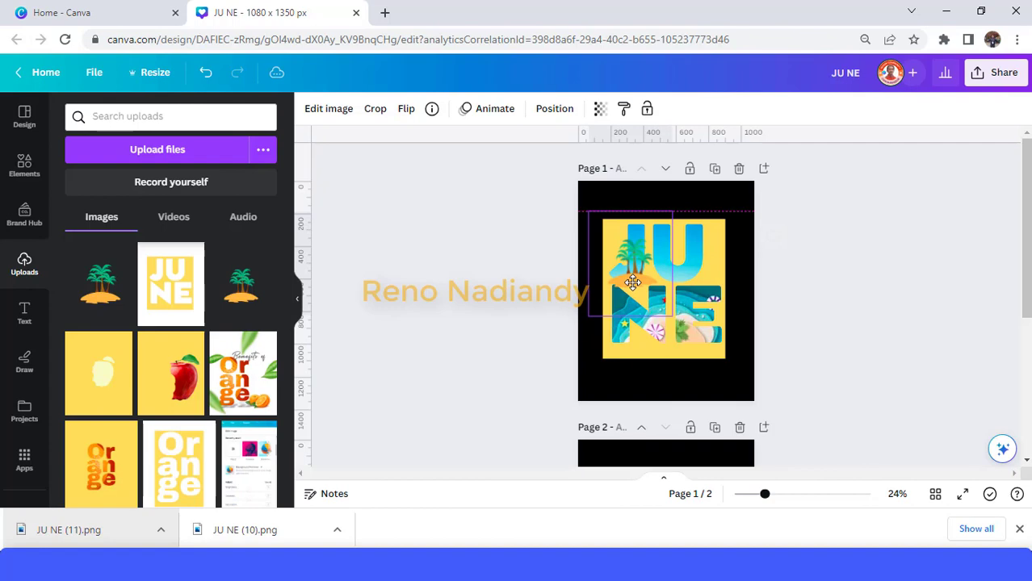
click(632, 283)
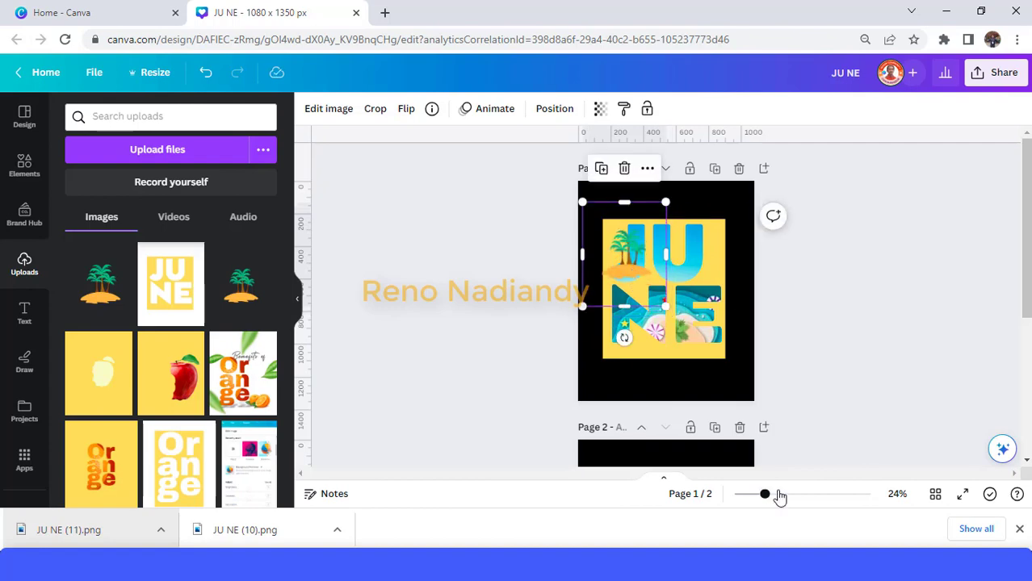
drag(753, 493, 789, 493)
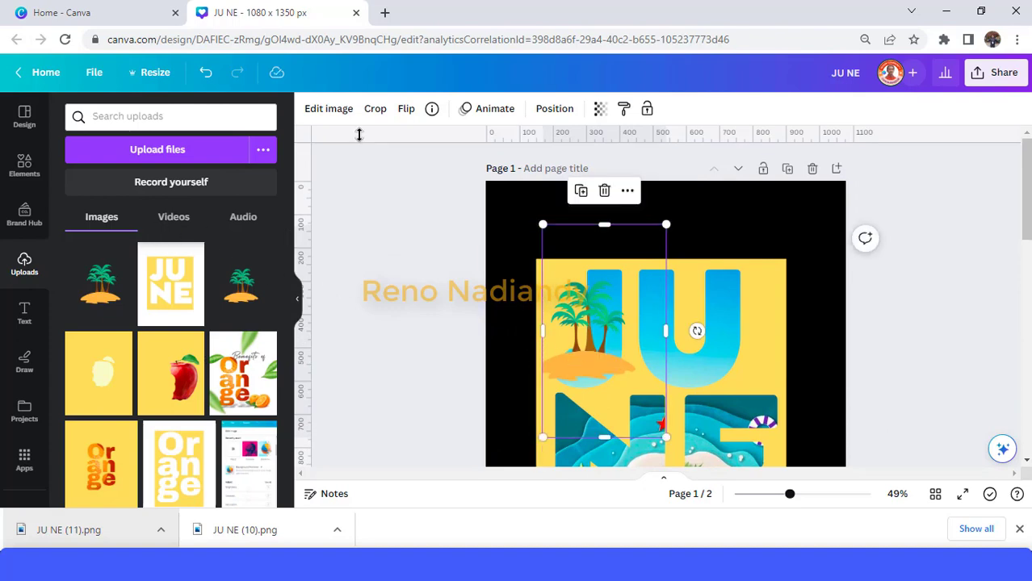
Give the palm island a drop shadow with offset 1 and transparency 62.
click(329, 108)
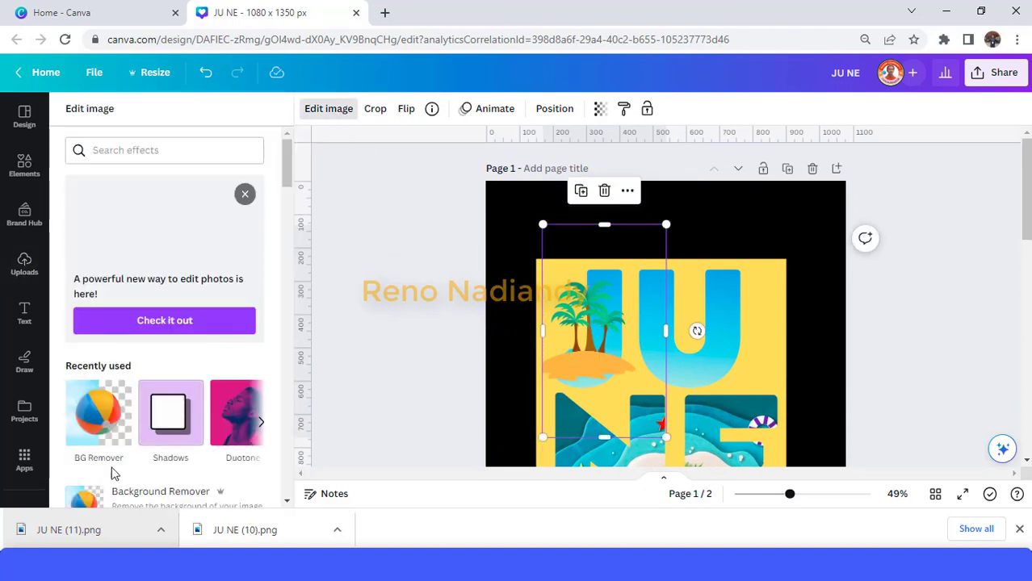
click(171, 412)
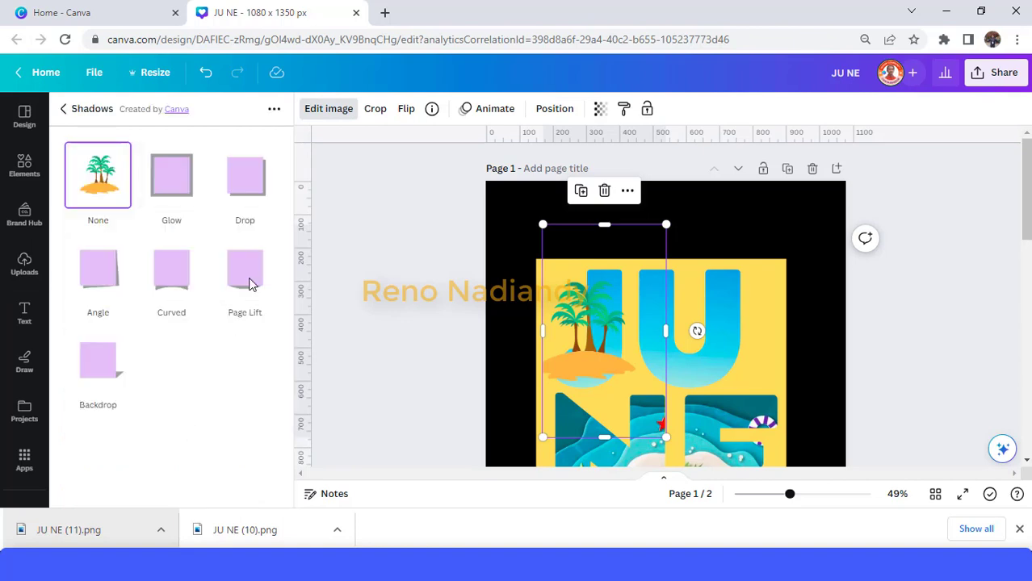
click(244, 175)
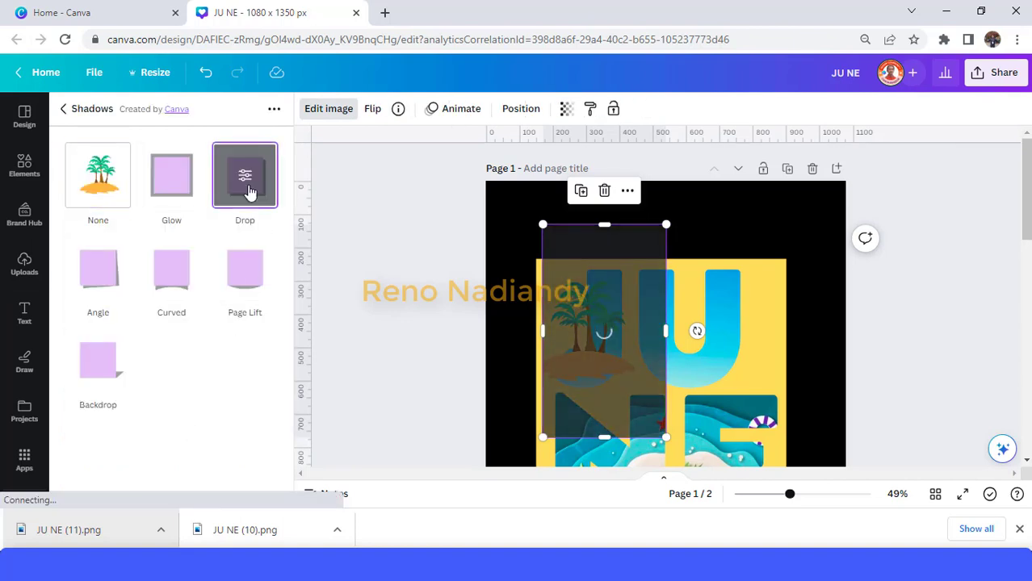
click(245, 175)
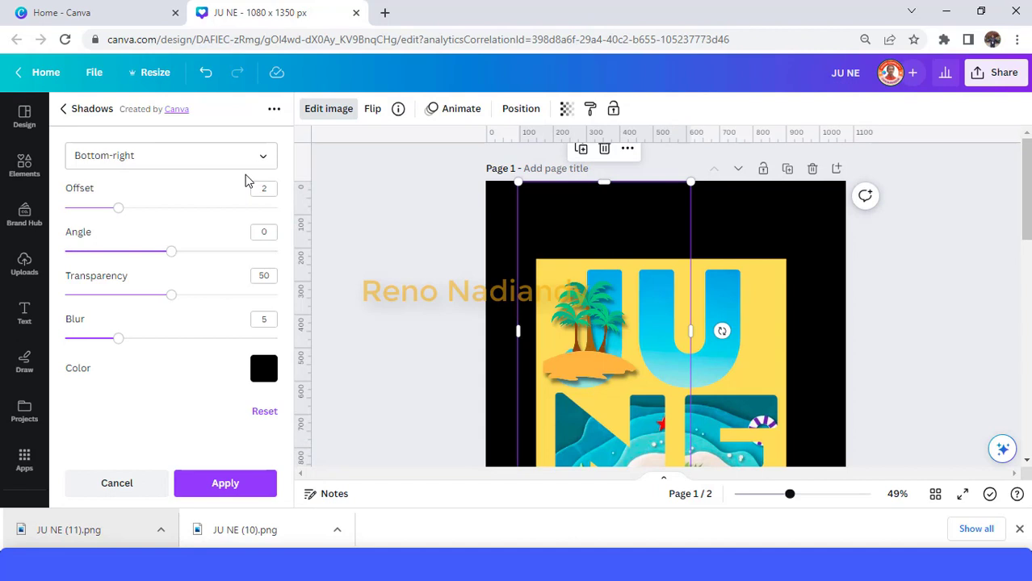
mouse_move(95, 215)
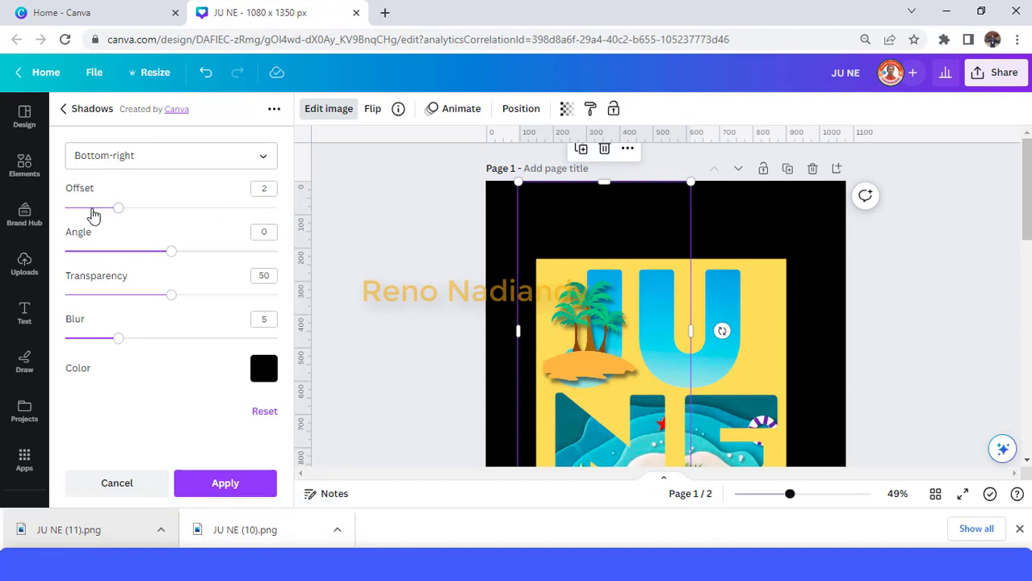
drag(119, 207, 92, 208)
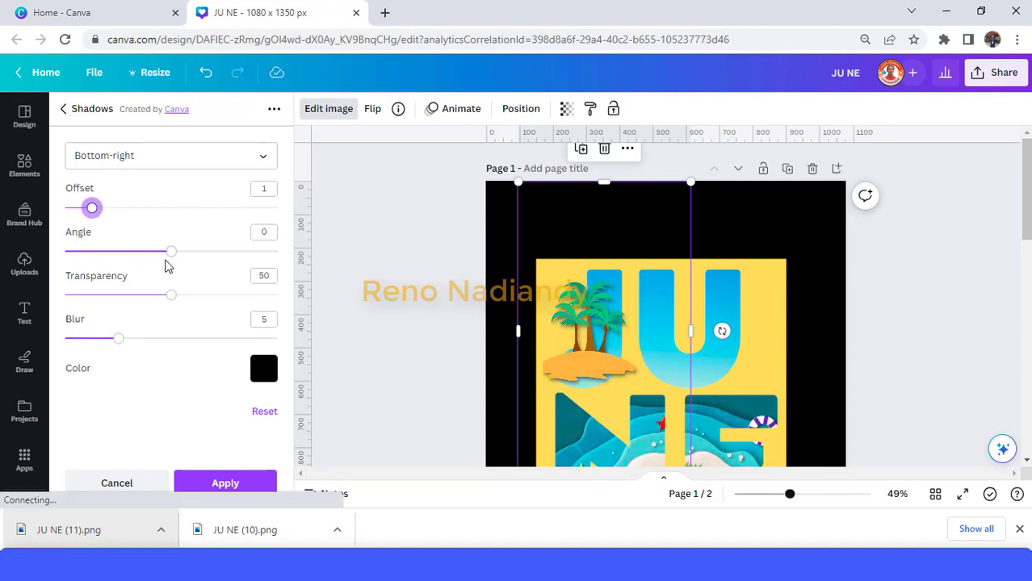
drag(171, 295, 198, 295)
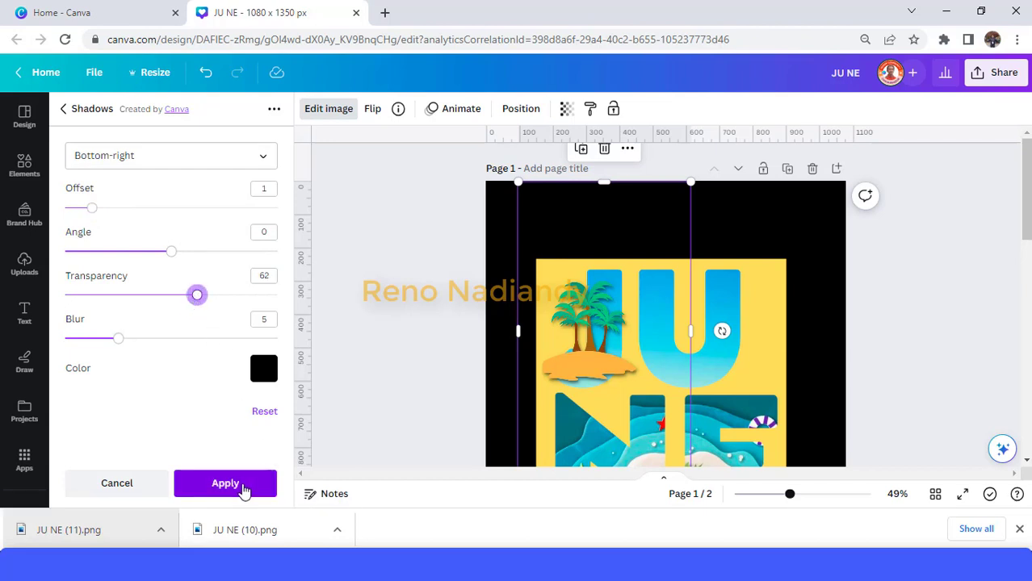
click(225, 483)
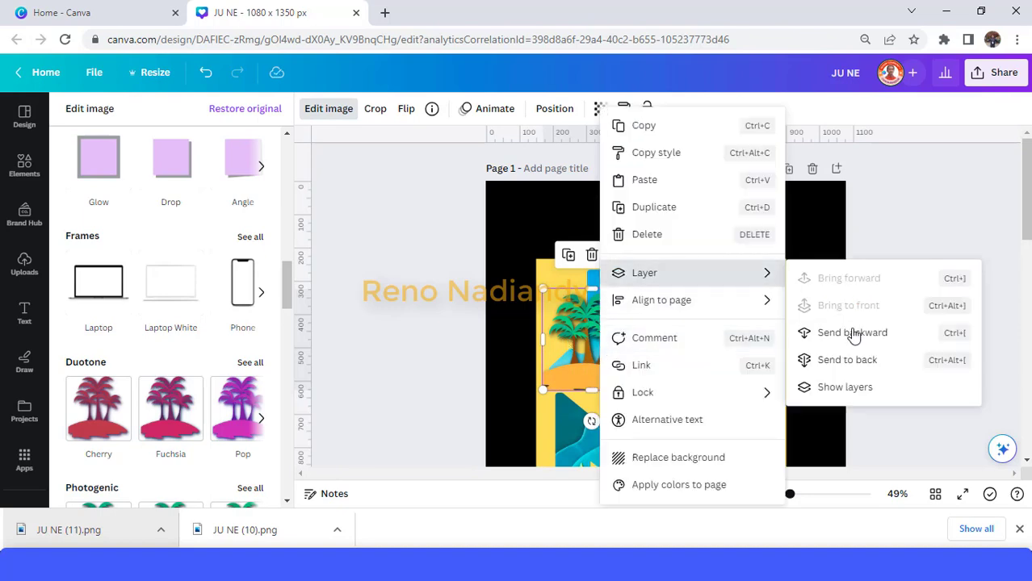
Send the palm island image back a layer so it shows through the yellow J cutout.
click(852, 332)
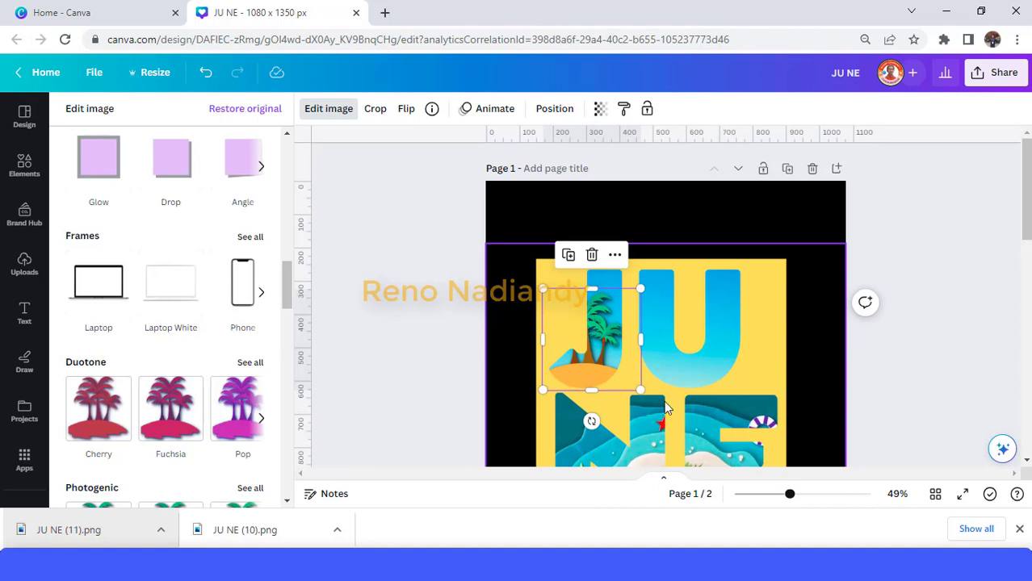
mouse_move(653, 407)
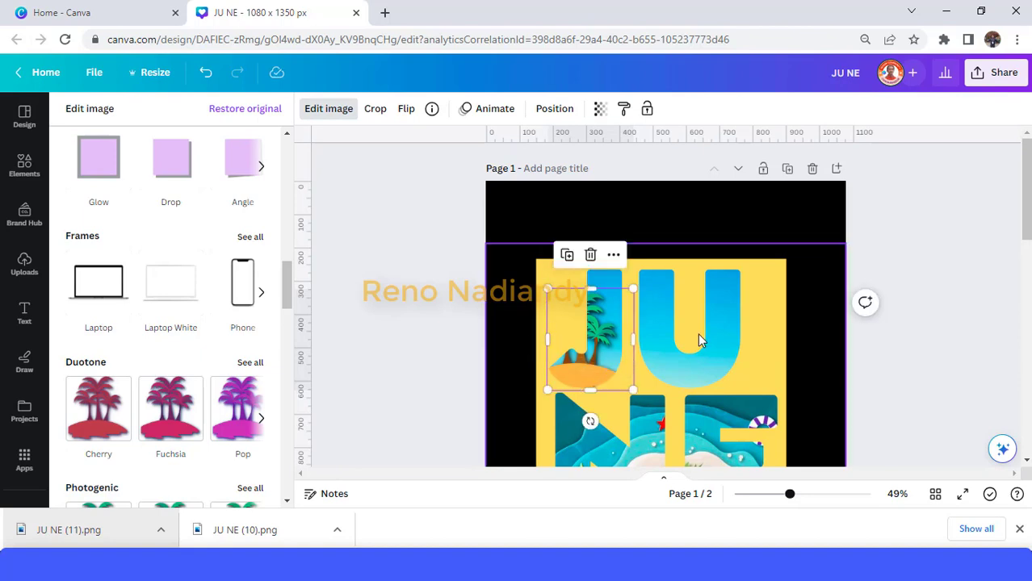
click(24, 264)
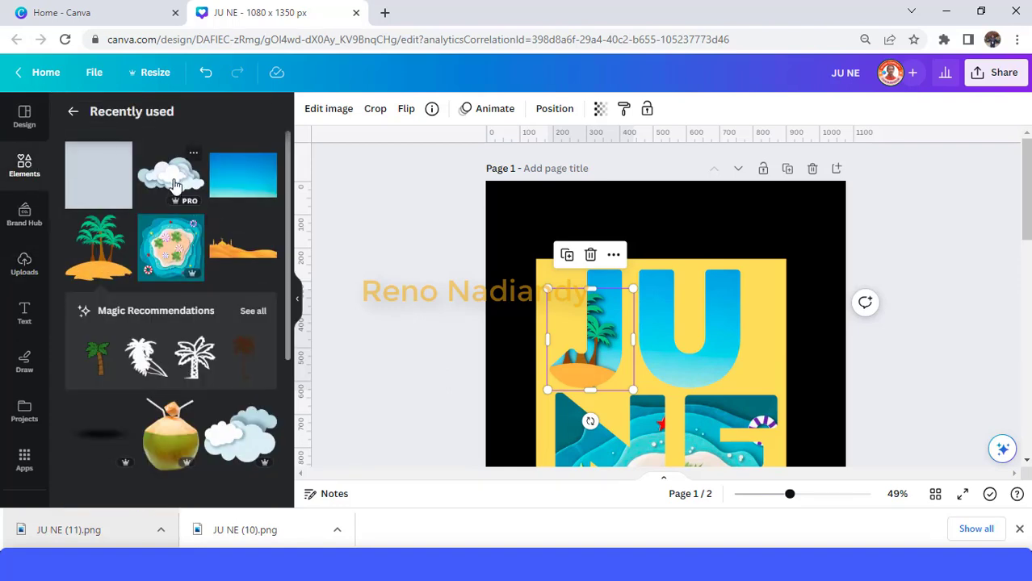
mouse_move(174, 181)
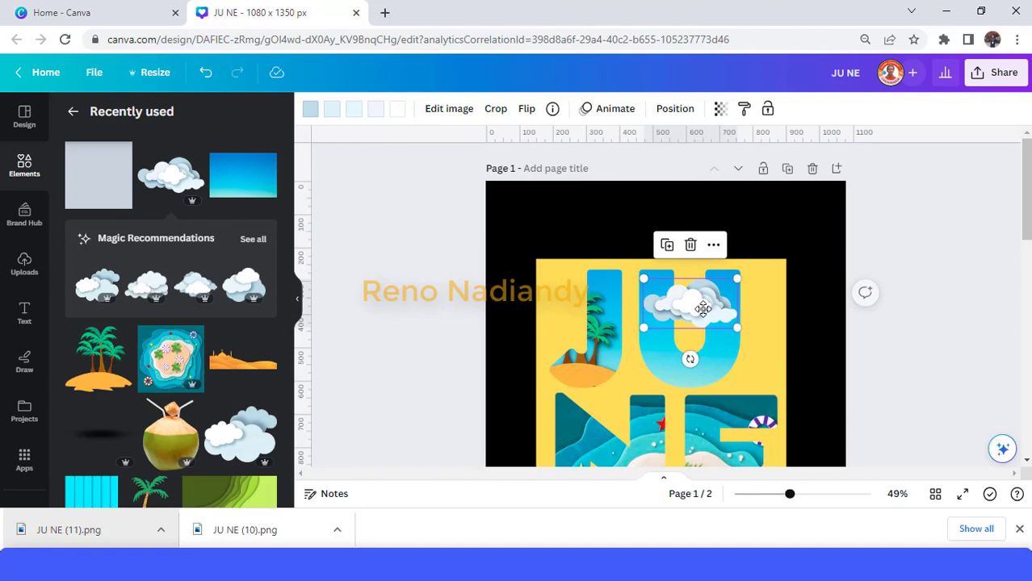
Move the small paper cloud into the lower-right corner of the U and deselect it.
right_click(703, 308)
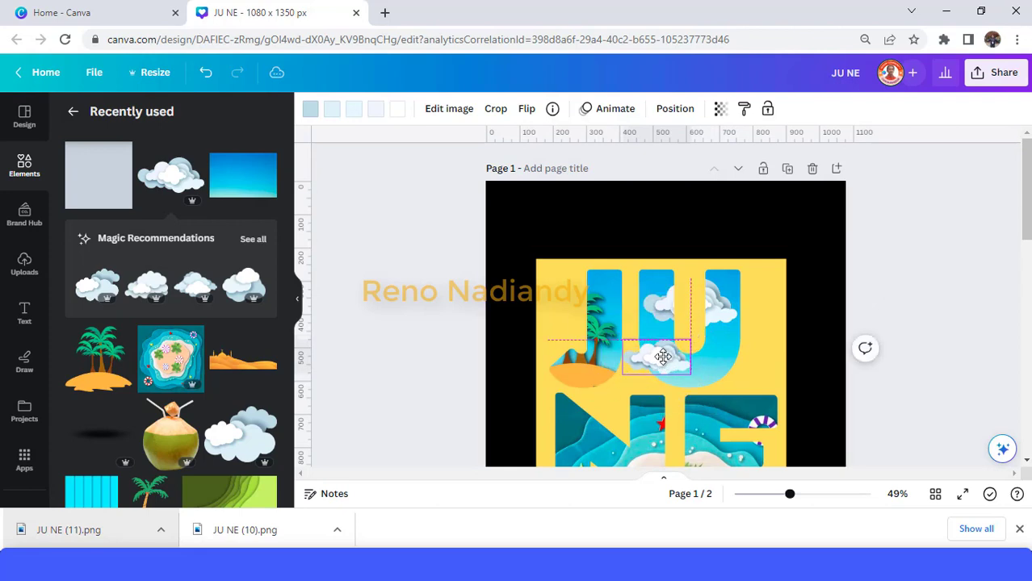
drag(662, 358, 731, 366)
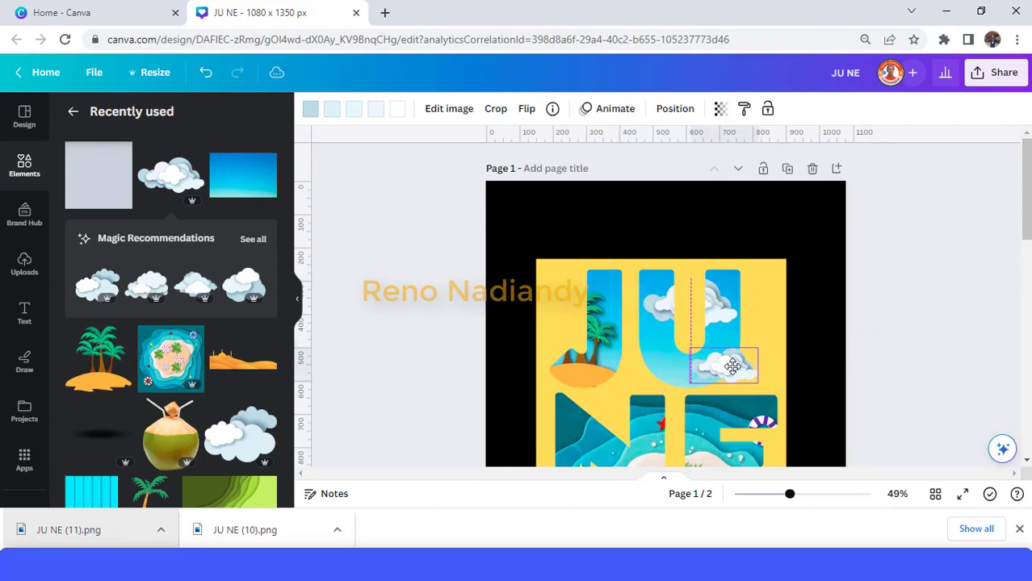
click(731, 366)
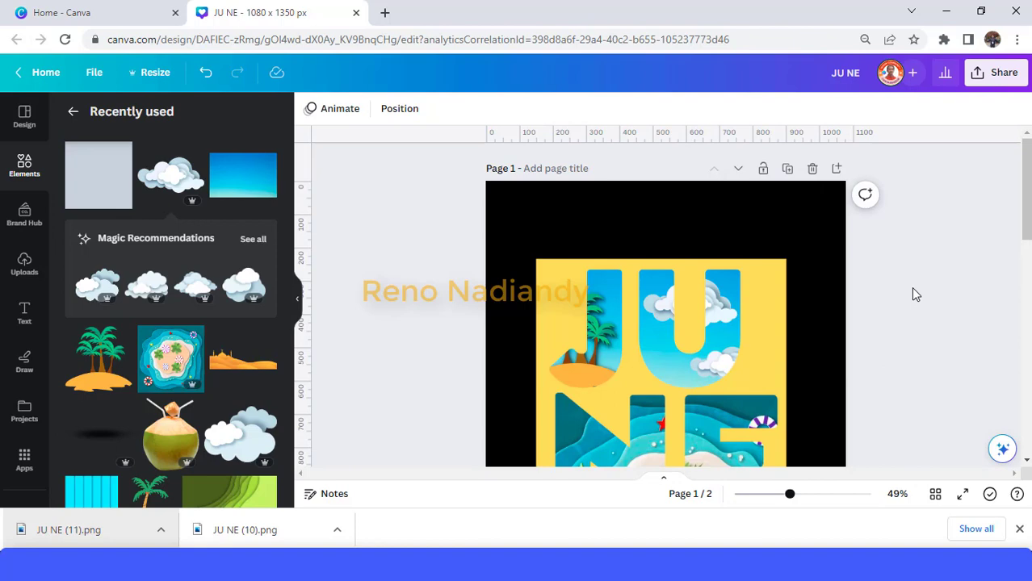
click(666, 323)
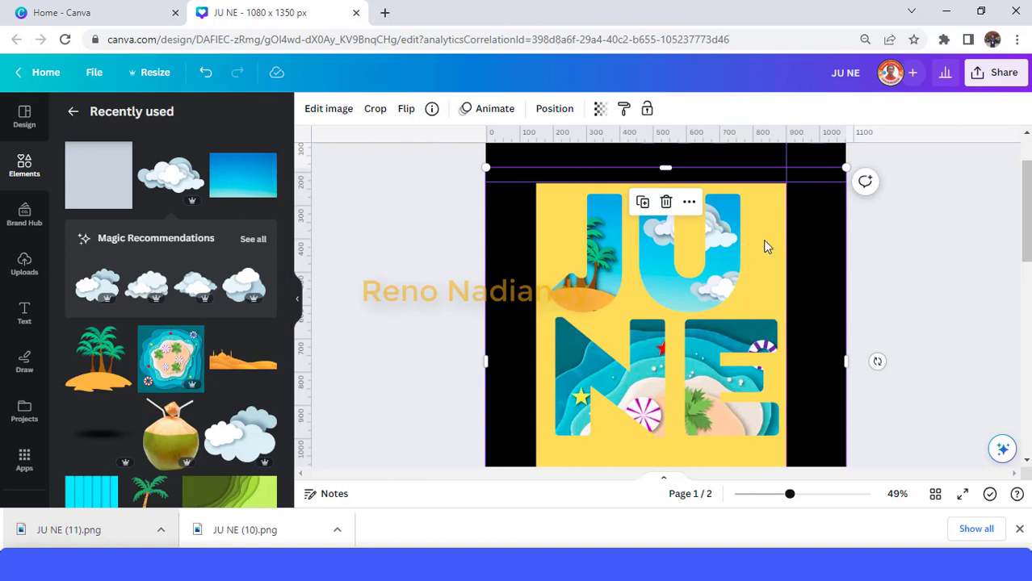
mouse_move(576, 272)
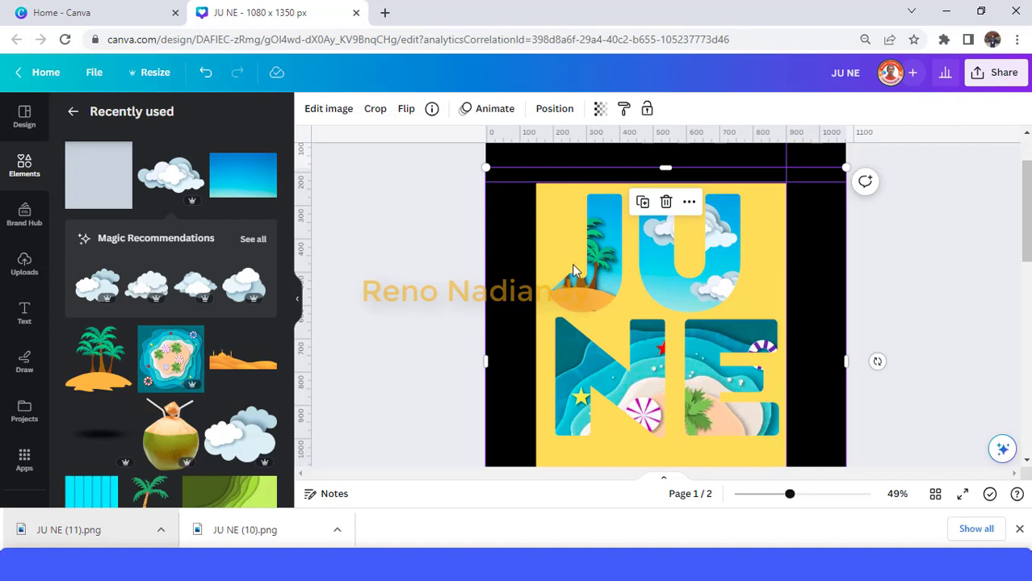
Add a Glow shadow to the JUNE letter cutout with transparency 80 and apply it.
click(329, 108)
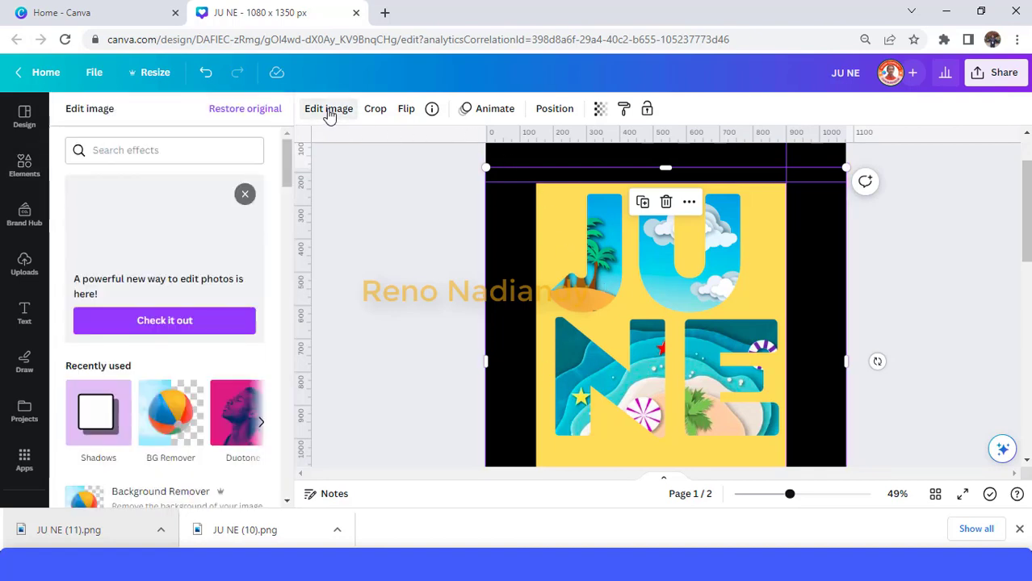
scroll(down, 3)
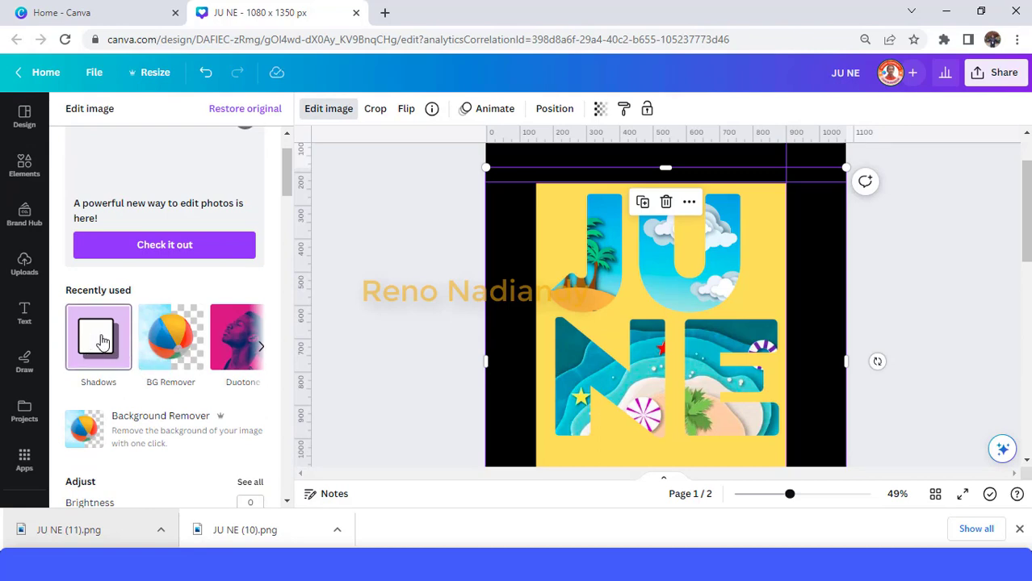
click(98, 336)
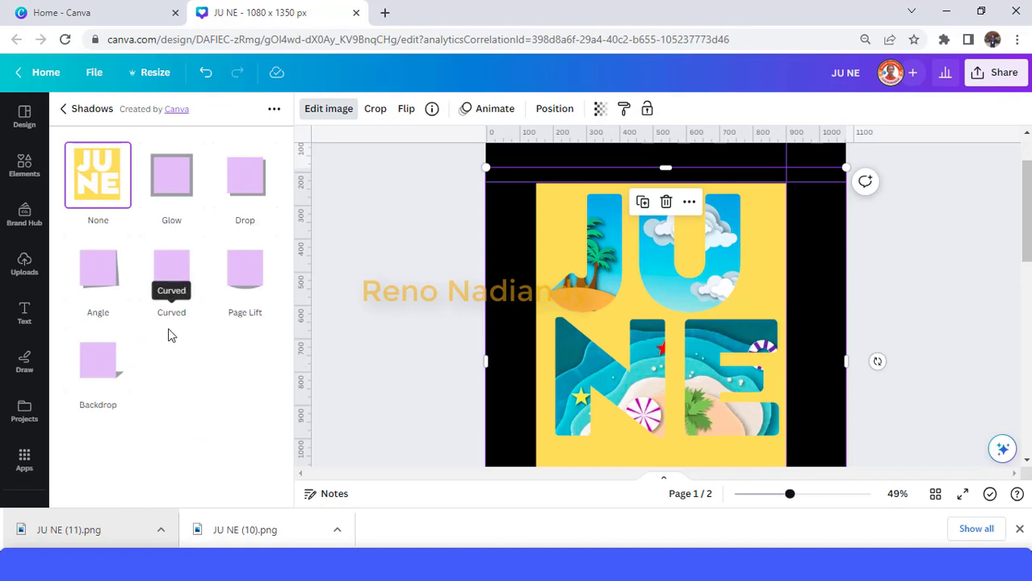
click(171, 175)
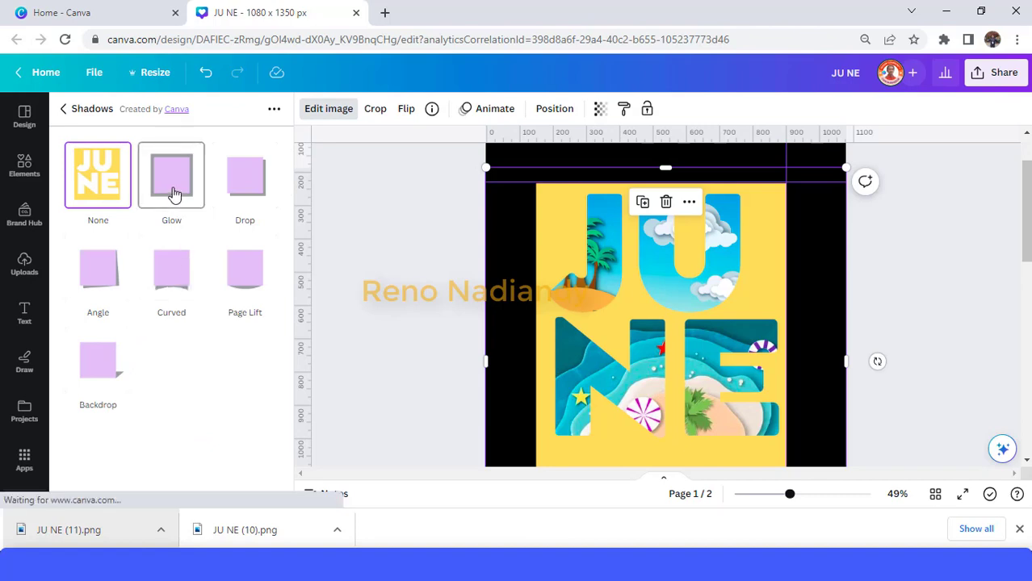
click(171, 176)
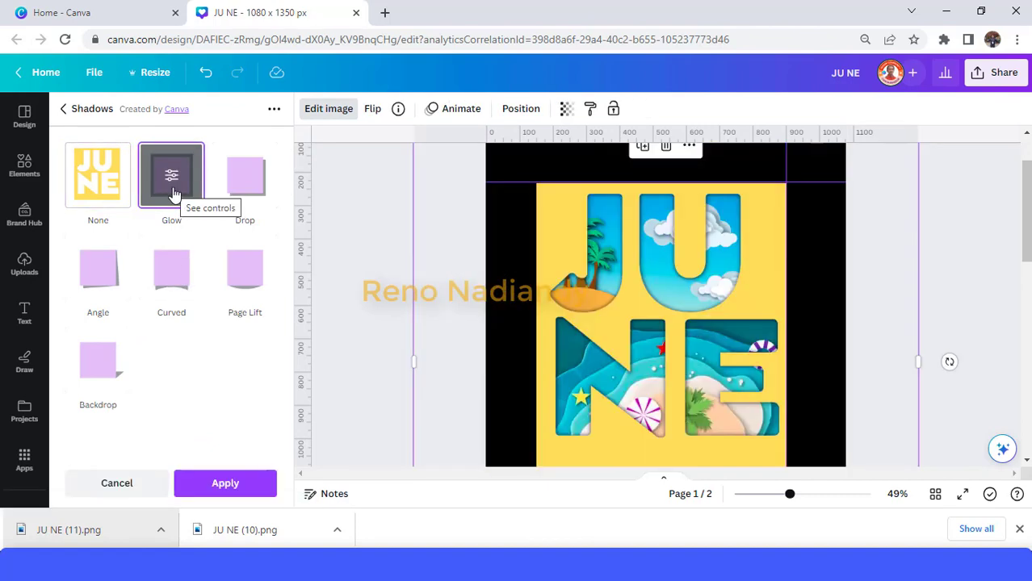
click(171, 175)
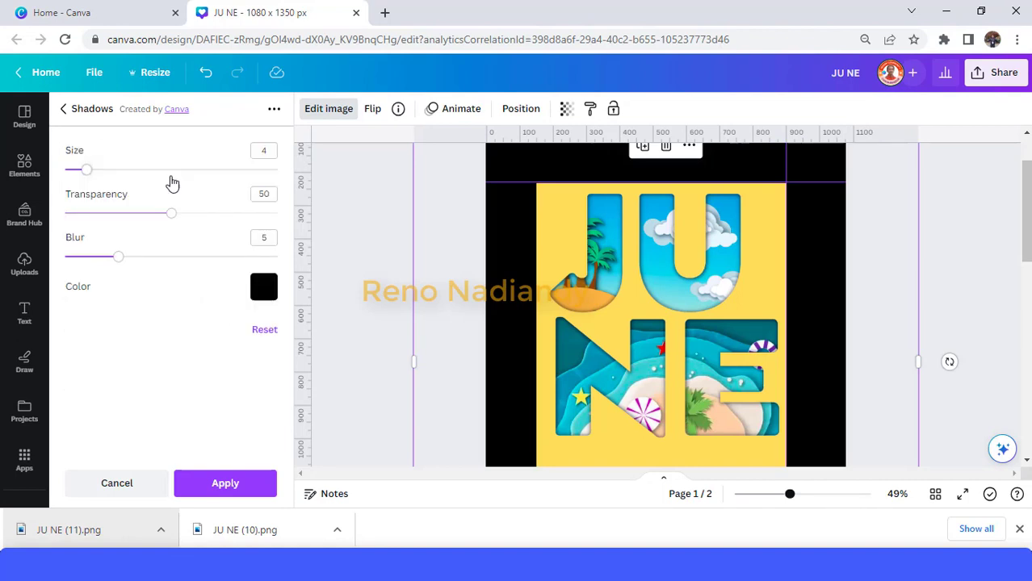
click(264, 194)
text(80)
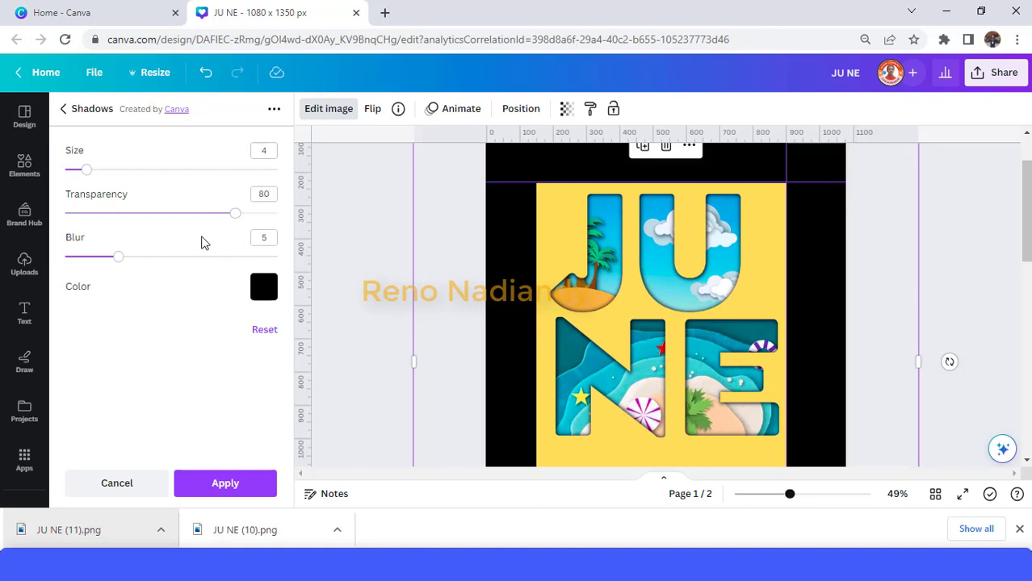
click(263, 151)
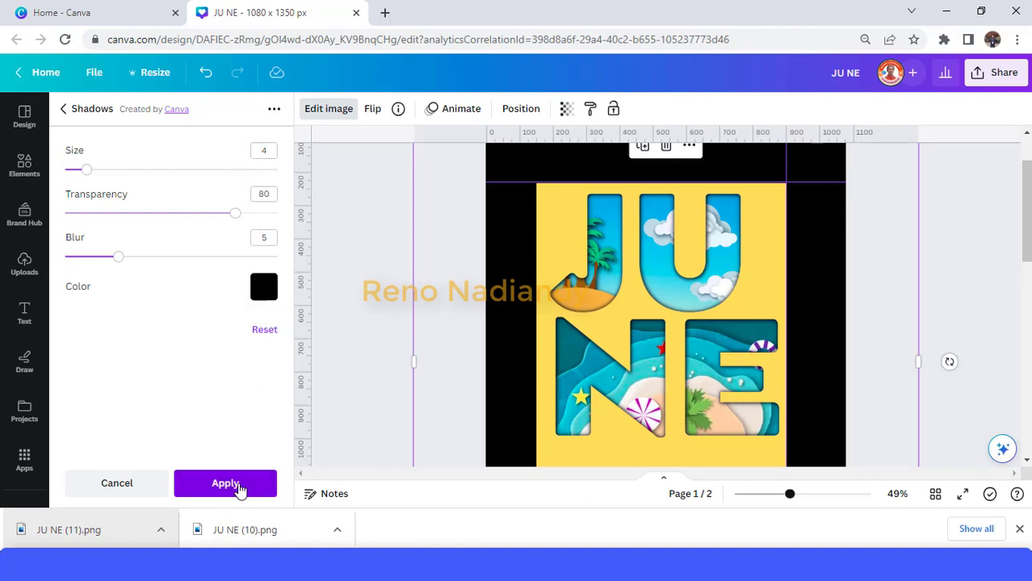
click(225, 483)
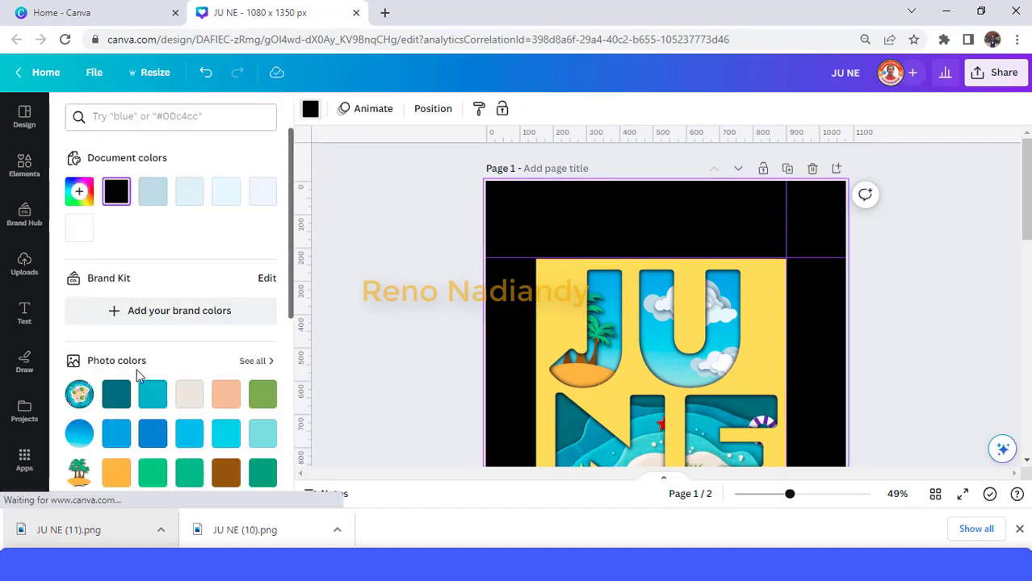
Make the page background yellow and drag the letter image's top edge slightly down.
scroll(down, 3)
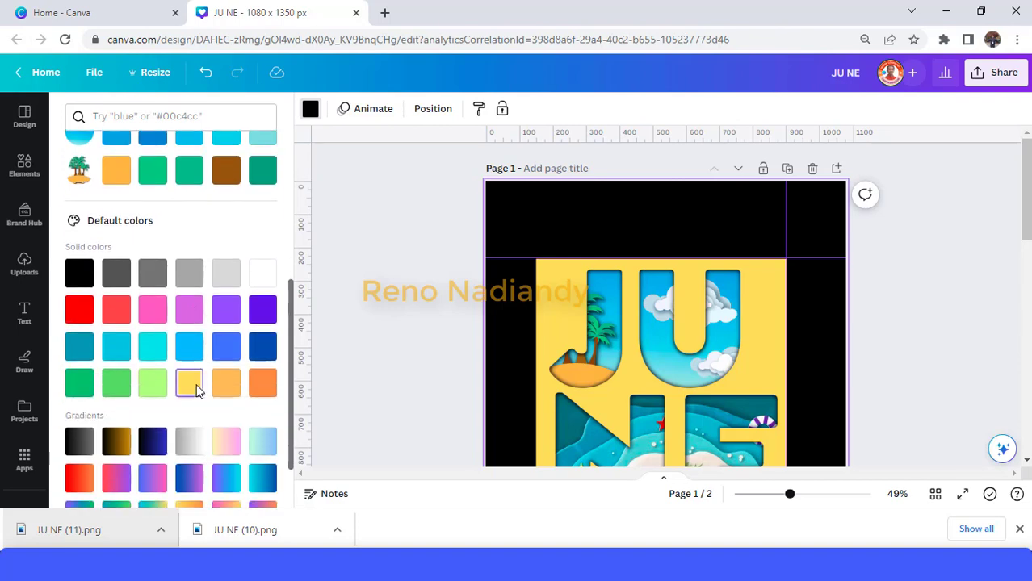
click(189, 382)
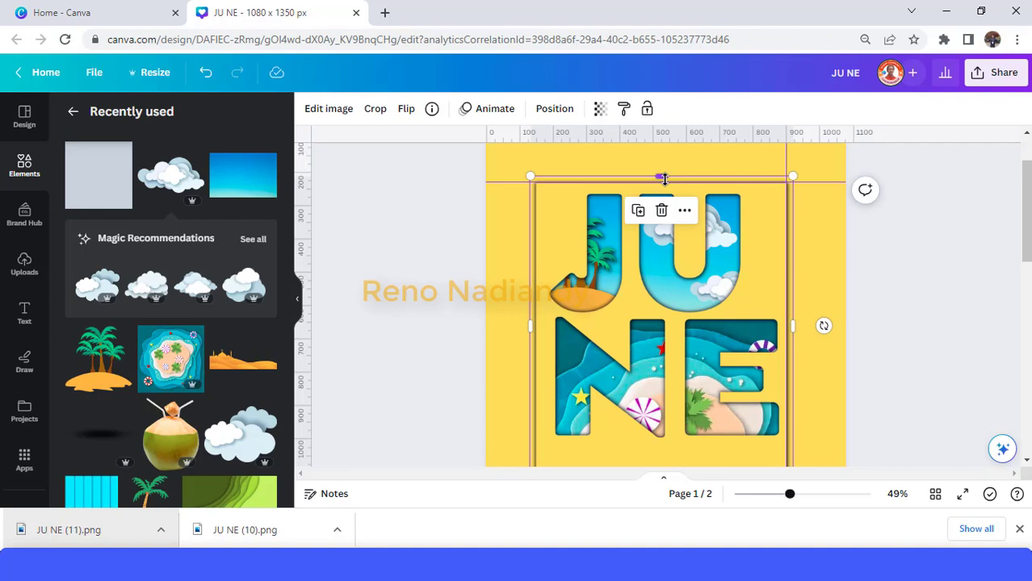
drag(664, 177, 664, 188)
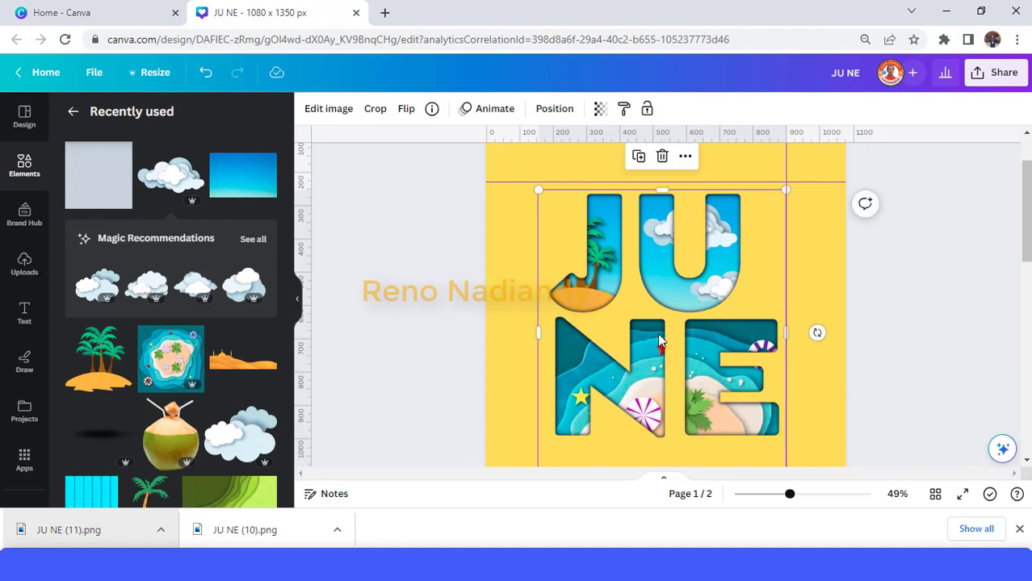
scroll(down, 3)
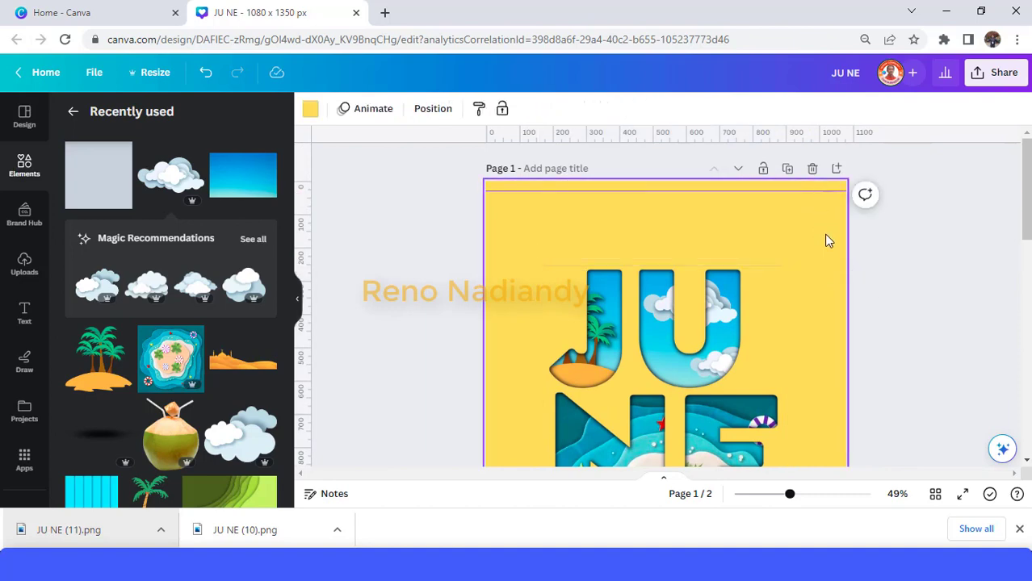
click(662, 339)
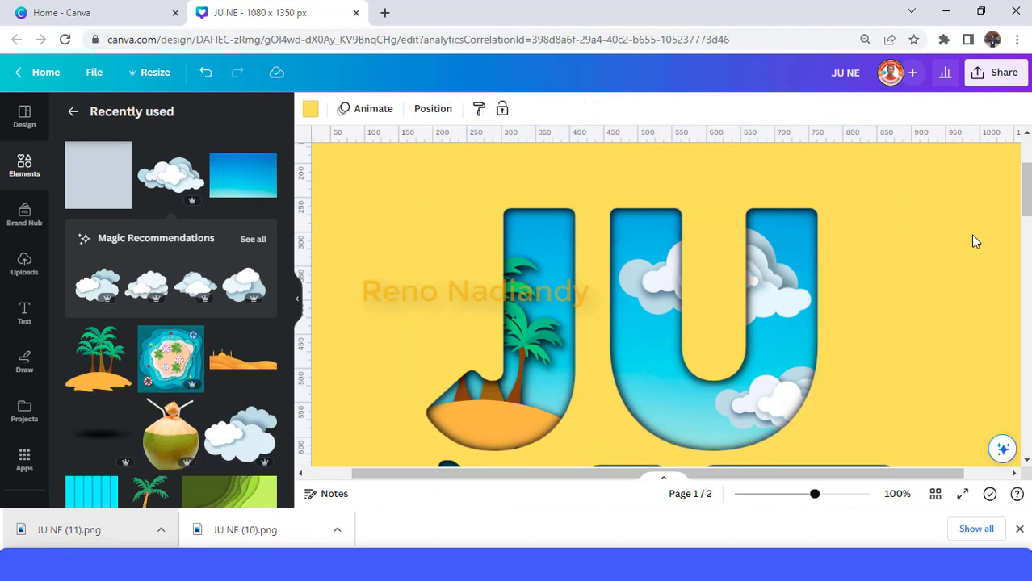
Export just page 1 of the yellow JUNE design as a PNG.
click(1003, 72)
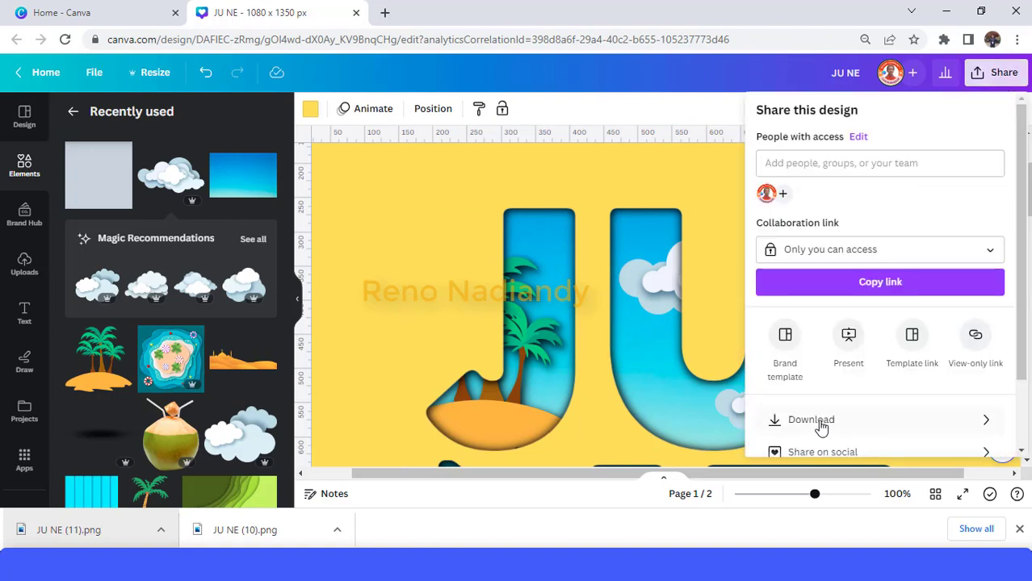
click(810, 419)
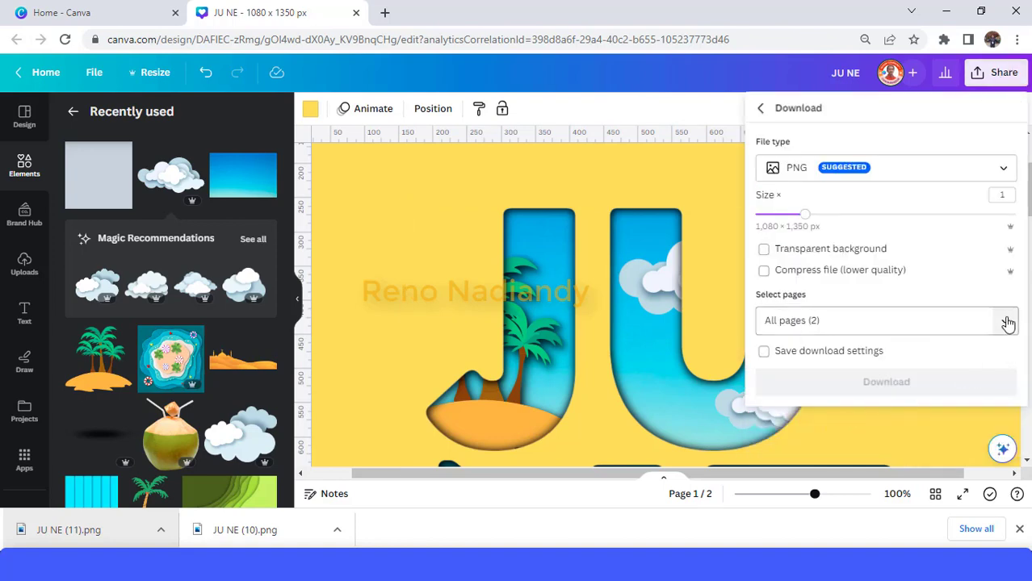
click(1007, 320)
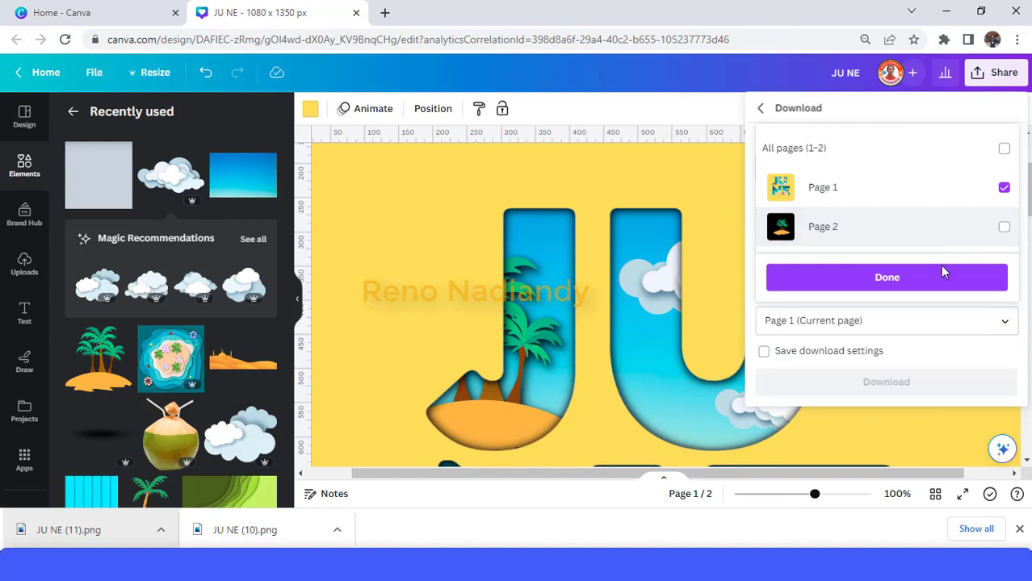
click(887, 277)
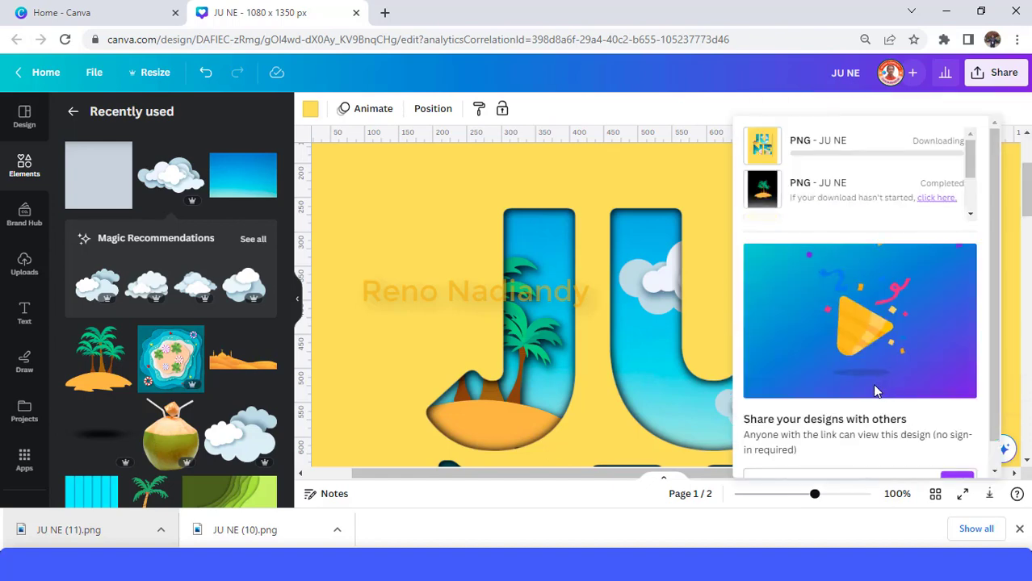
drag(814, 493, 791, 494)
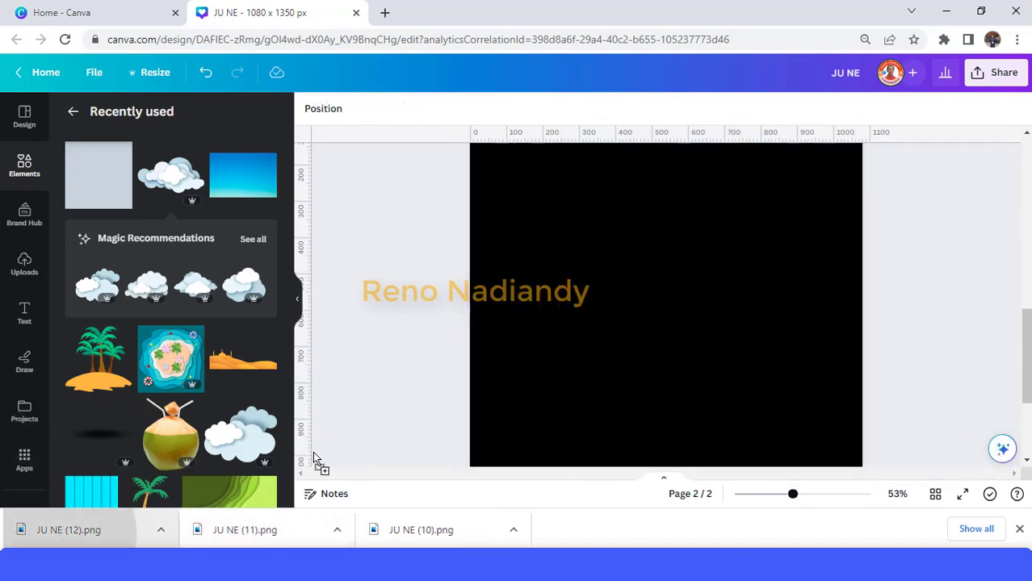
Place the exported JUNE image on page 2 and remove its yellow background with BG Remover.
click(24, 264)
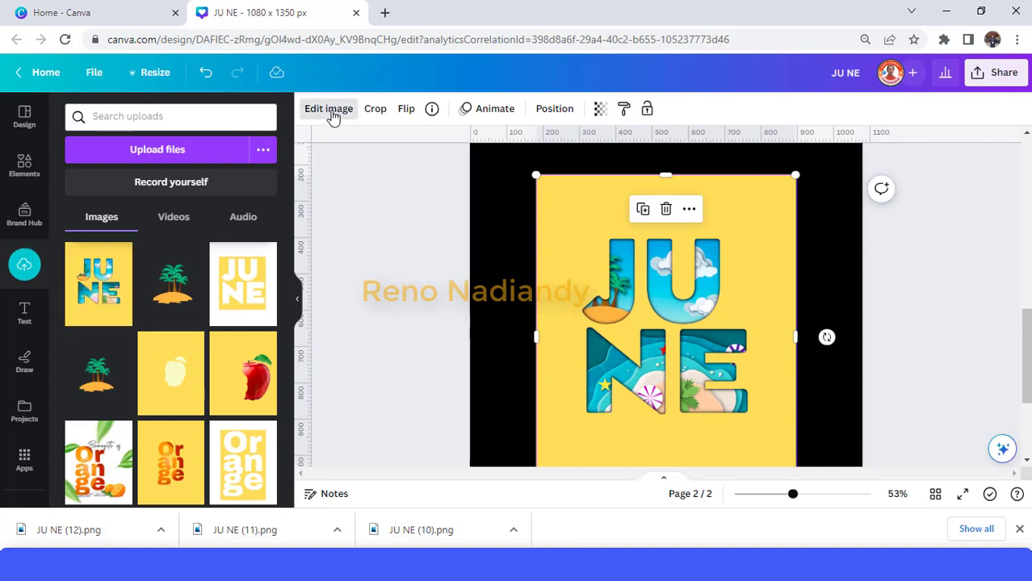
click(328, 108)
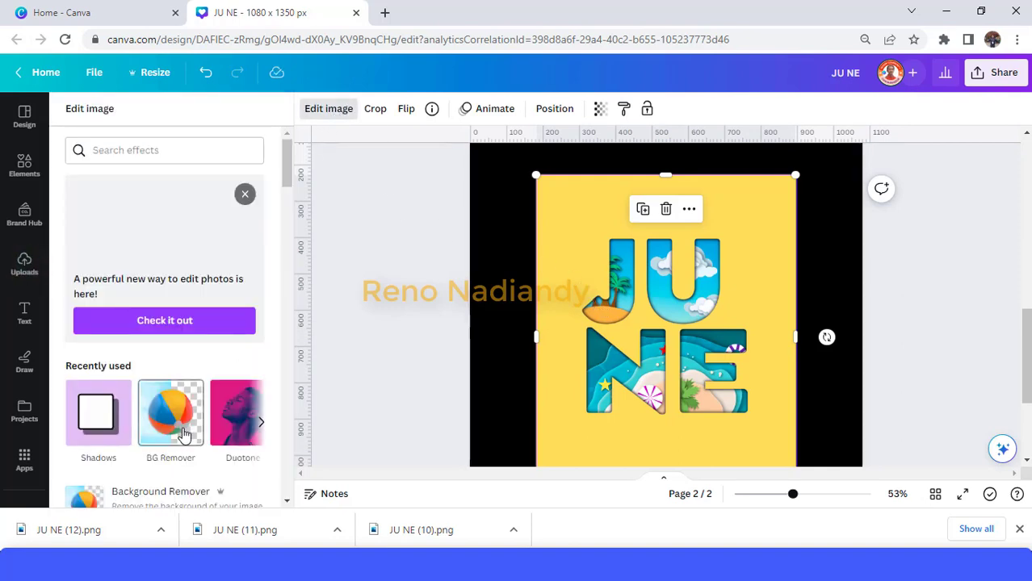
click(170, 414)
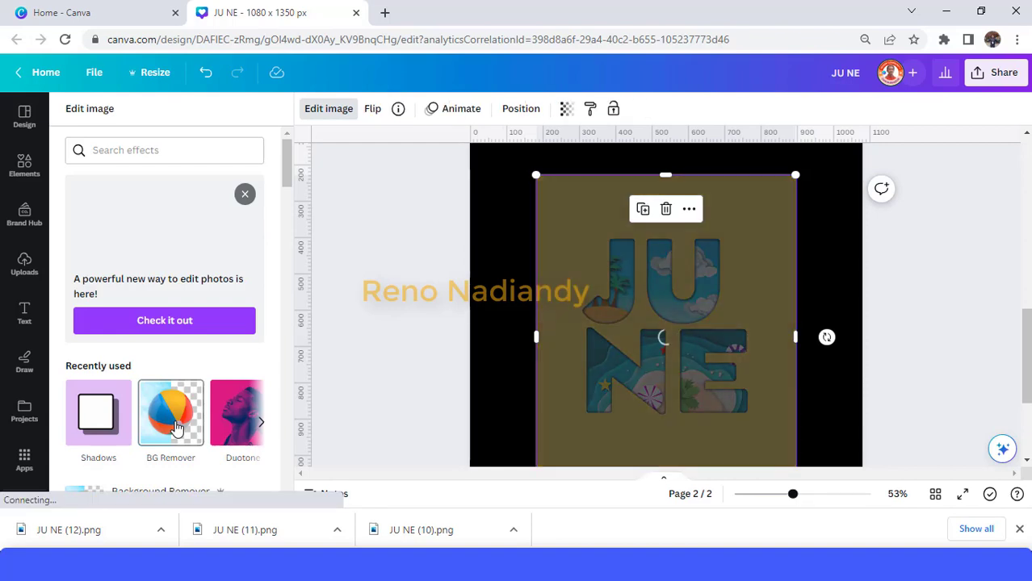
click(170, 413)
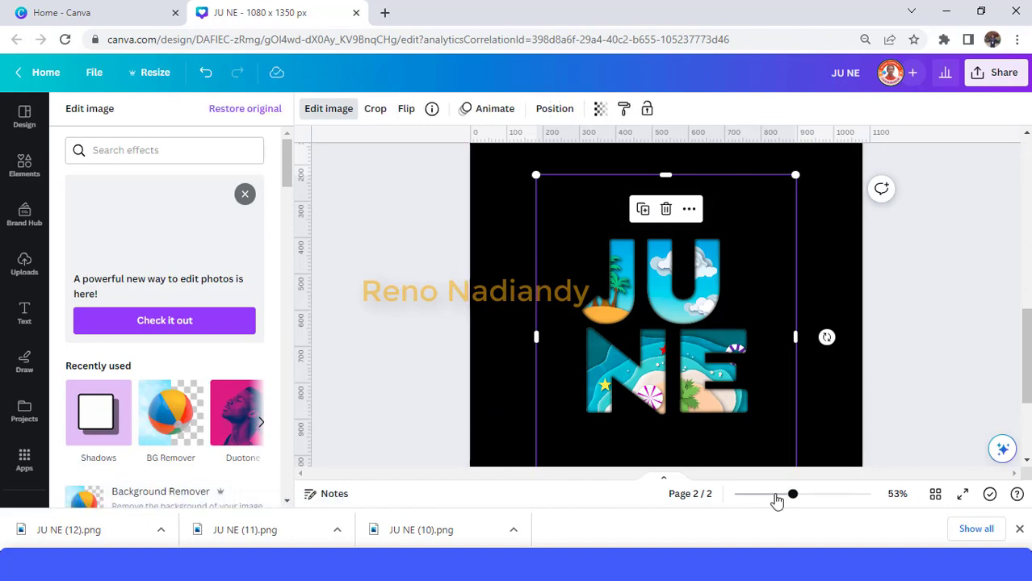
drag(792, 493, 779, 493)
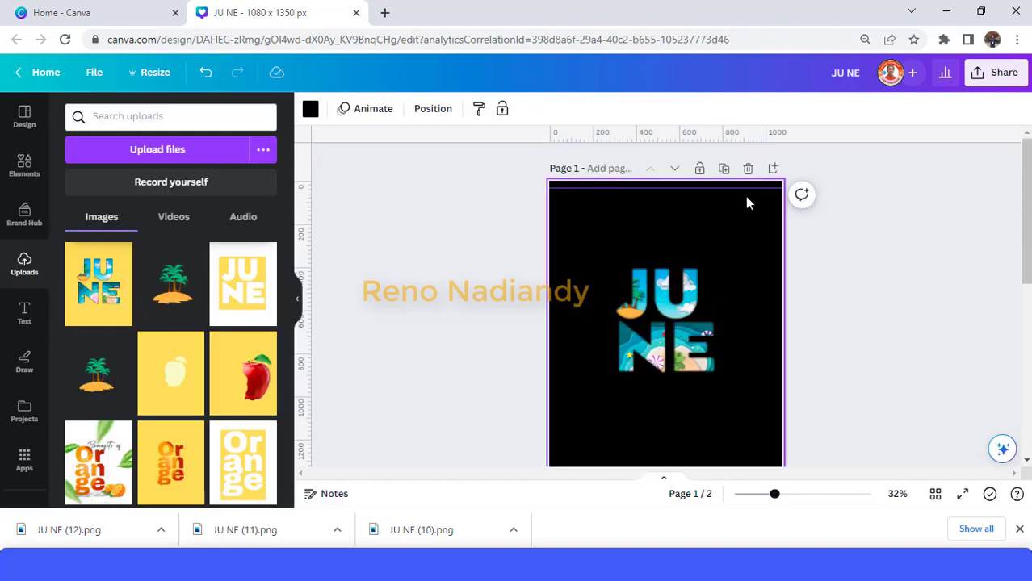
Give page 1 a white background and enlarge the JUNE cutout image on it.
click(665, 315)
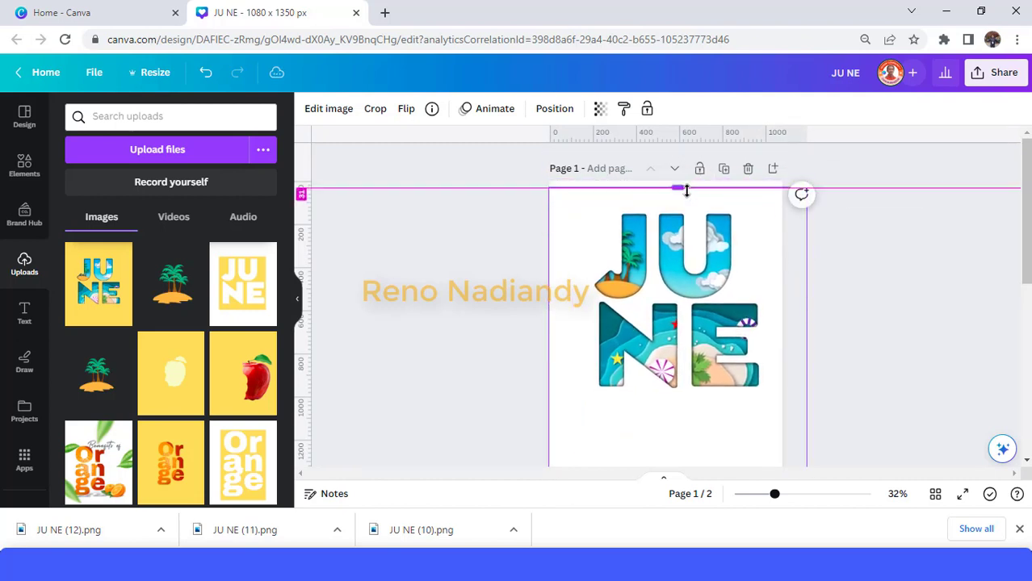
scroll(down, 3)
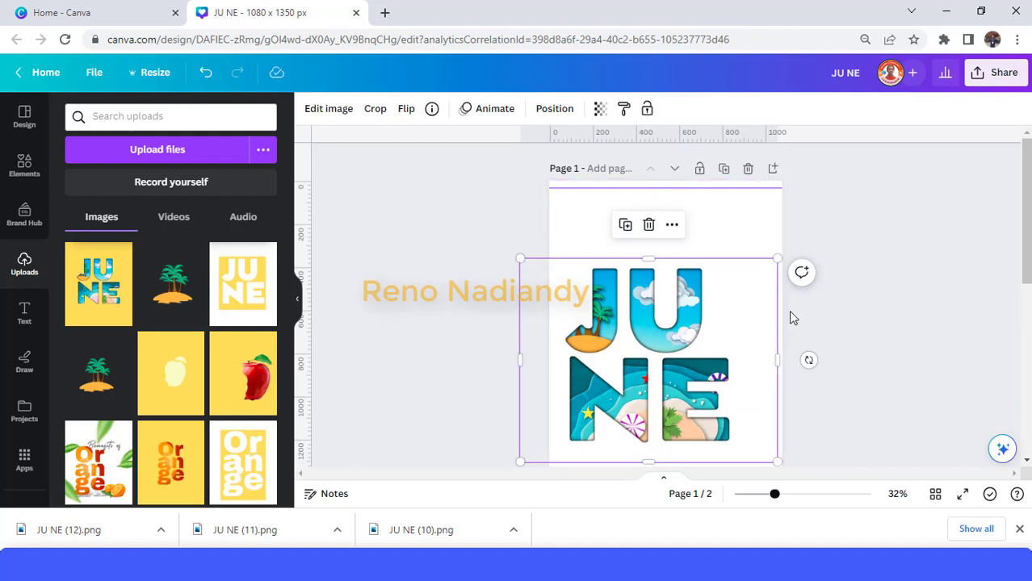
mouse_move(807, 293)
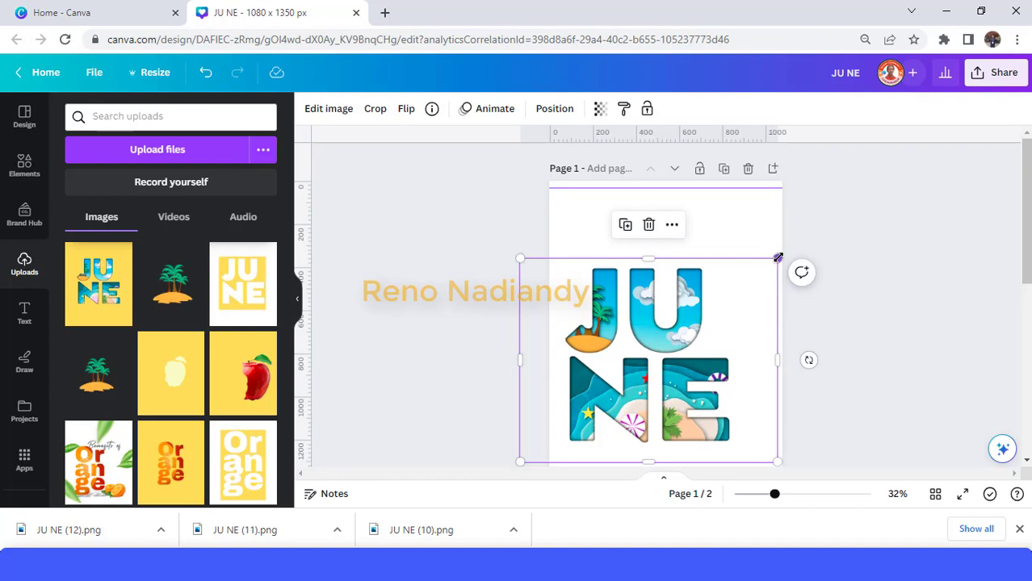
drag(778, 258, 767, 266)
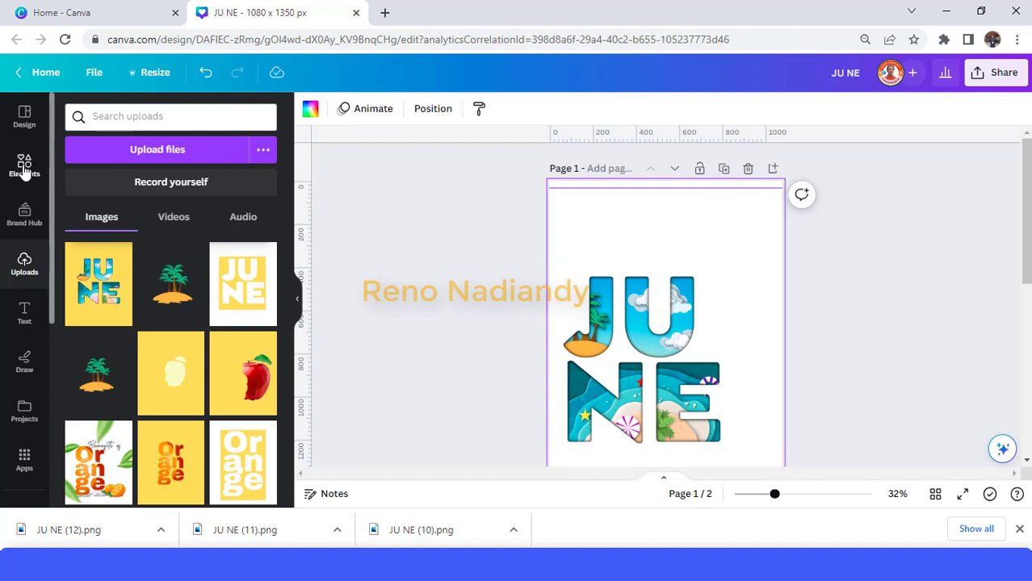
Search elements for 'COCONUT LEAF' and add leaf photos at top-right and lower-left.
click(25, 165)
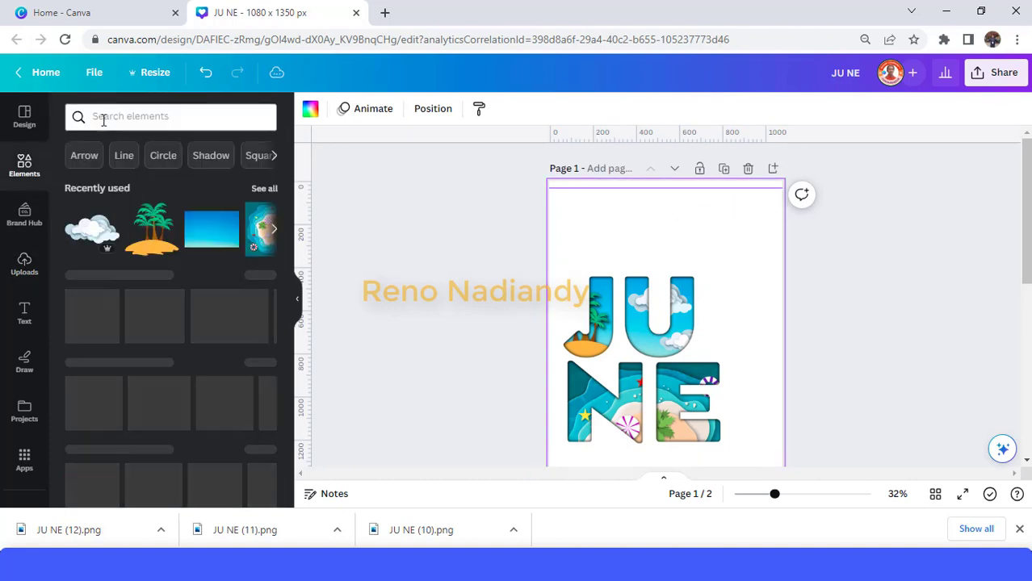
click(169, 116)
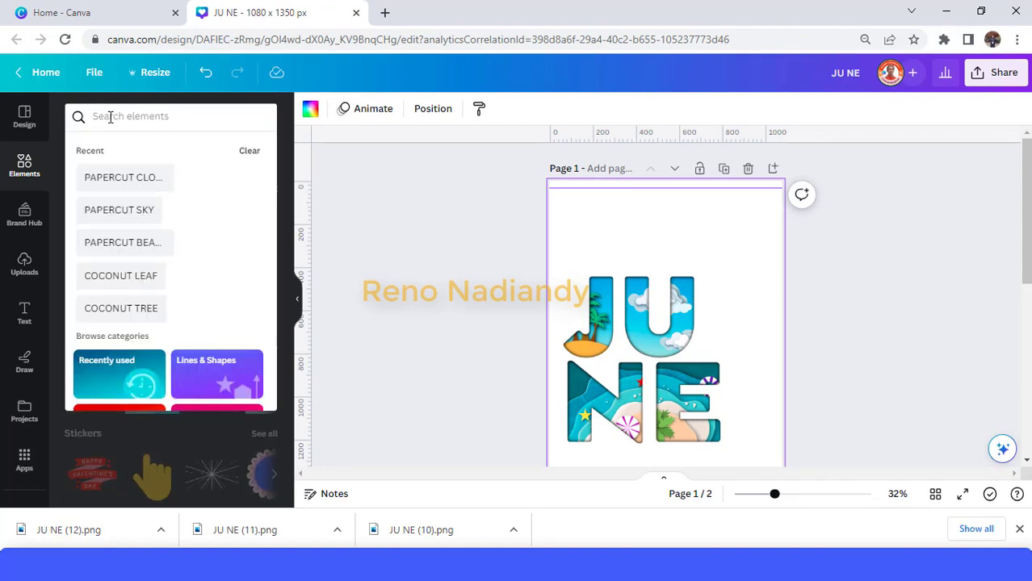
text(co)
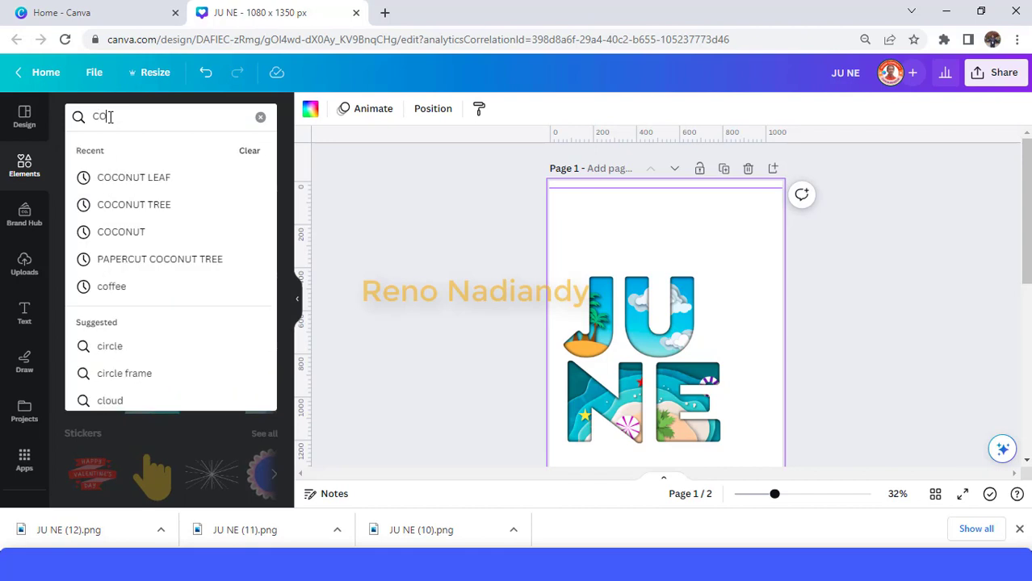
text(COCONUT LEA)
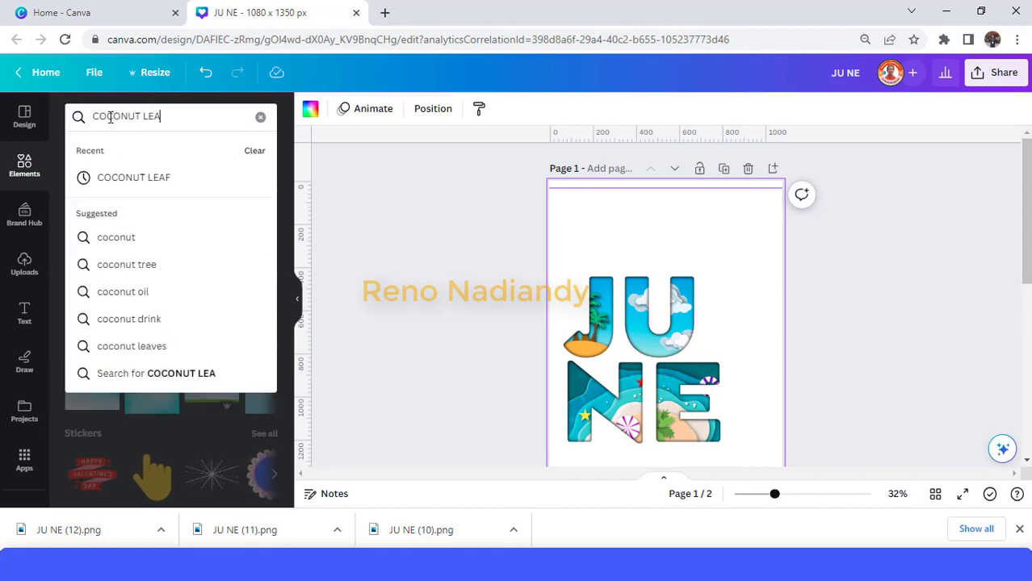
key(Enter)
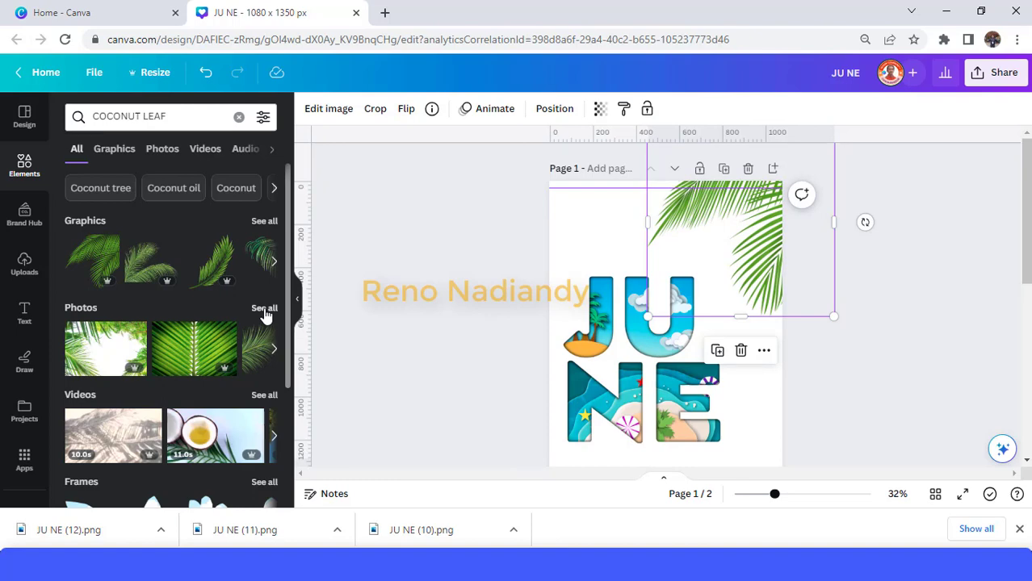
click(162, 149)
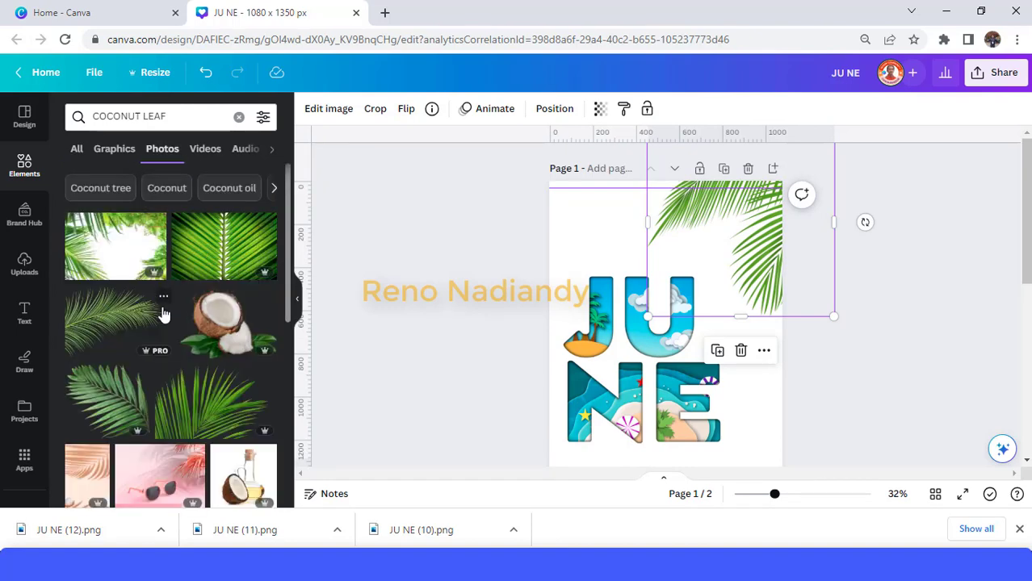
mouse_move(201, 415)
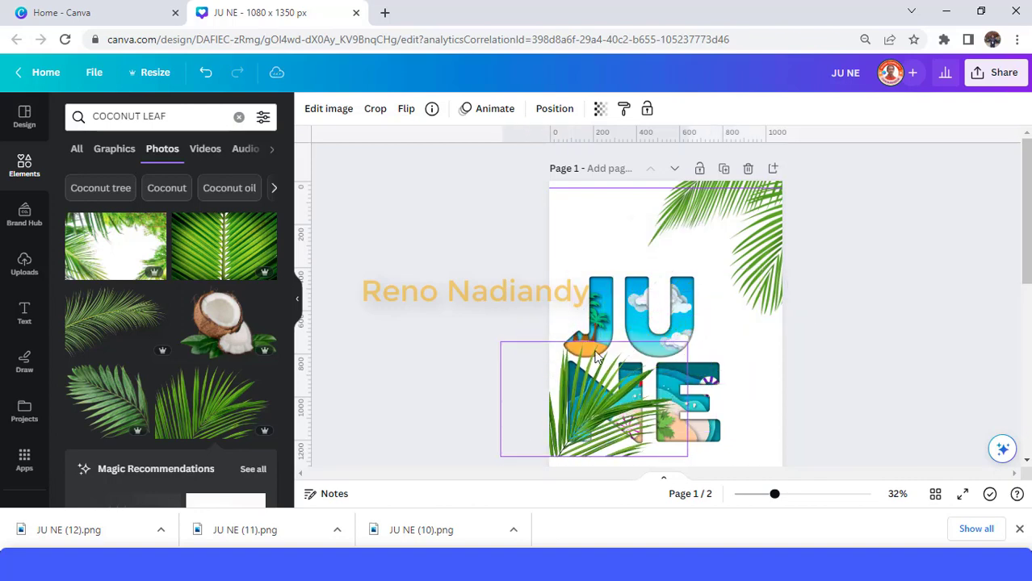
scroll(down, 3)
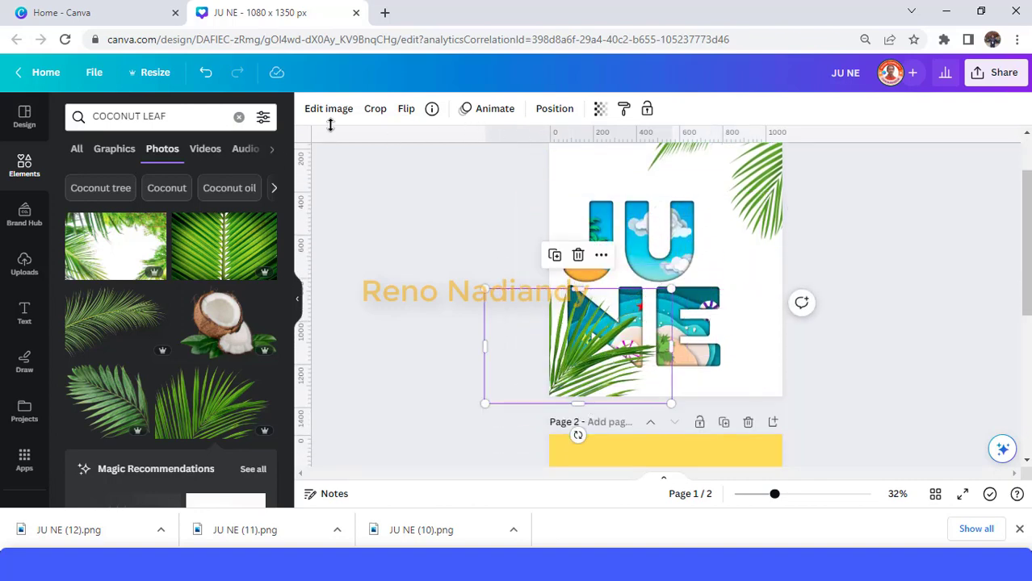
Blur the lower-left coconut leaf photo to about 30 in the Adjust settings.
click(329, 108)
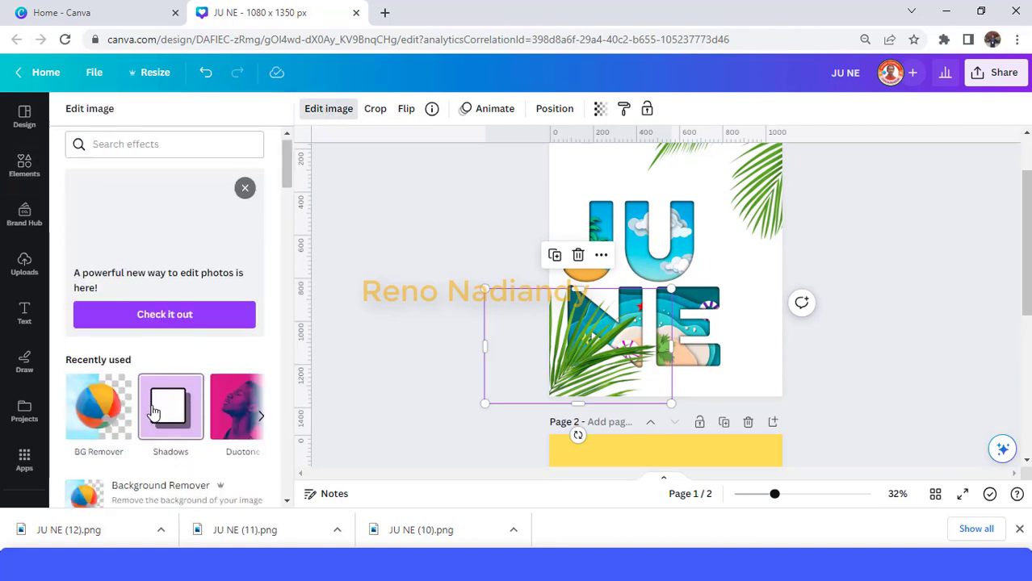
scroll(down, 3)
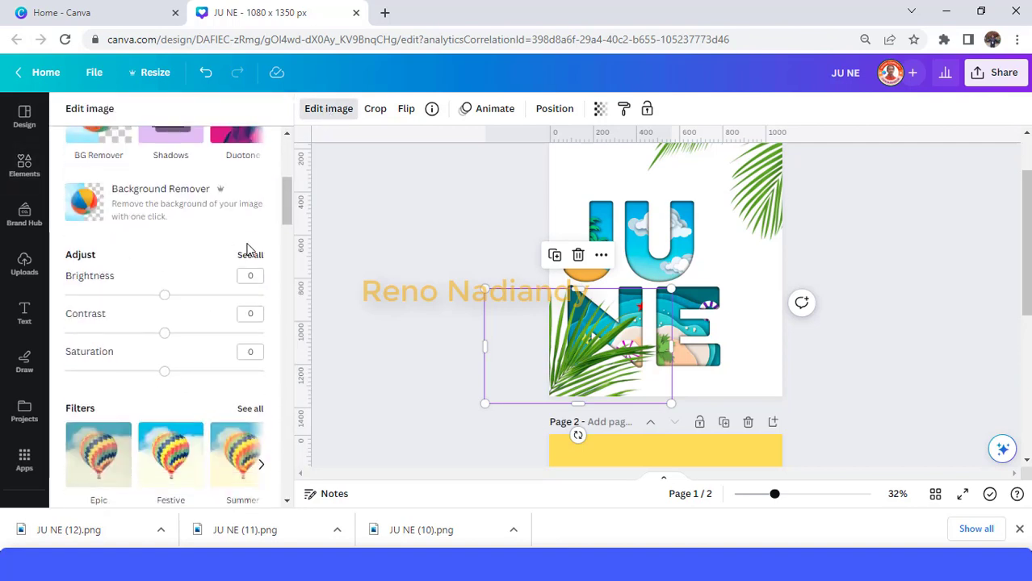
click(249, 254)
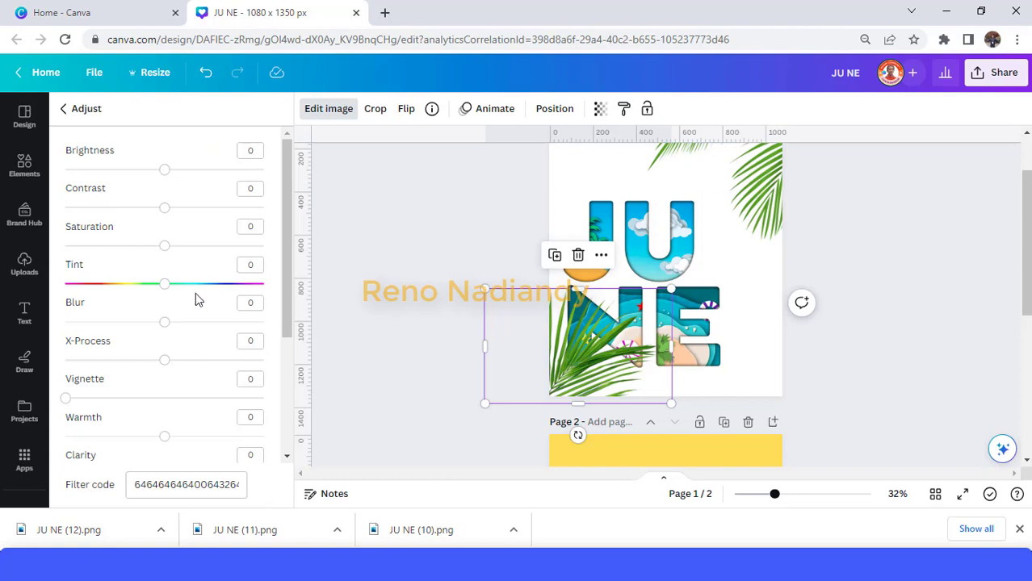
drag(164, 322, 192, 322)
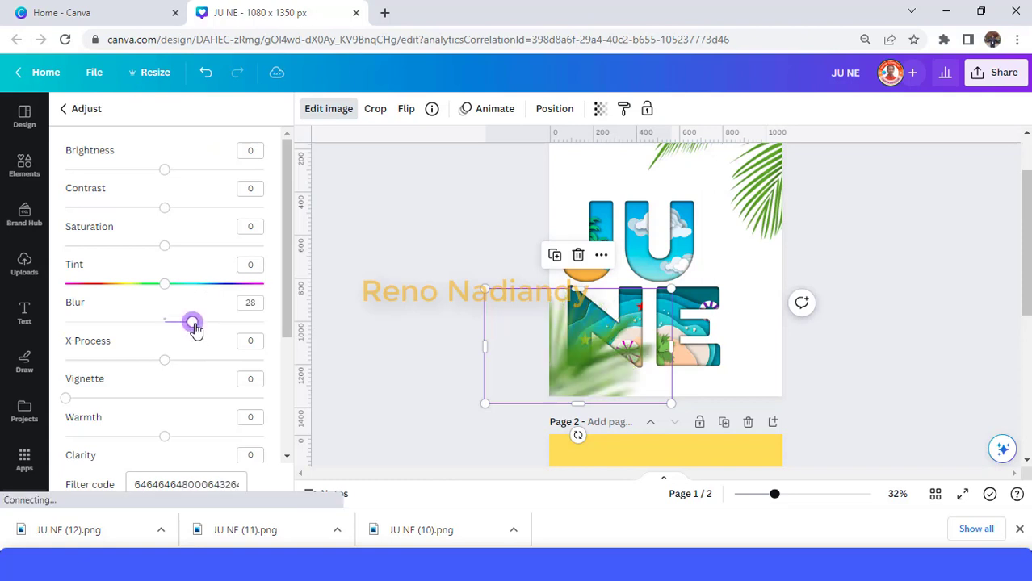
drag(192, 321, 194, 321)
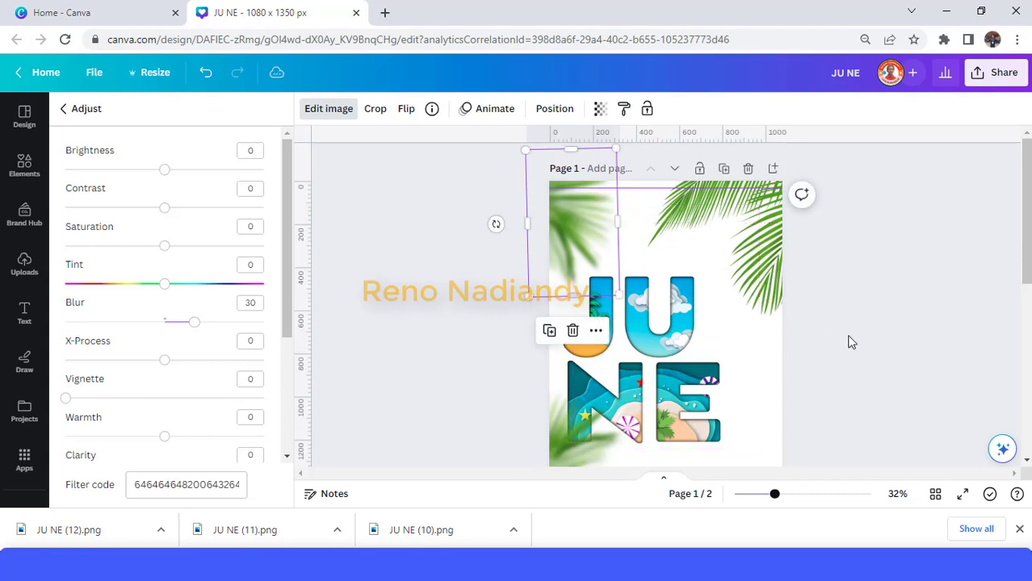
mouse_move(842, 382)
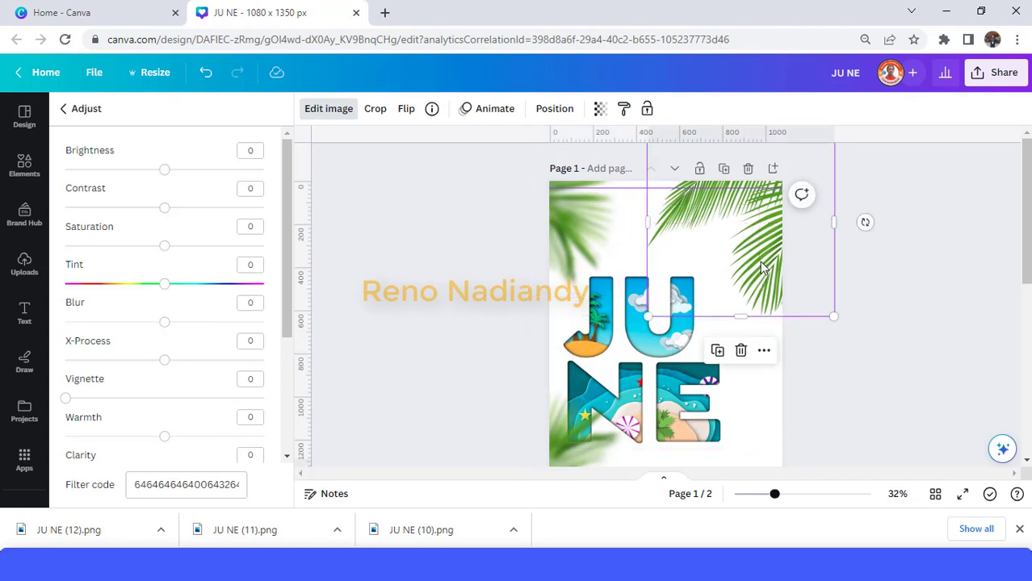
click(24, 165)
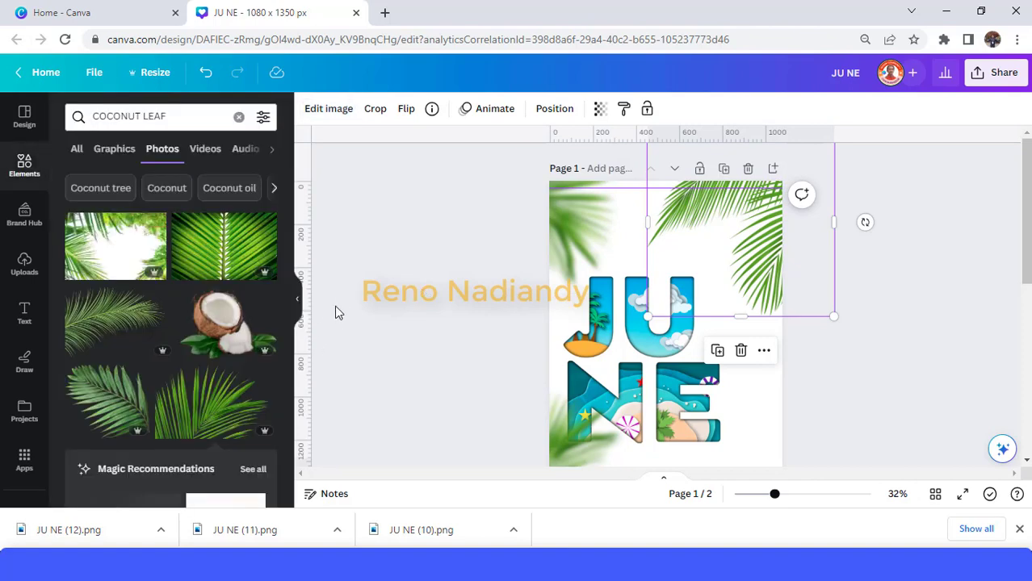
mouse_move(242, 339)
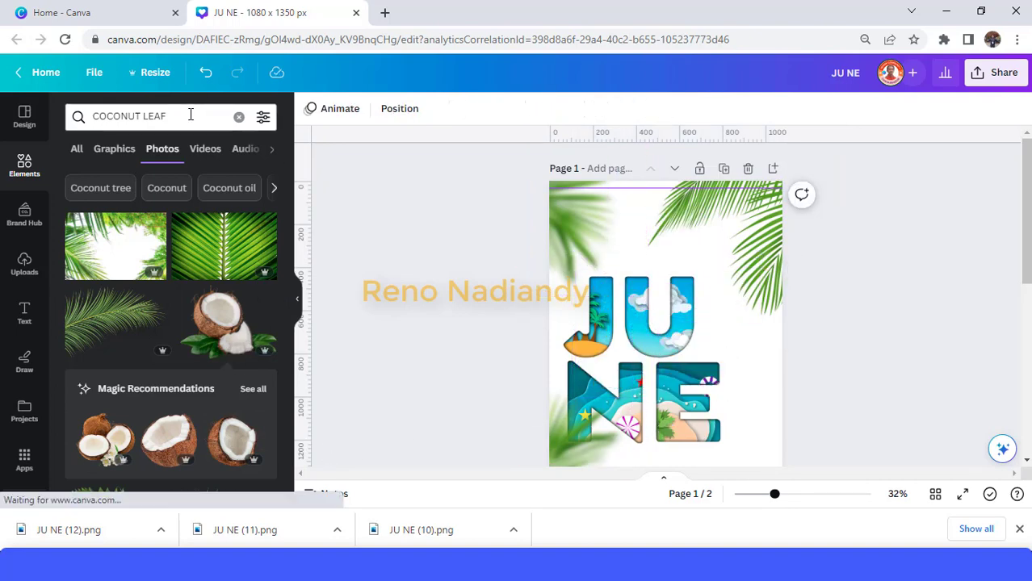
Search 'COCONUT' to add green coconut photos, then search for 'SAND'.
click(153, 115)
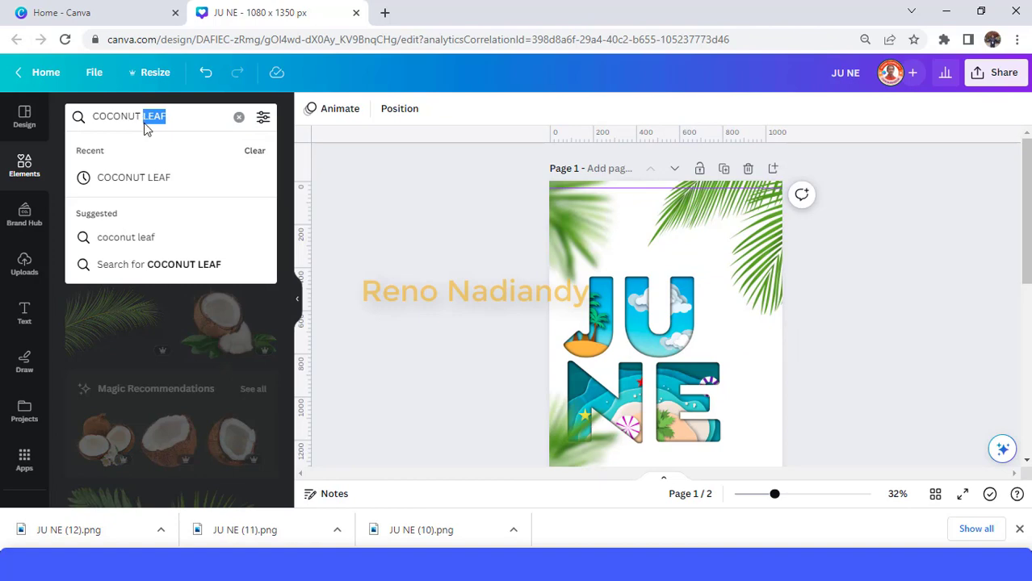
text(COCONUT)
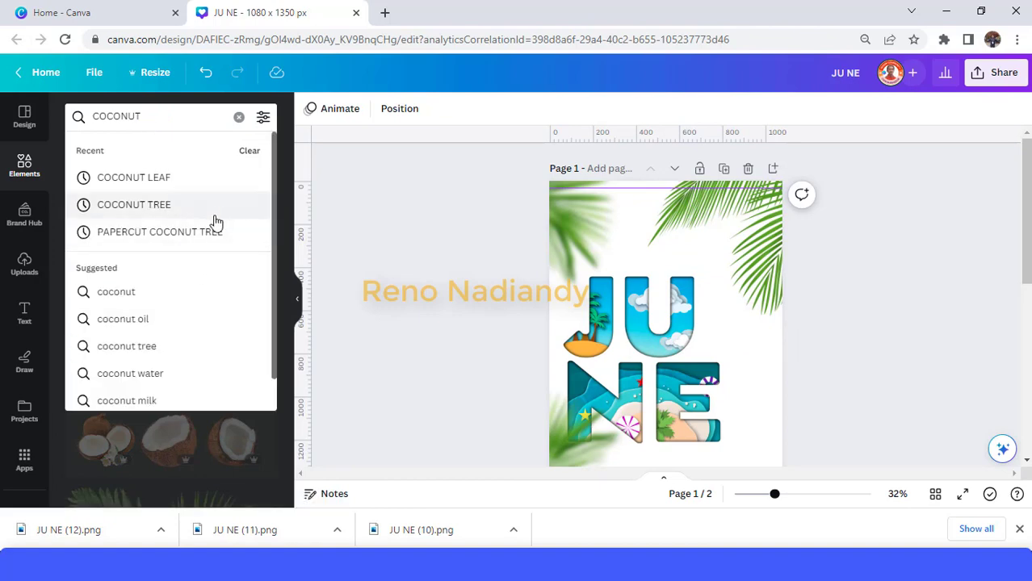
mouse_move(243, 235)
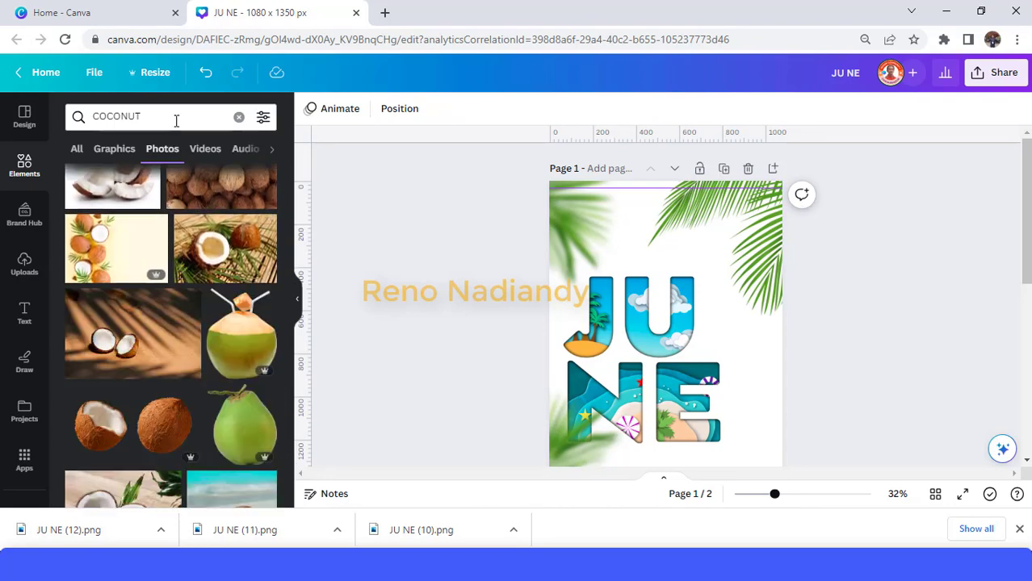
scroll(down, 3)
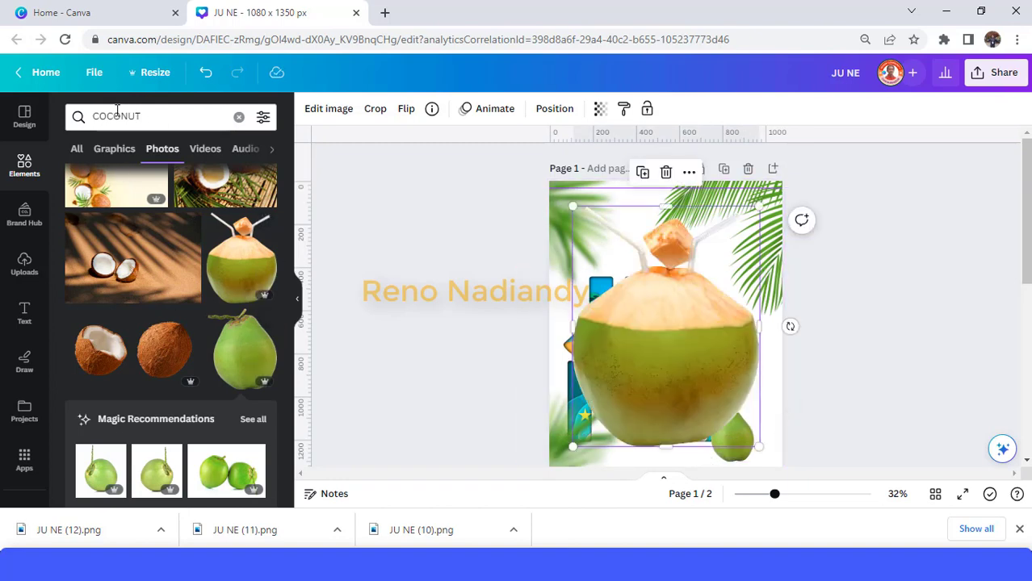
text(SAND)
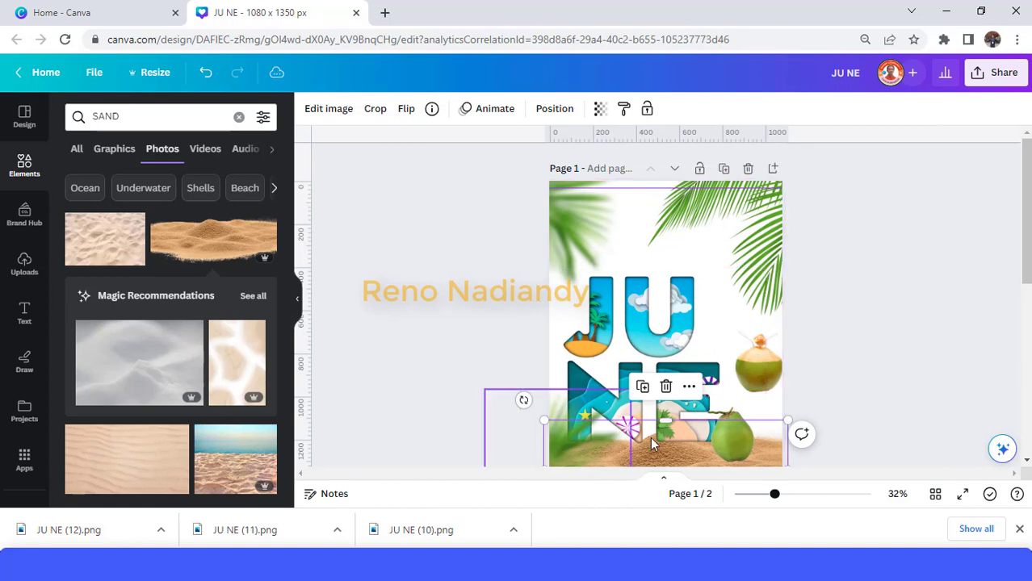
Select the sand strip at the page bottom and reposition the straw coconut so it rests in the sand.
click(730, 436)
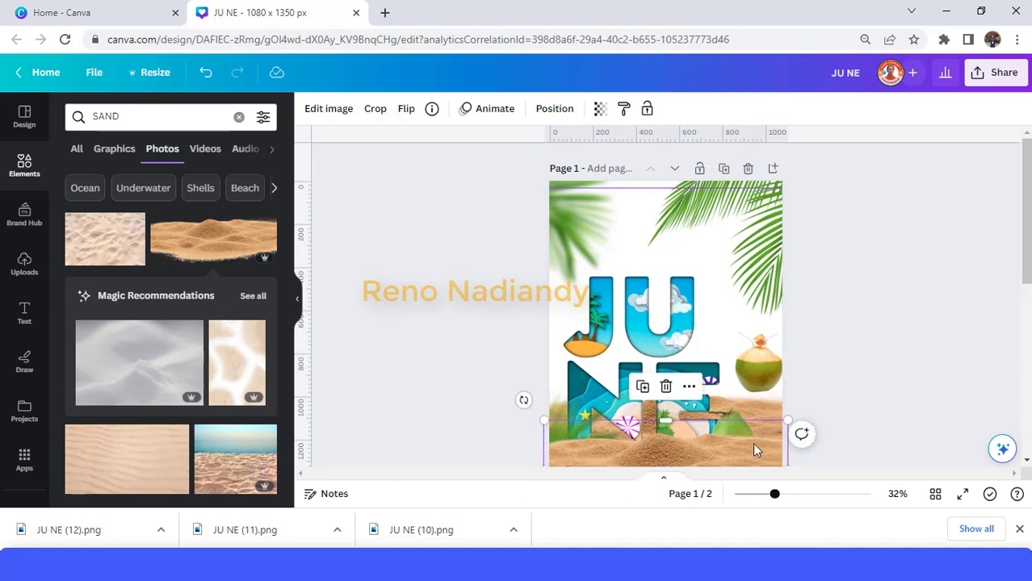
mouse_move(774, 432)
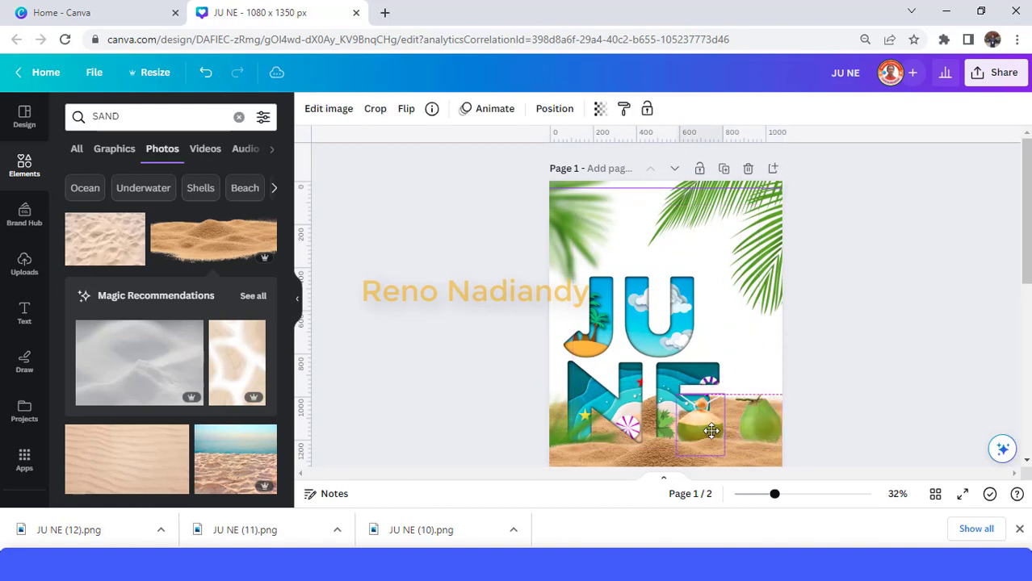
right_click(710, 430)
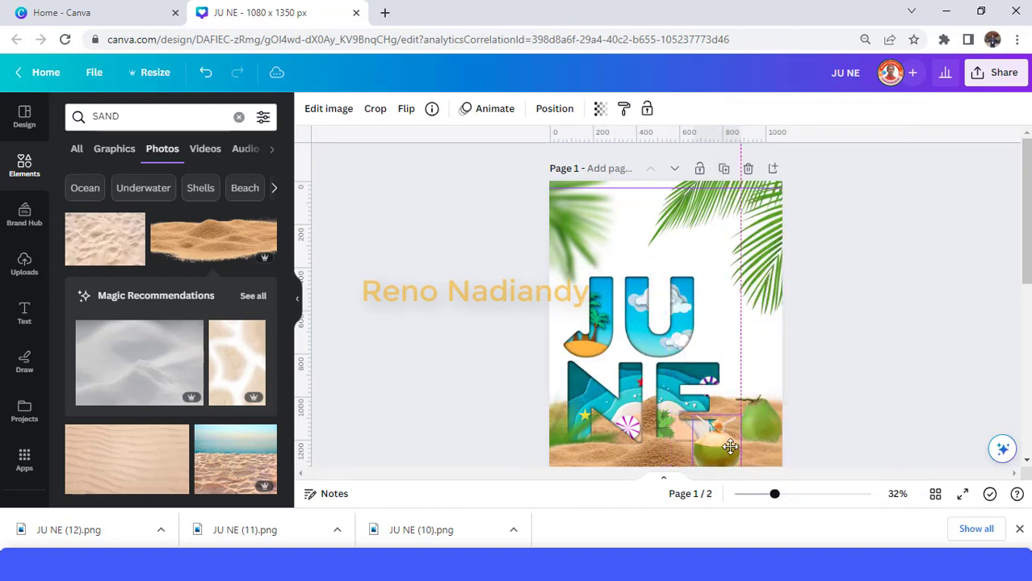
click(729, 446)
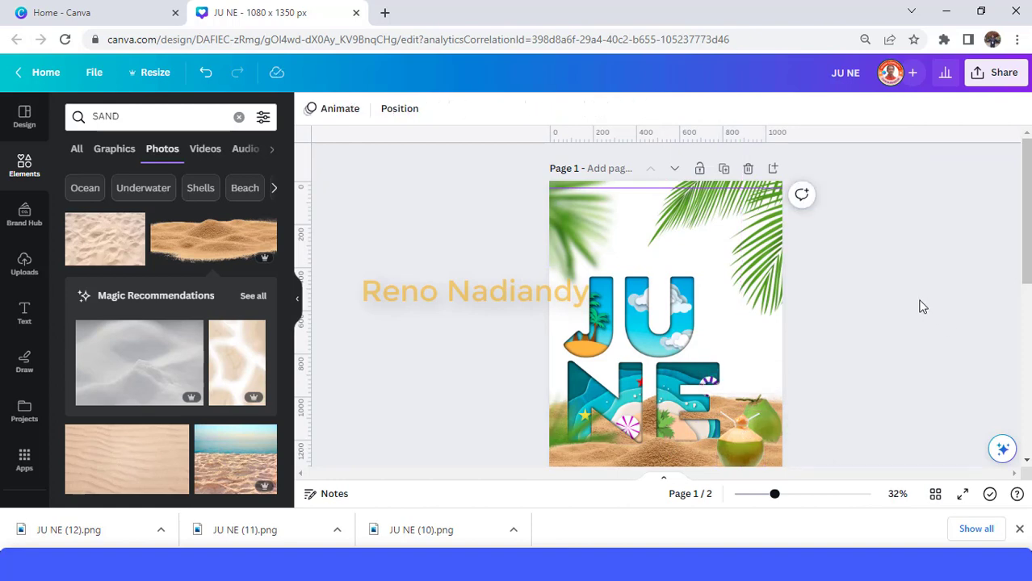
mouse_move(909, 318)
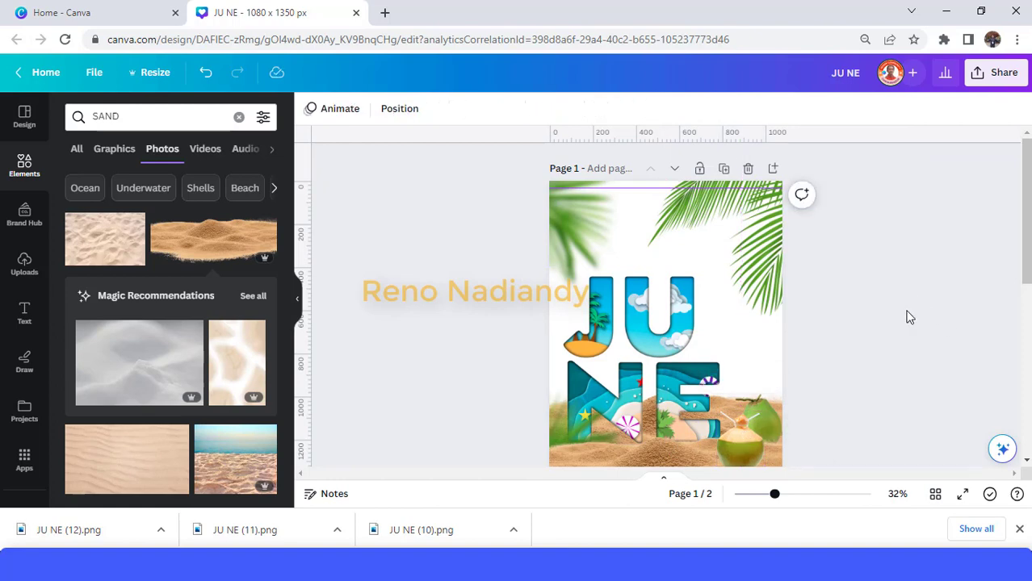
mouse_move(955, 185)
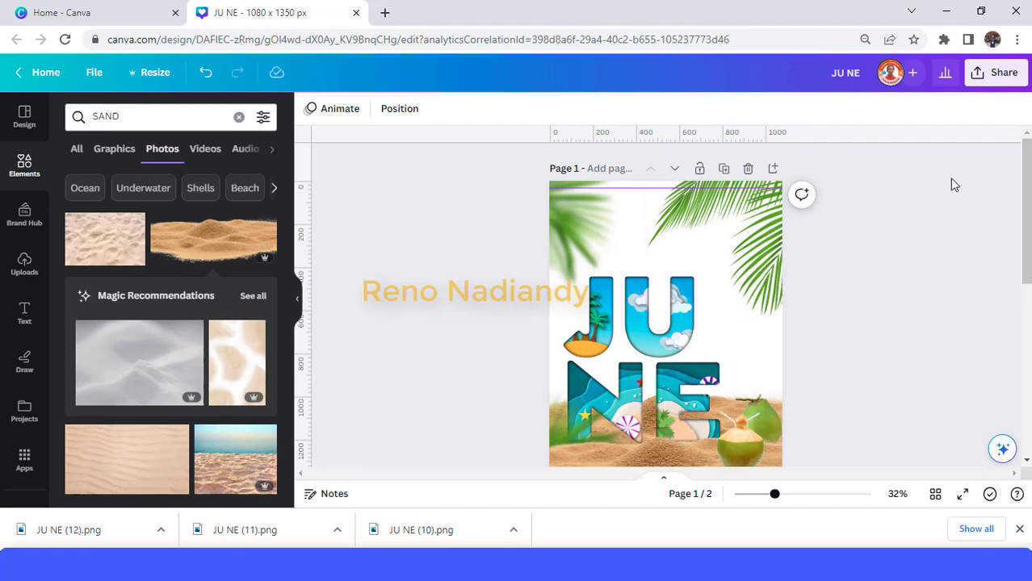